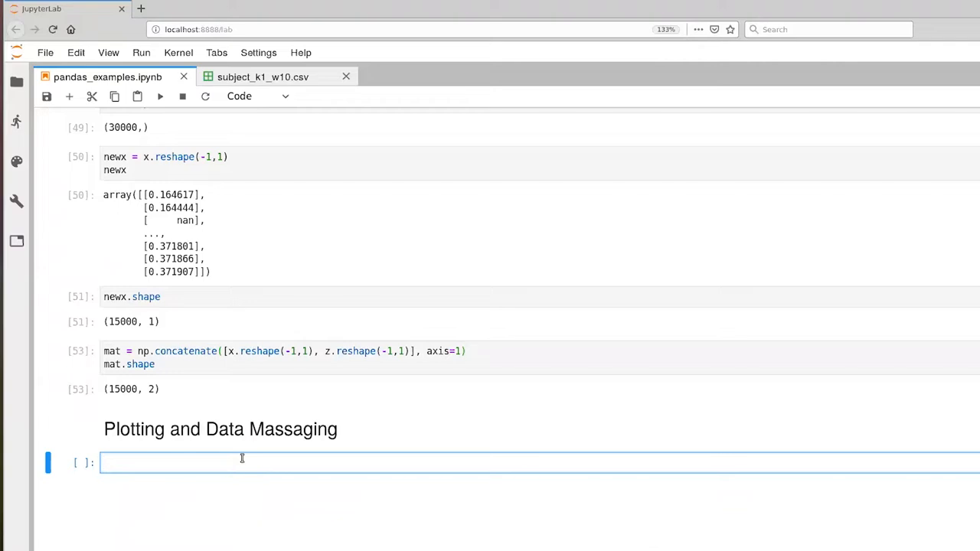
mouse_move(256, 453)
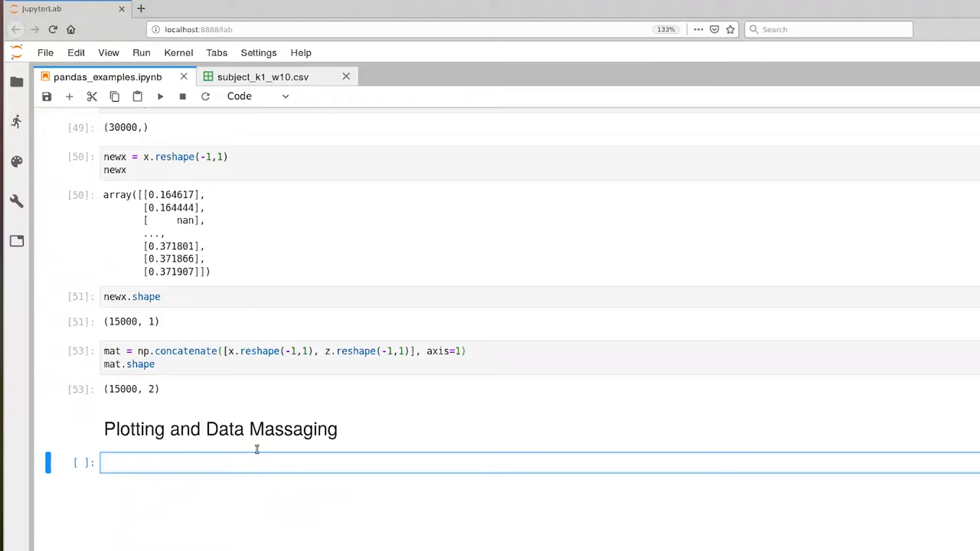
Define FIGURESIZE=(10,6) and FONTSIZE=18, run it, then enter x to inspect the array.
text(FIGURE)
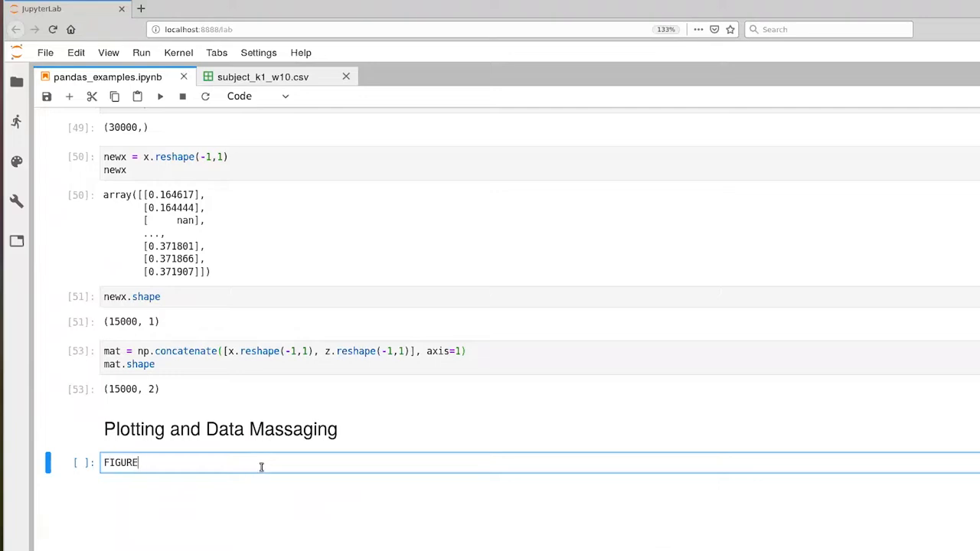
text(SIZE=)
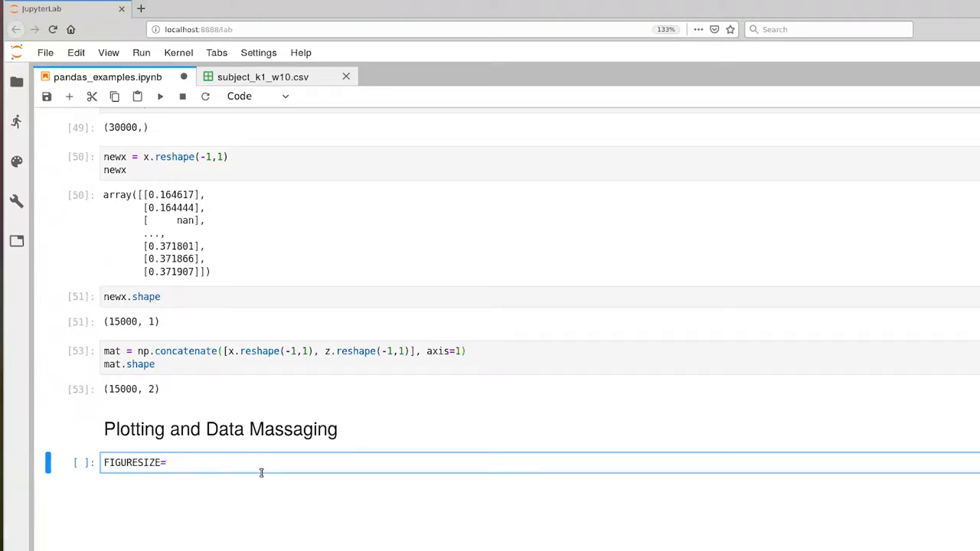
text((10,))
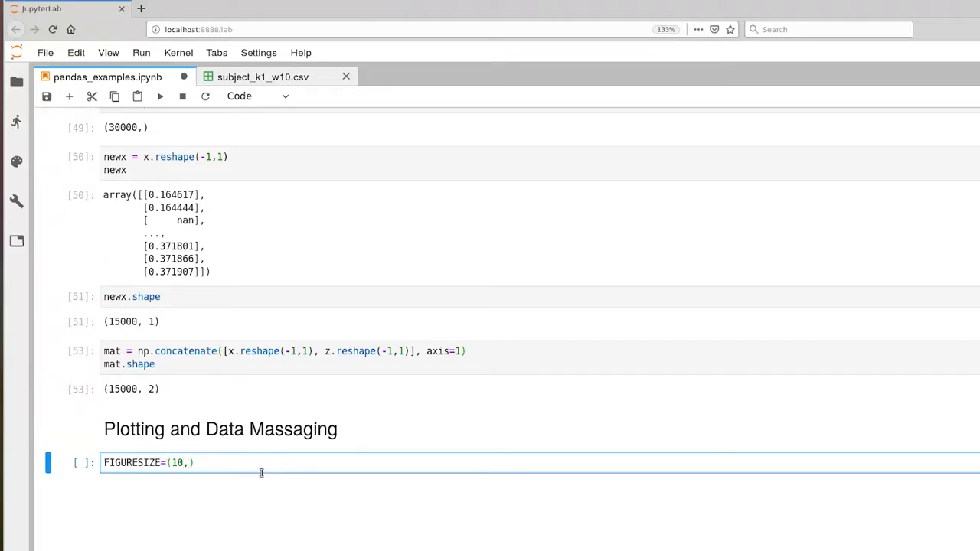
text(6)
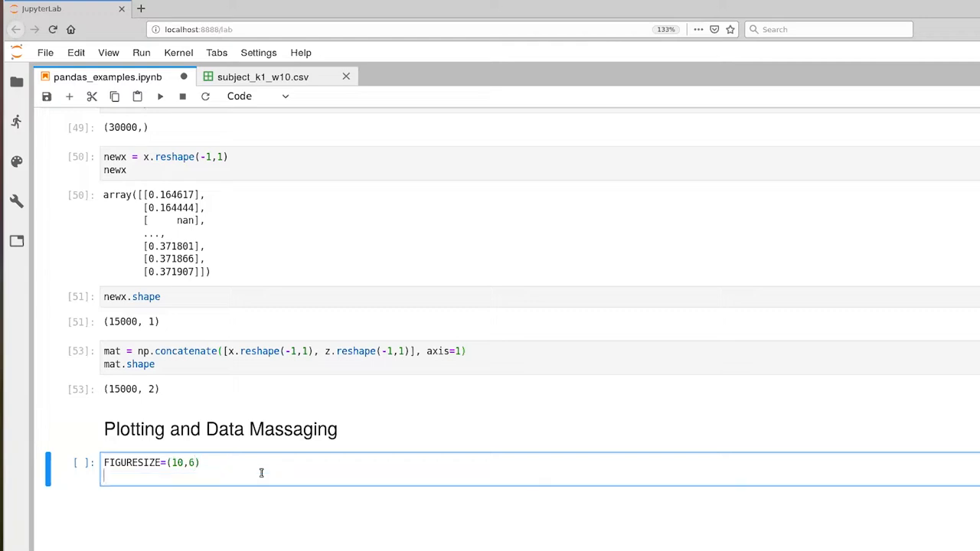
text(FONTIS)
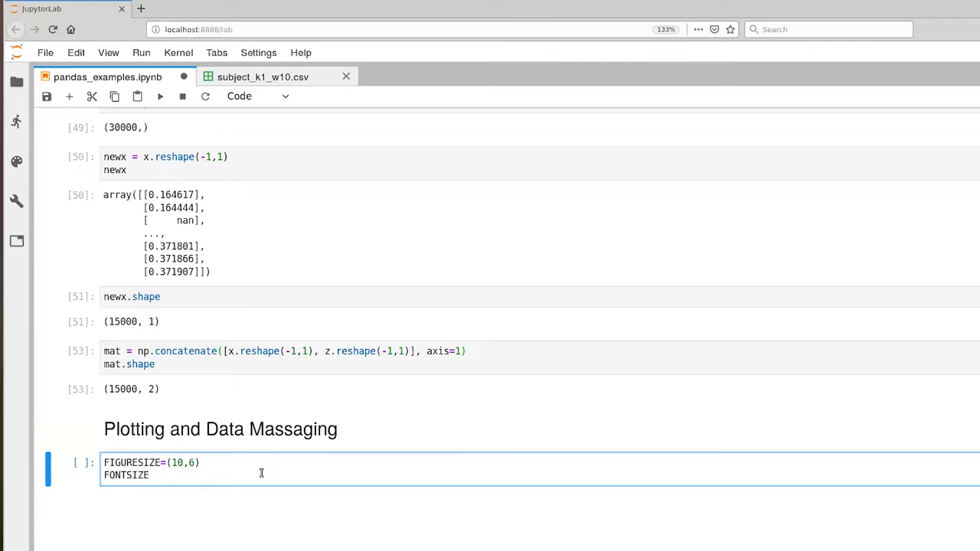
text(=18)
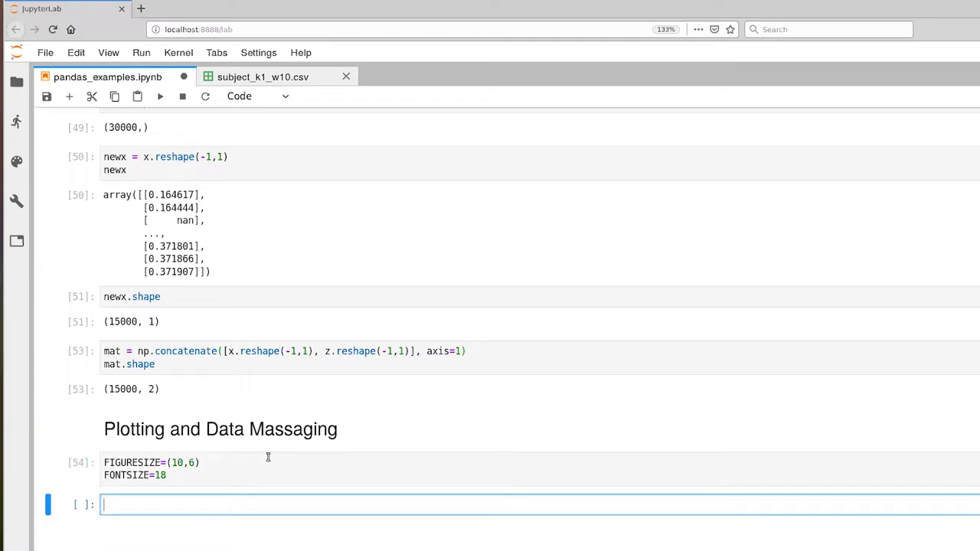
text(x)
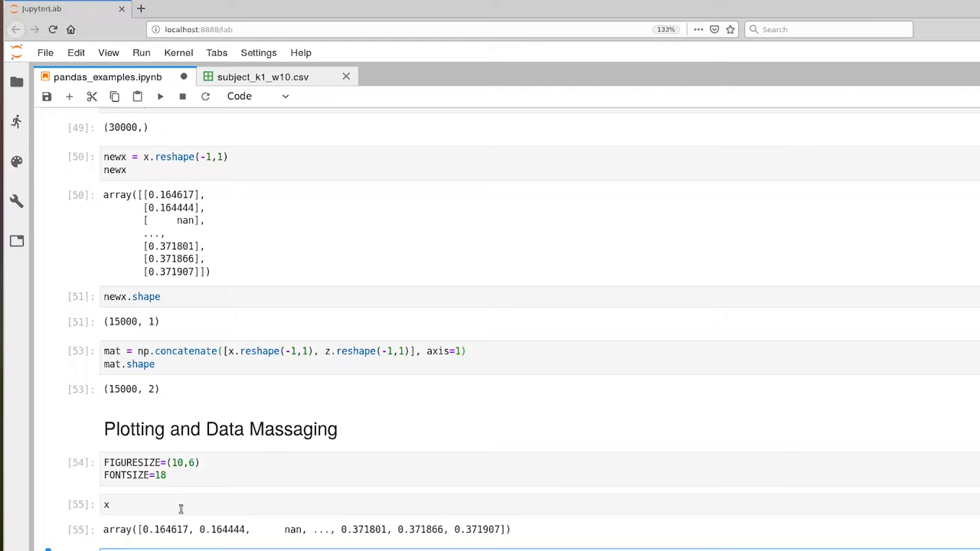
Display the t time array, running 0 to 299.98 in 0.02 steps.
click(107, 505)
text(t)
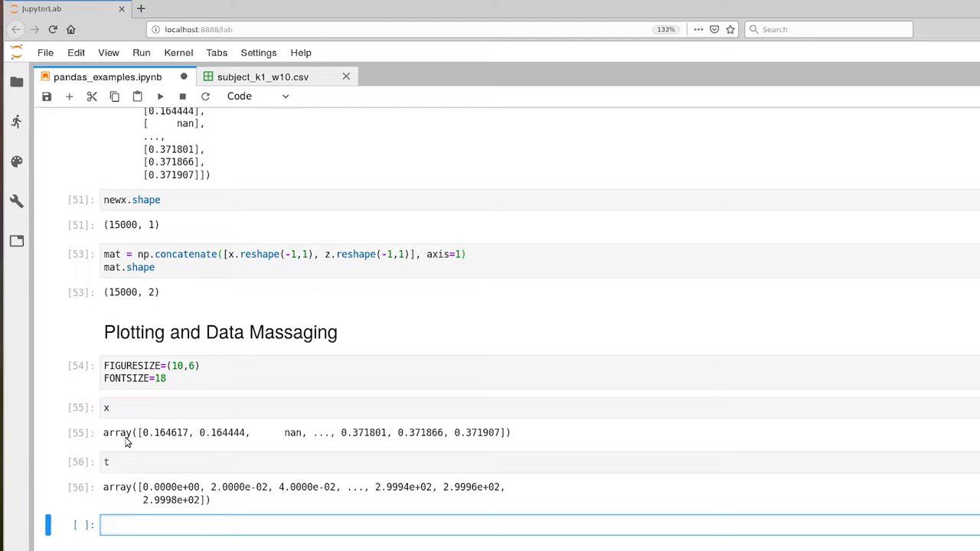
scroll(down, 3)
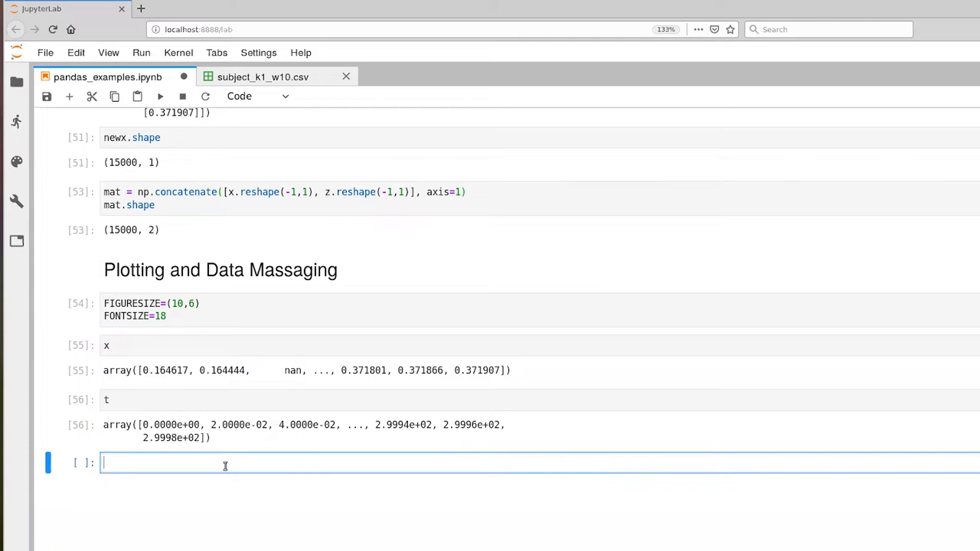
Write plt.figure(figsize=FIGURESIZE) in the new cell without running it.
text(p)
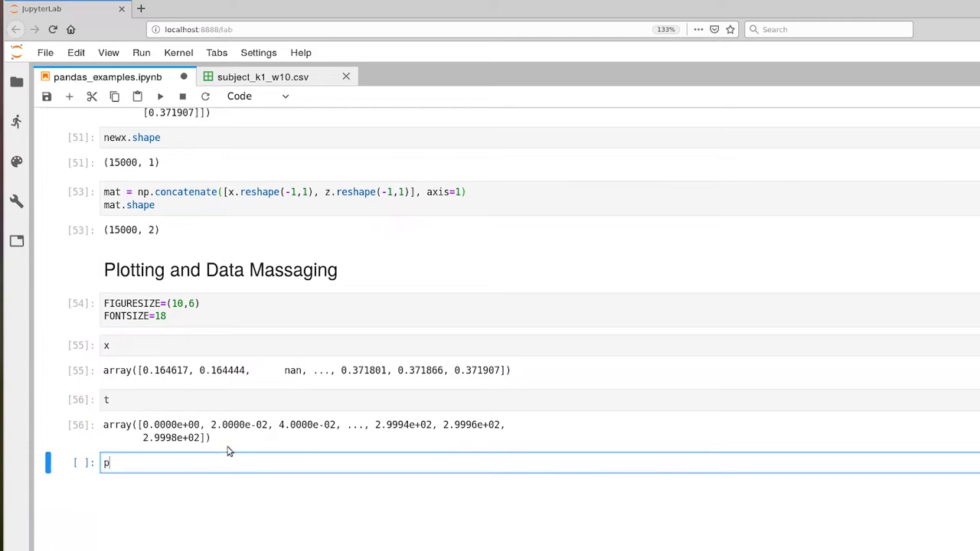
text(lt.figure)
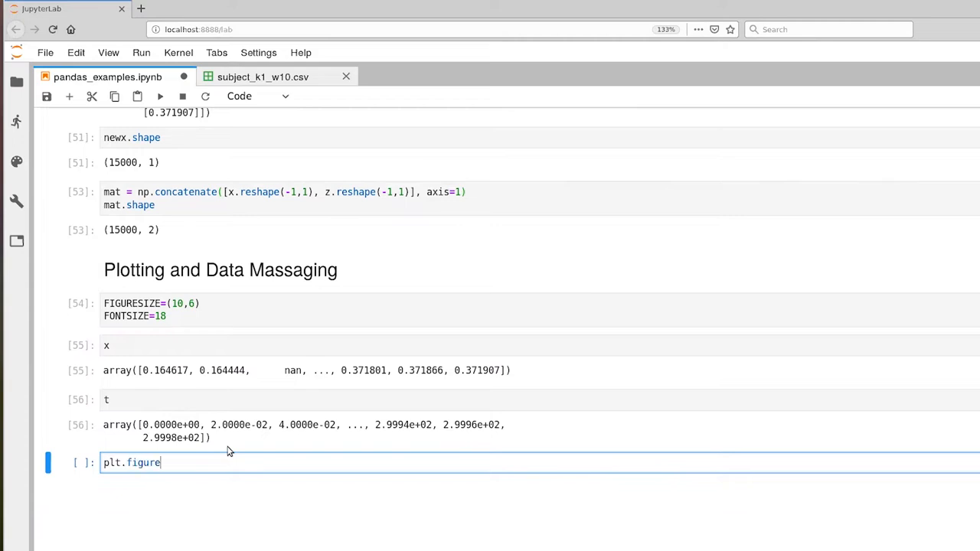
text((fig)
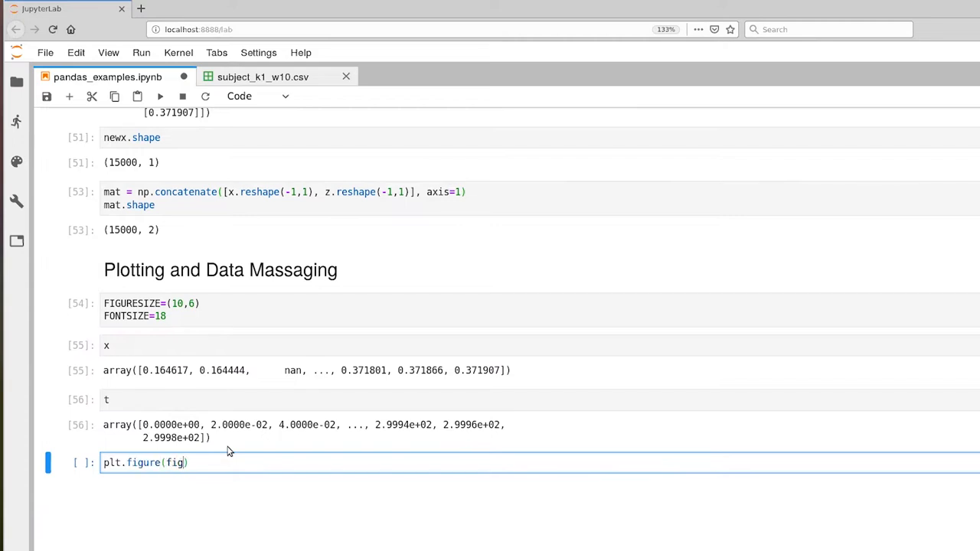
text(siz)
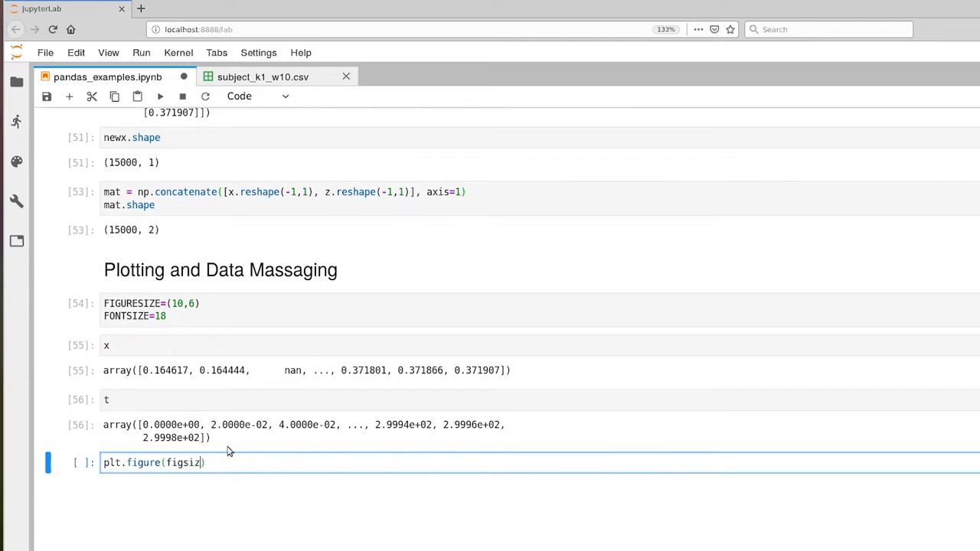
text(=FIGU)
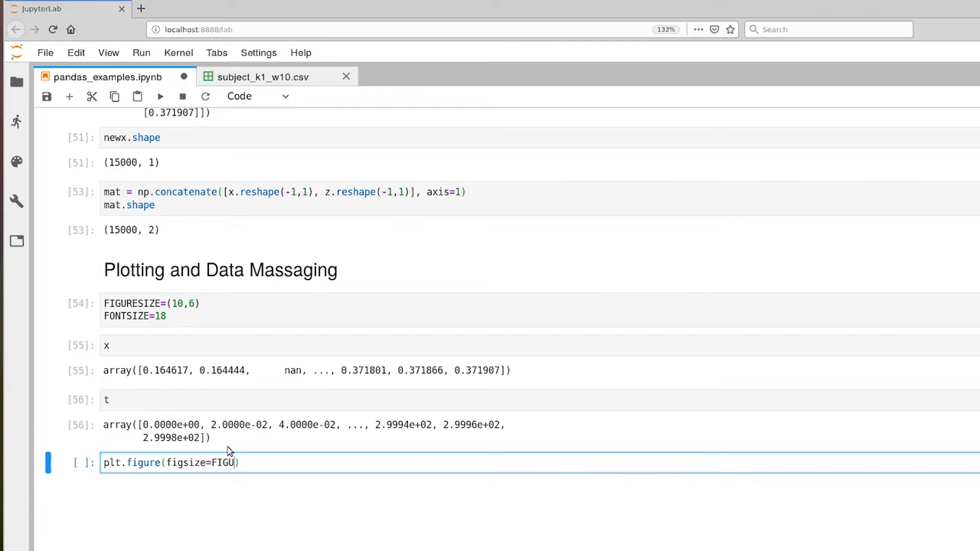
text(RE)
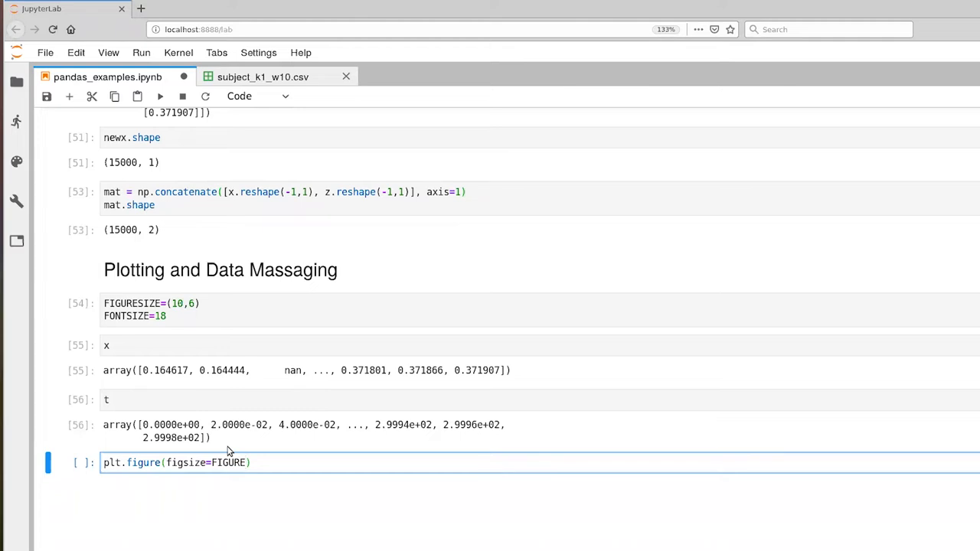
text(SIZE)
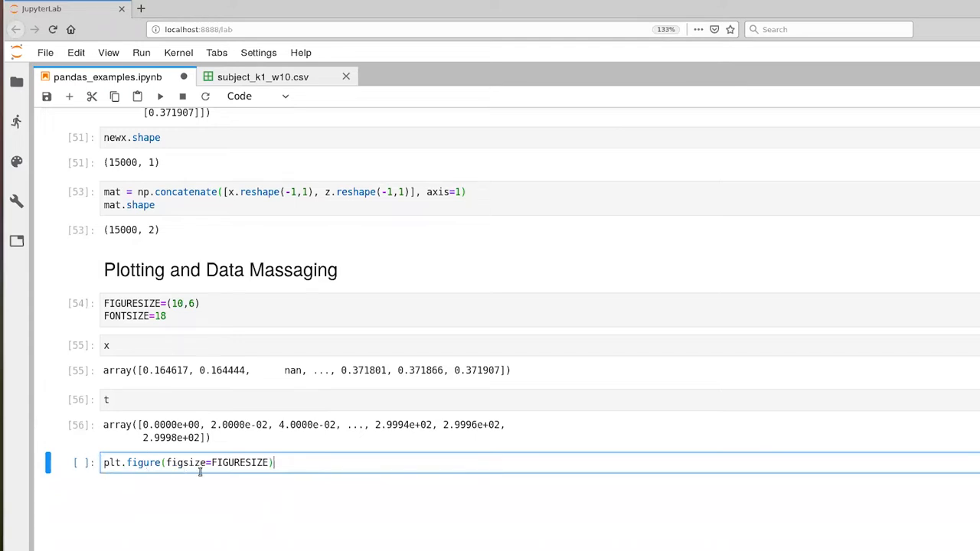
mouse_move(193, 467)
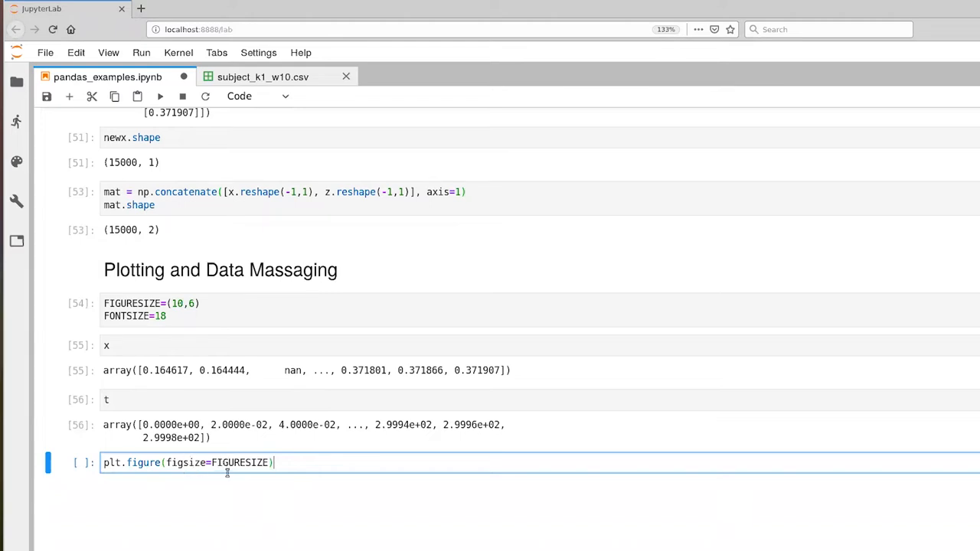
mouse_move(297, 459)
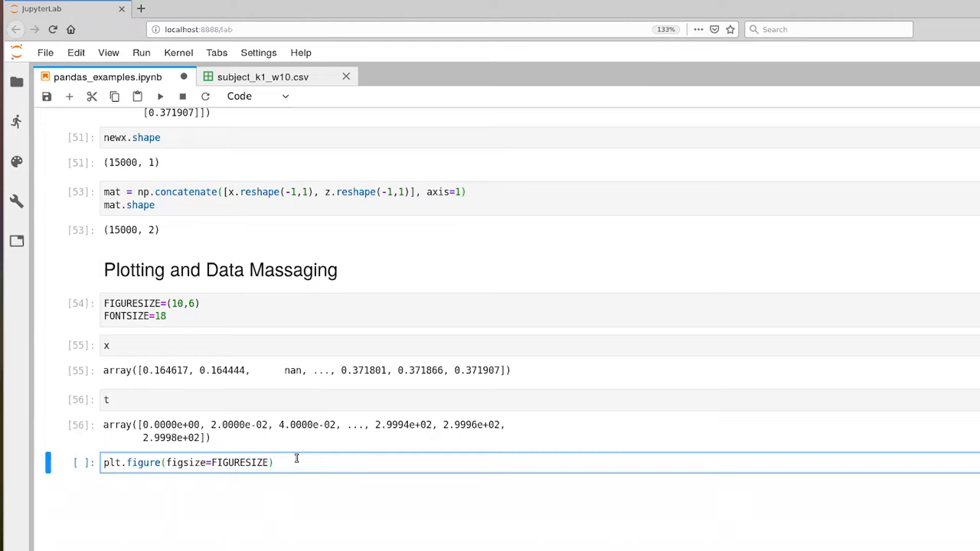
Add plt.plot(t, x, 'r') to plot x against t in red.
text(p)
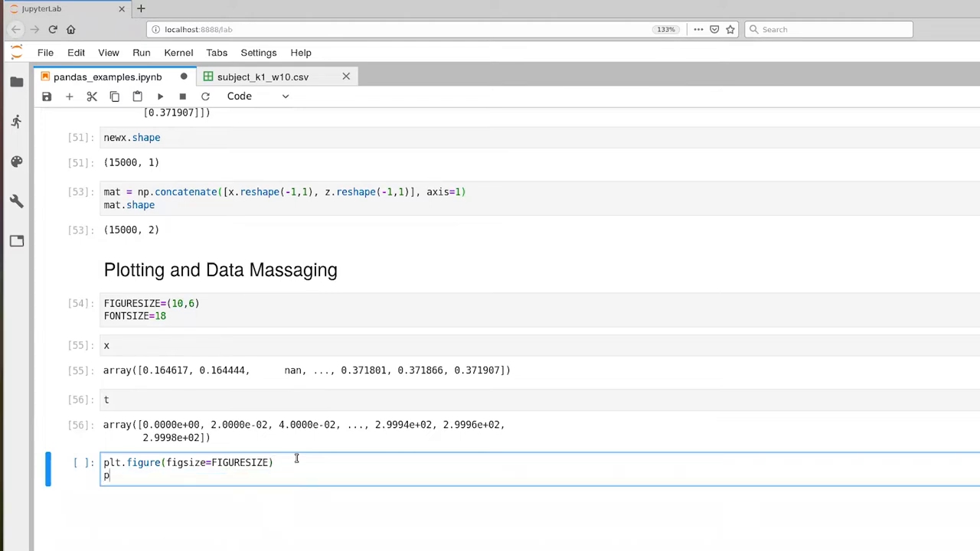
text(lt.plot)
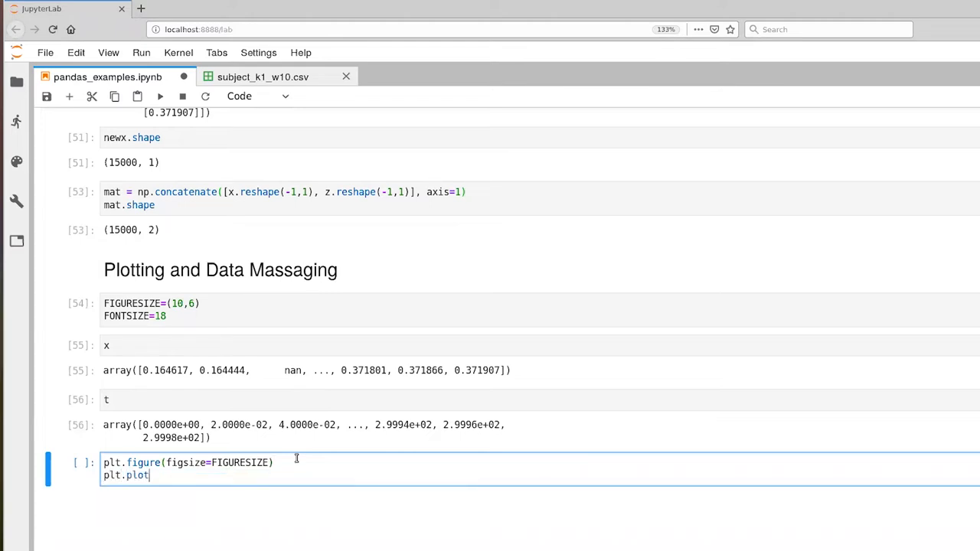
text(())
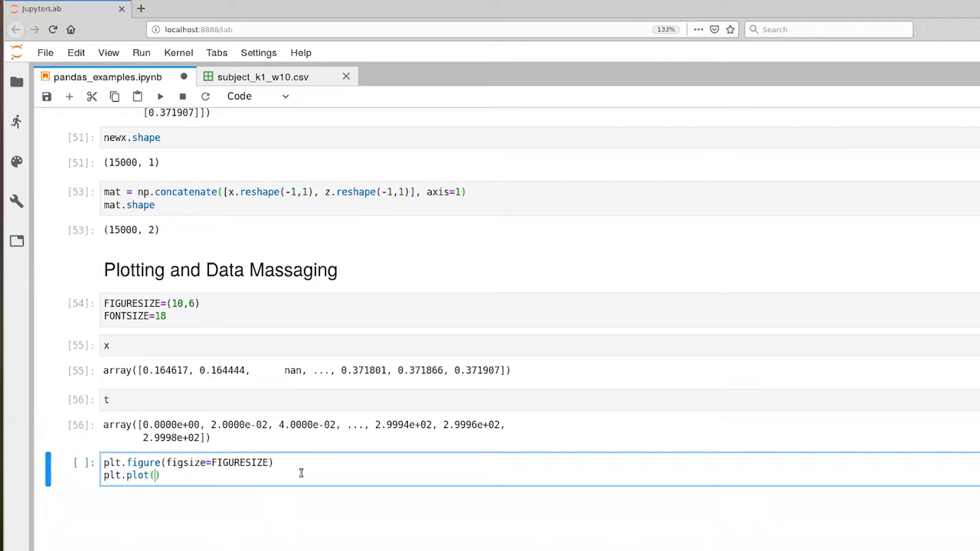
text(t)
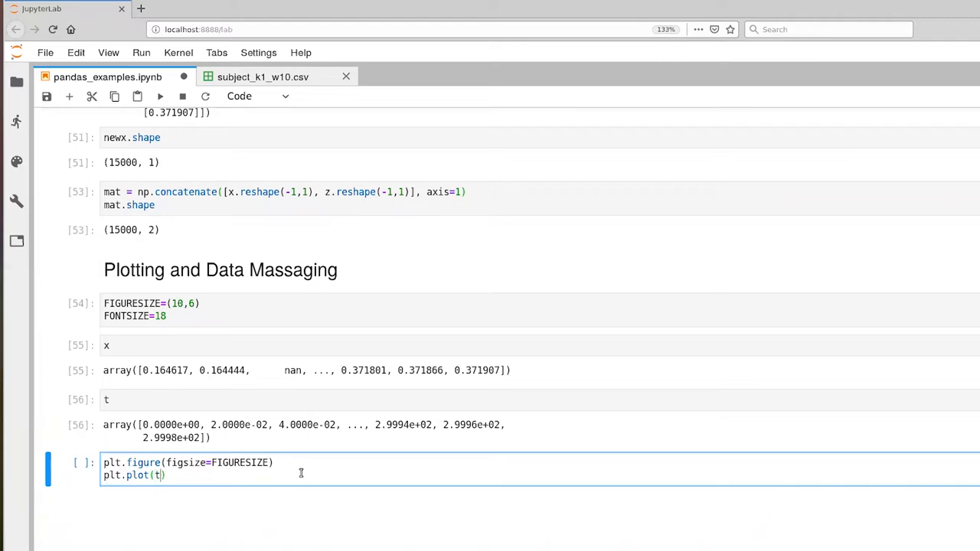
text(, x,)
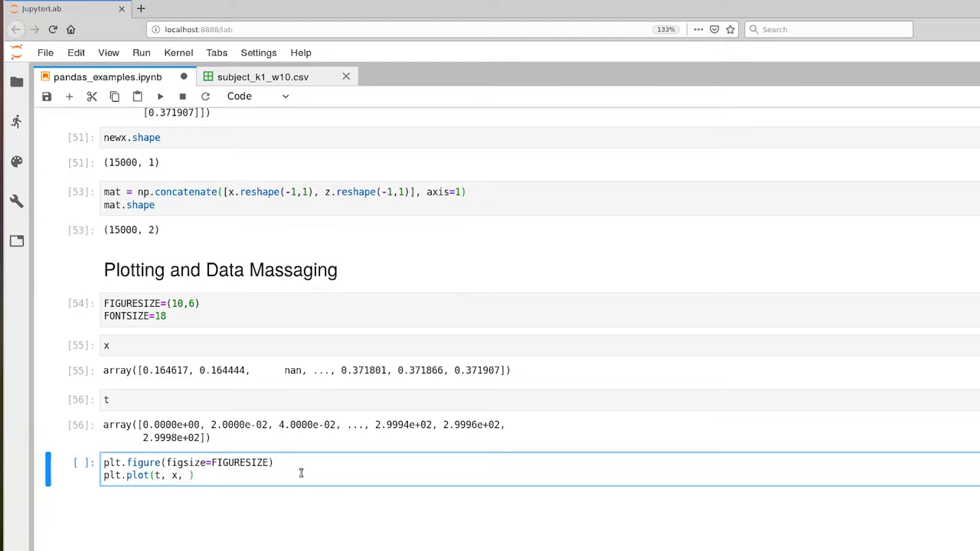
text('r')
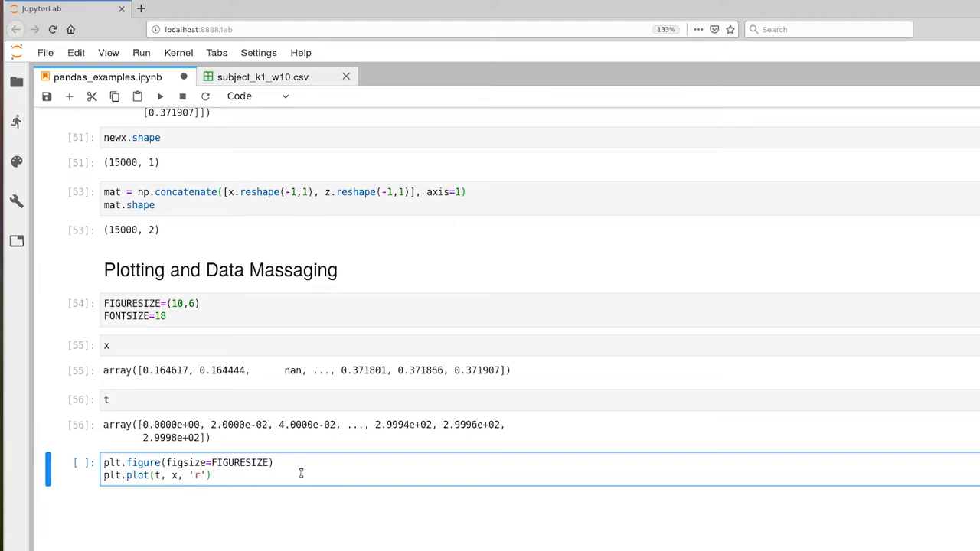
key(enter)
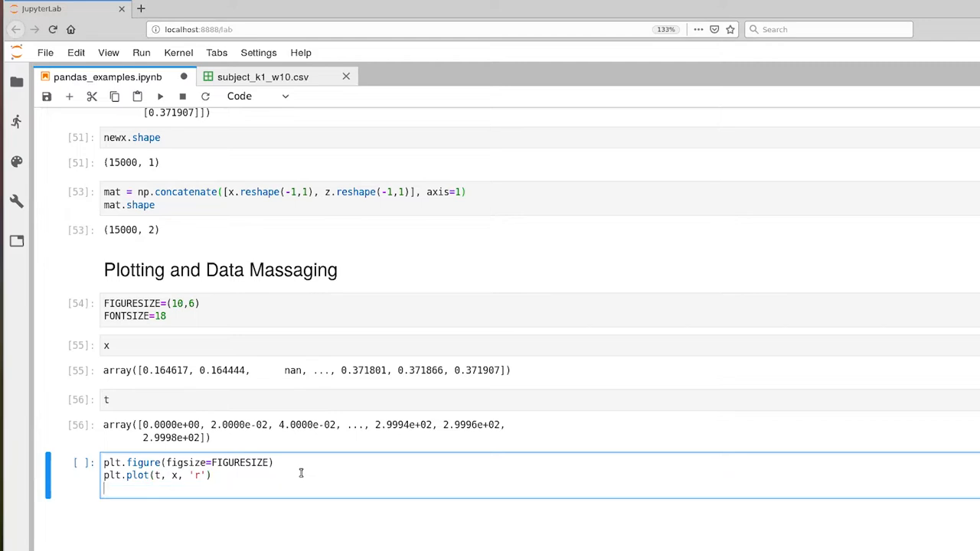
Add plt.plot(t, y, 'g') and begin plt.plot(t, z, 'b') for the green and blue curves.
text(plo)
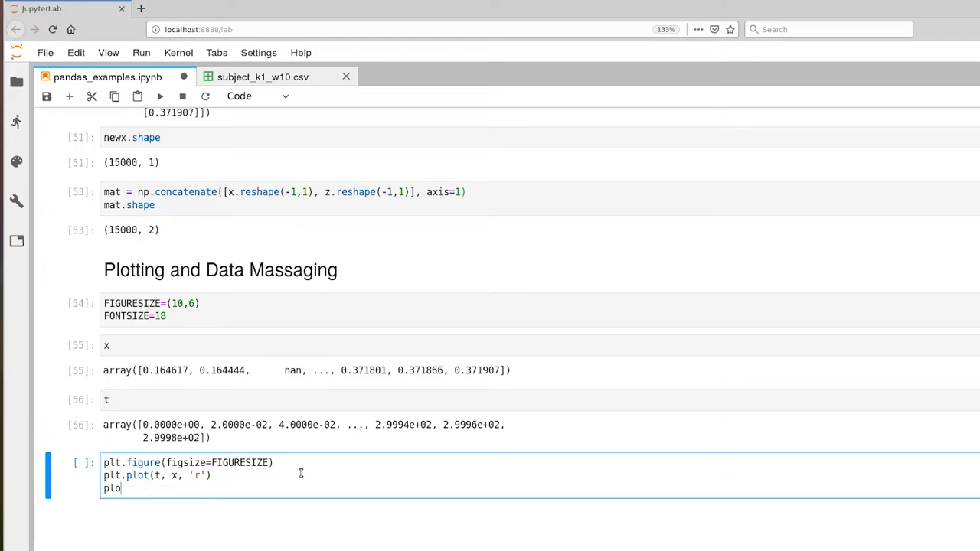
text(t.plot(t, y, ')
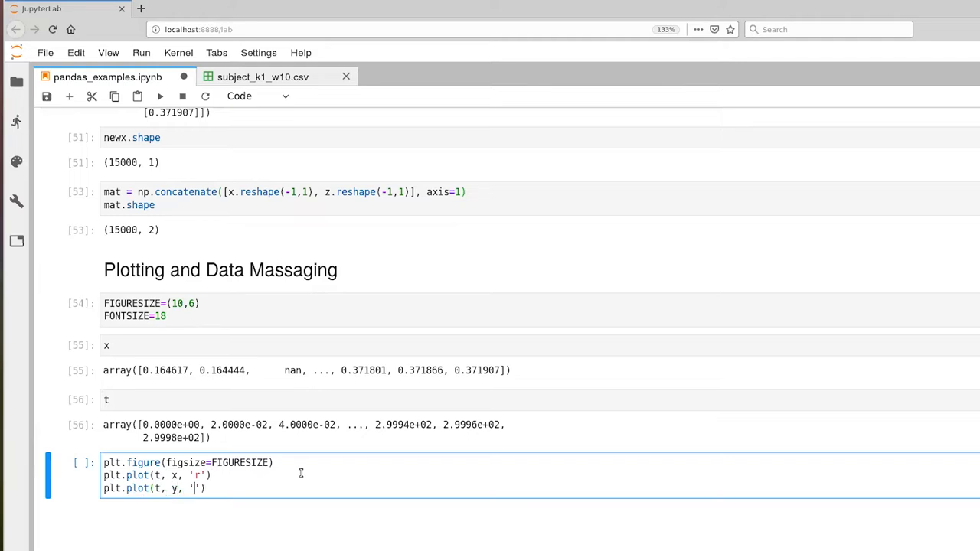
text(g)
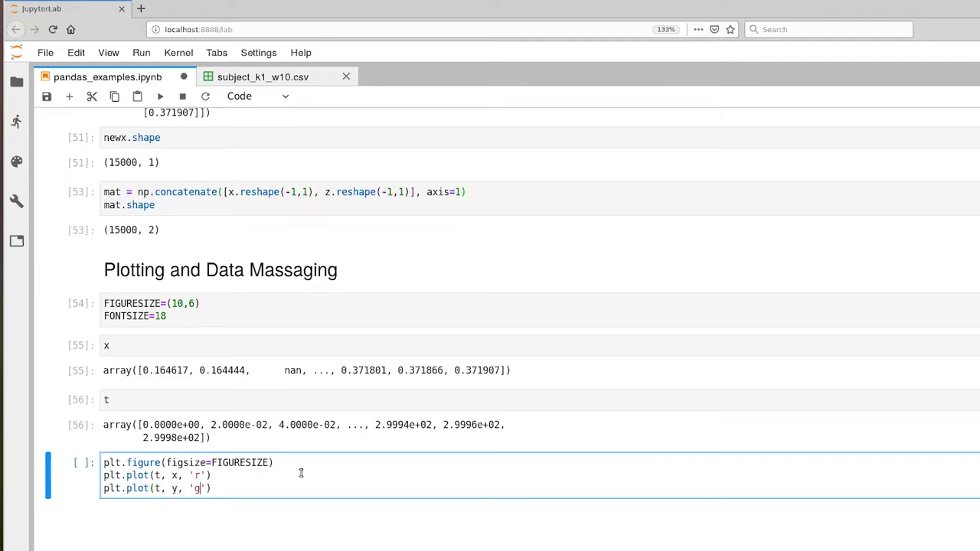
key(Enter)
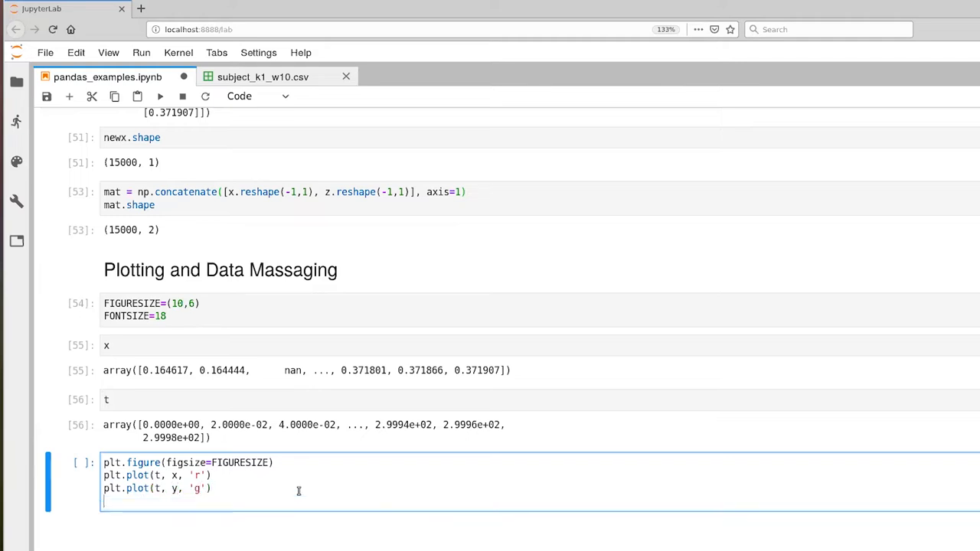
text(plt.p)
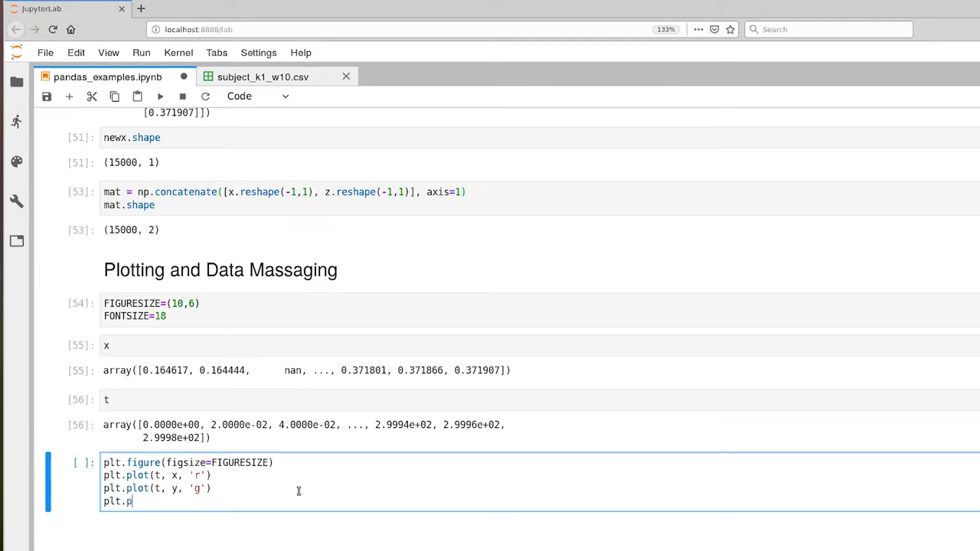
text(lot(t))
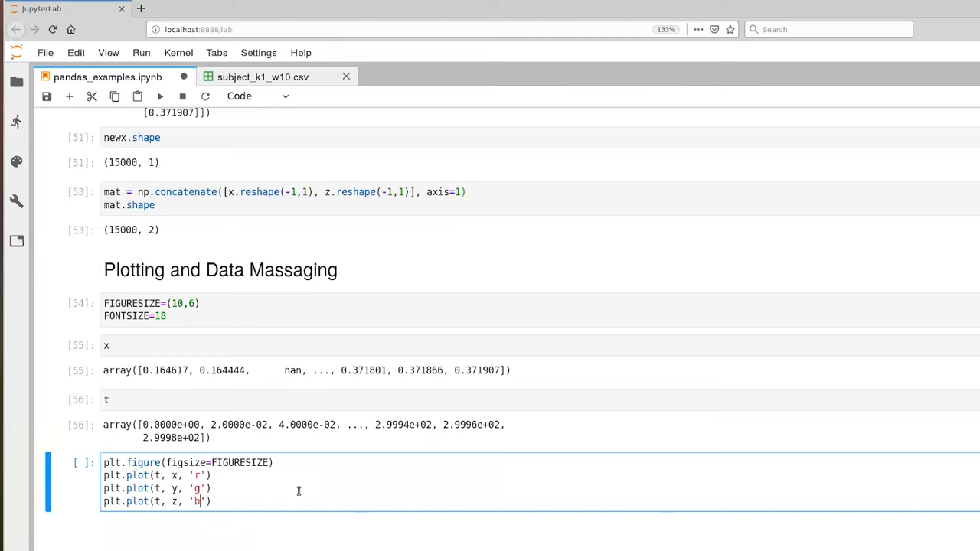
mouse_move(303, 514)
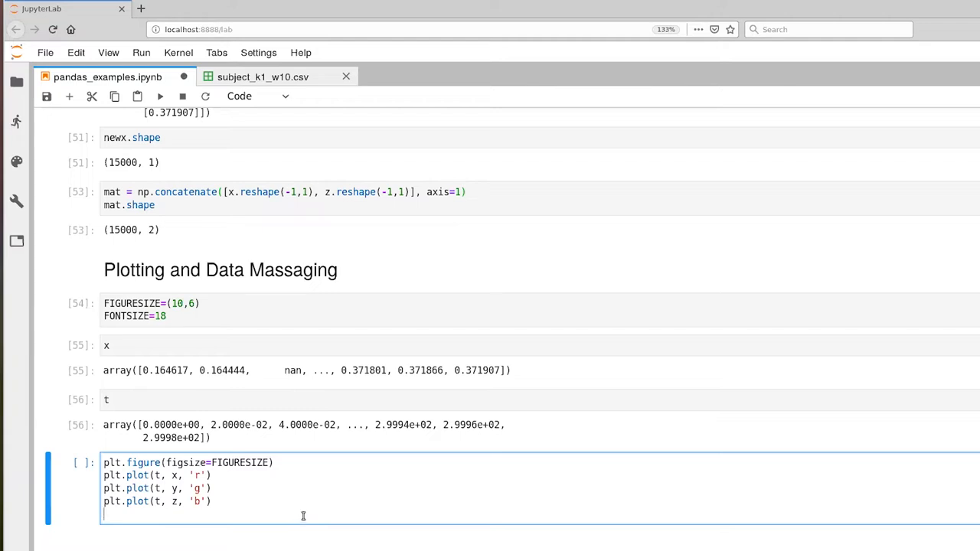
Add plt.ylabel('position (m)', fontsize=FONTSIZE).
text(plo)
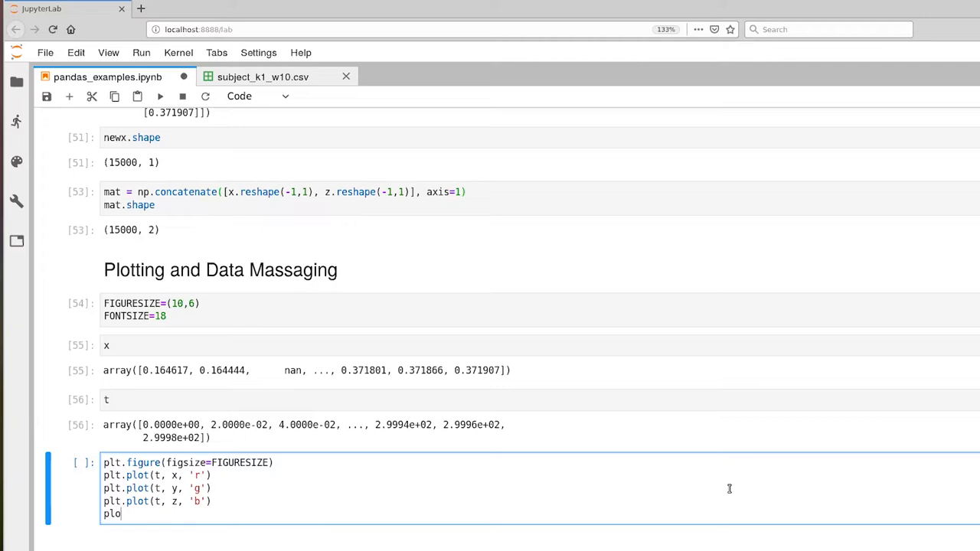
text(t.ylabel('position ()
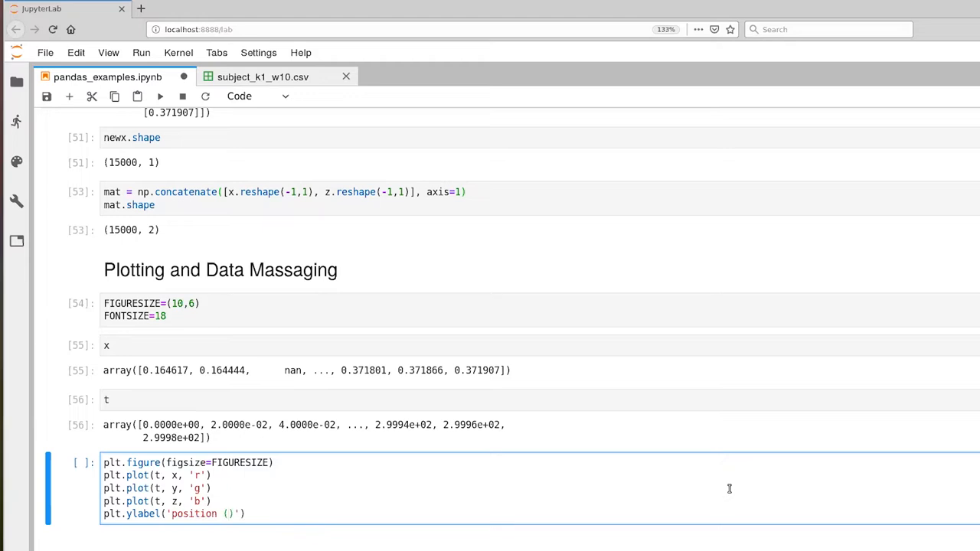
text(m)
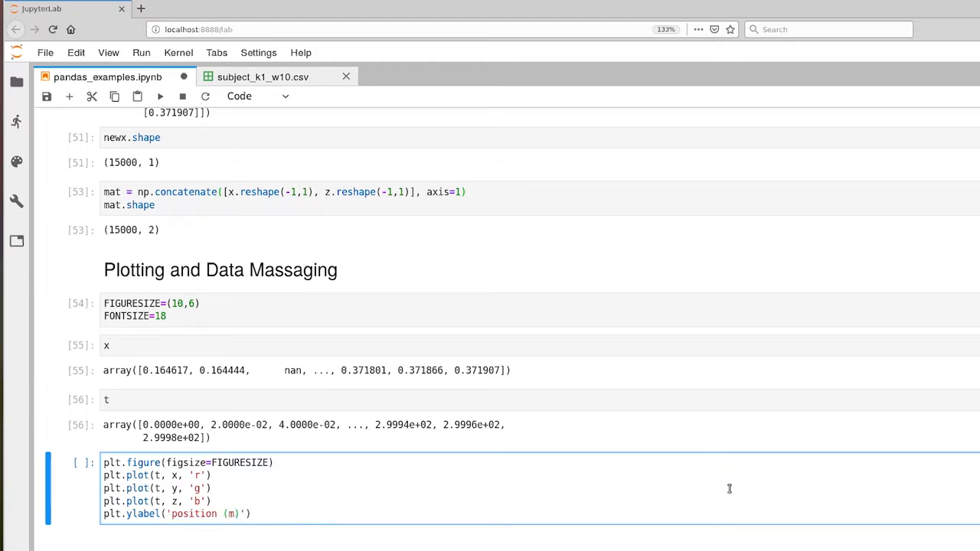
text(, fonts)
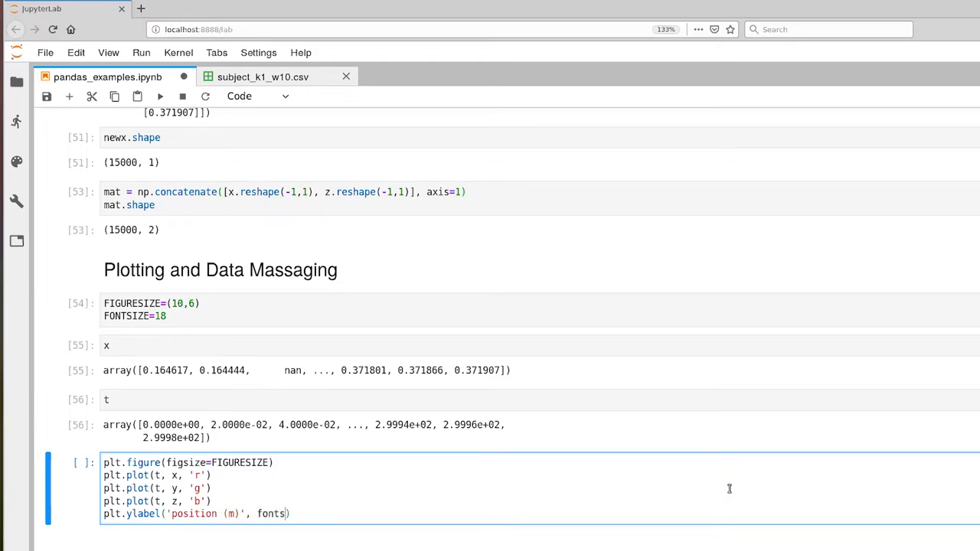
text(ize=FONTB)
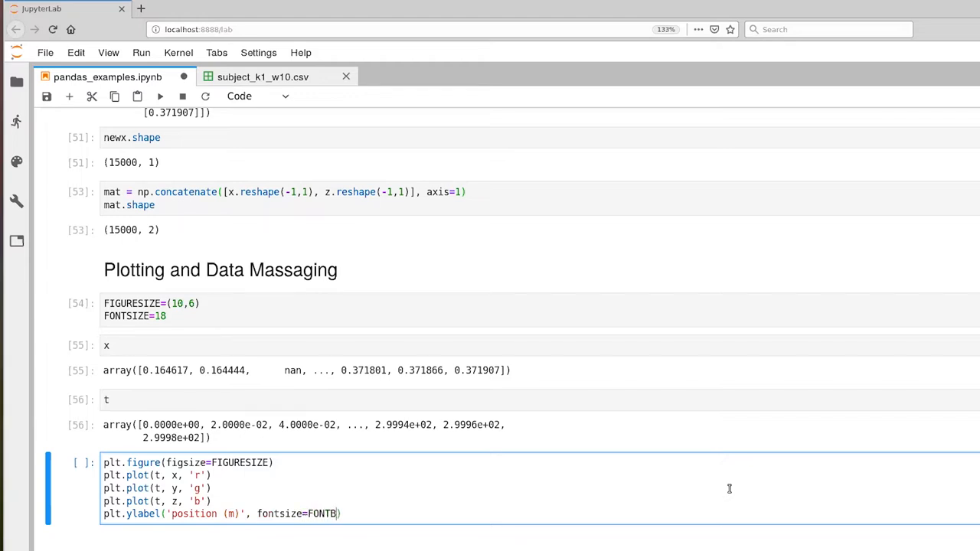
text(SIZE)
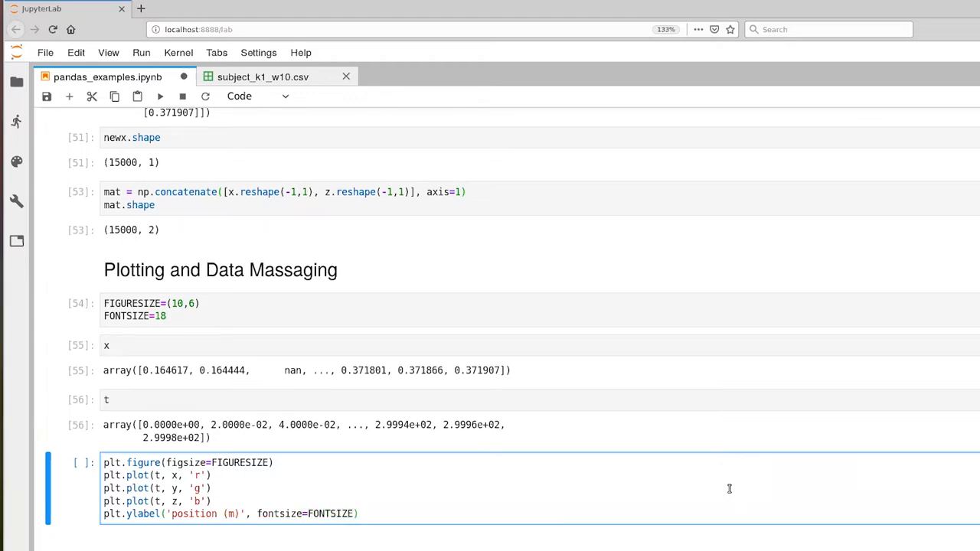
Add plt.xlabel('time (s)', fontsize=FONTSIZE).
text(plt)
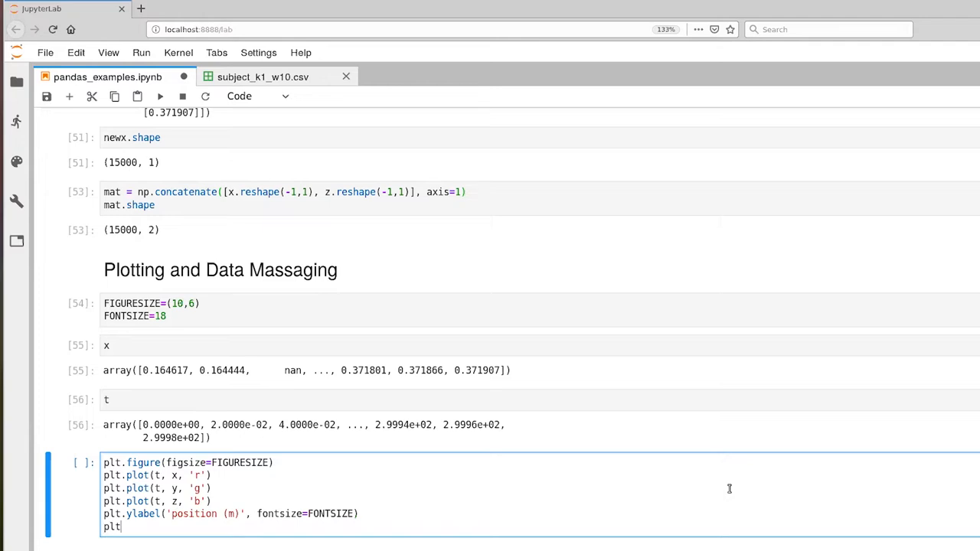
text(xlabel(')
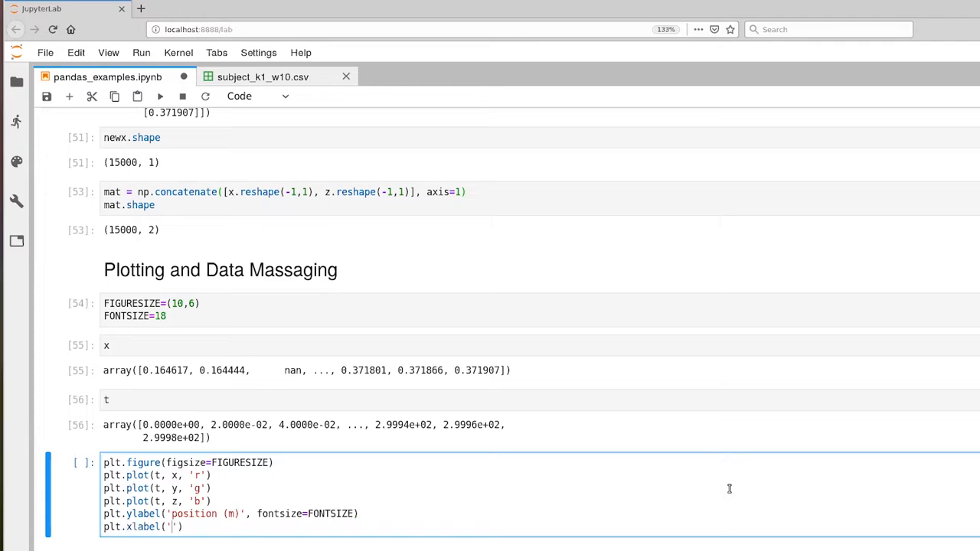
text(time)
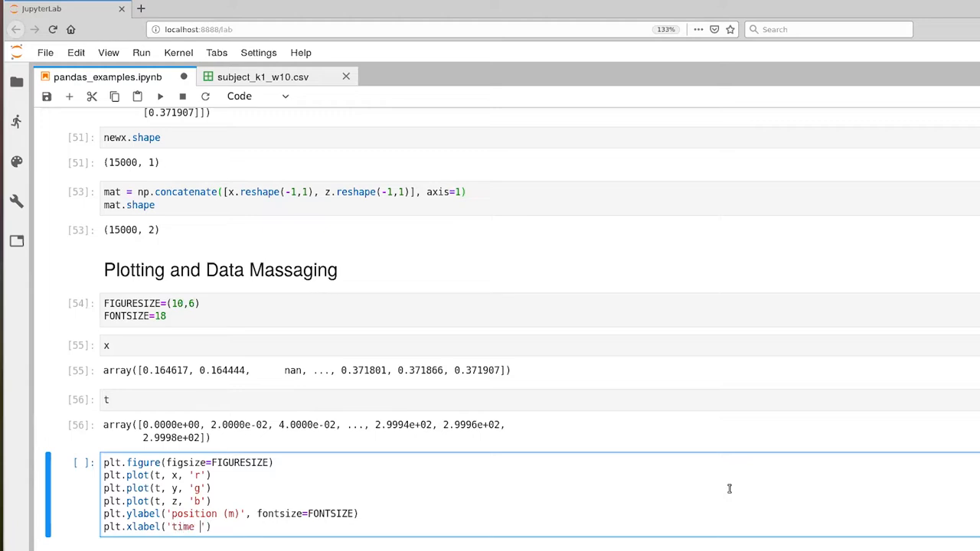
text(s))
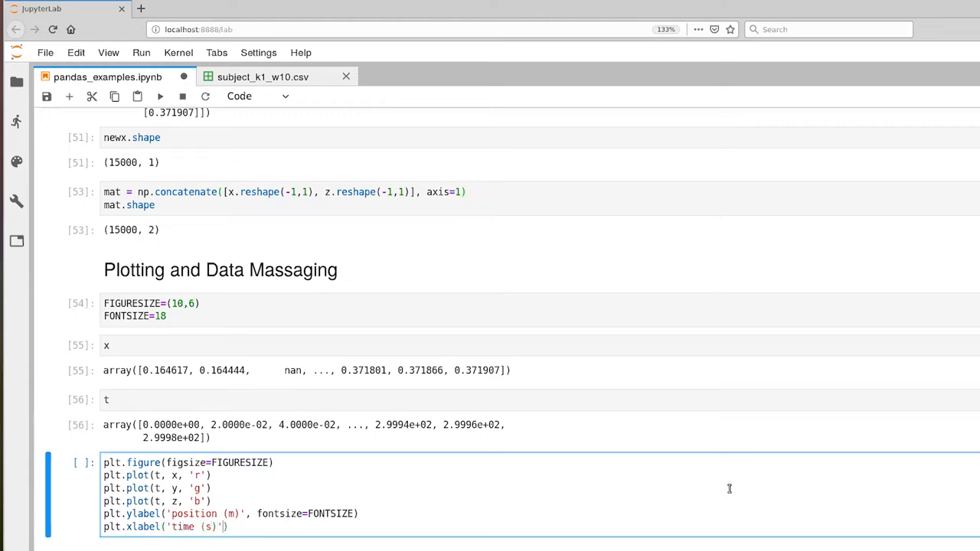
text(, fontsize=FONT)
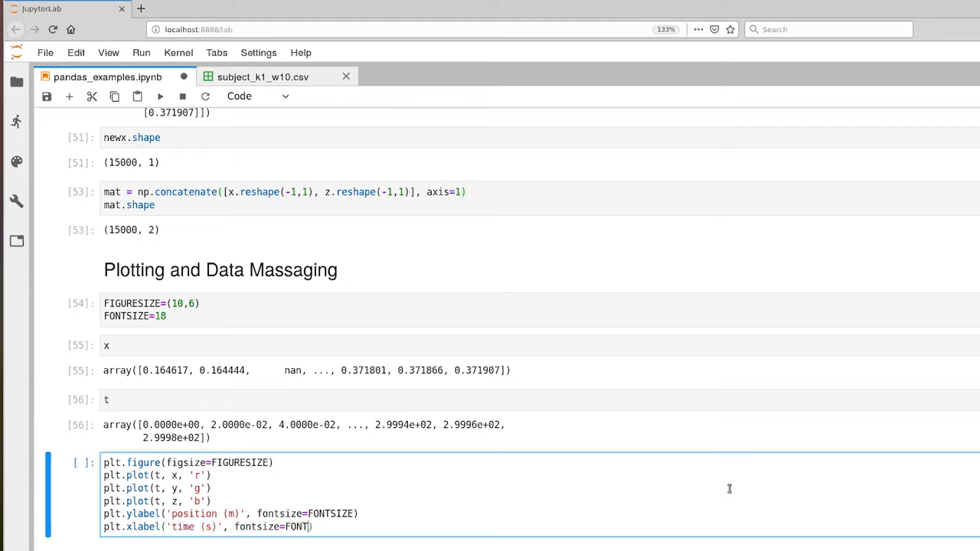
text(SIZE))
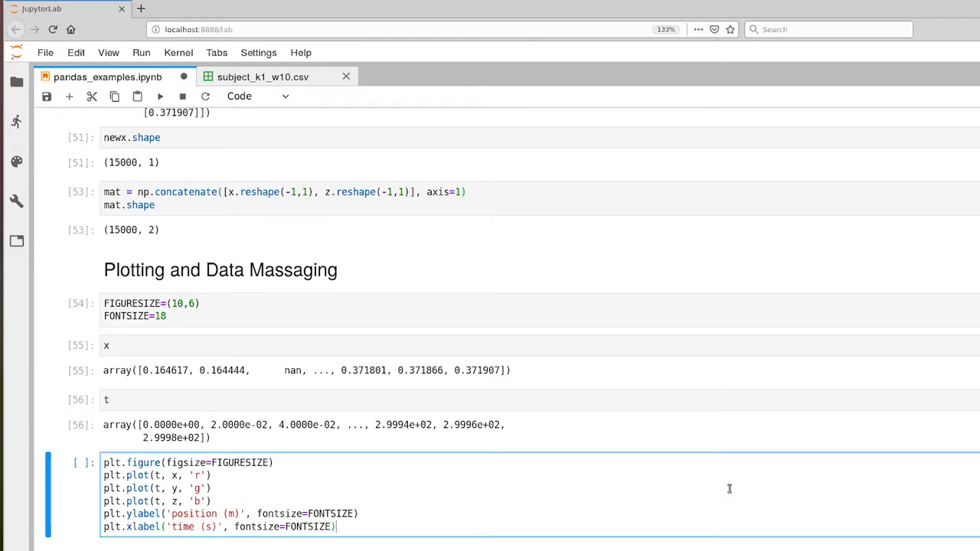
Add plt.legend(['x','y','z']) and run the cell to render the labelled three-curve plot.
text(p)
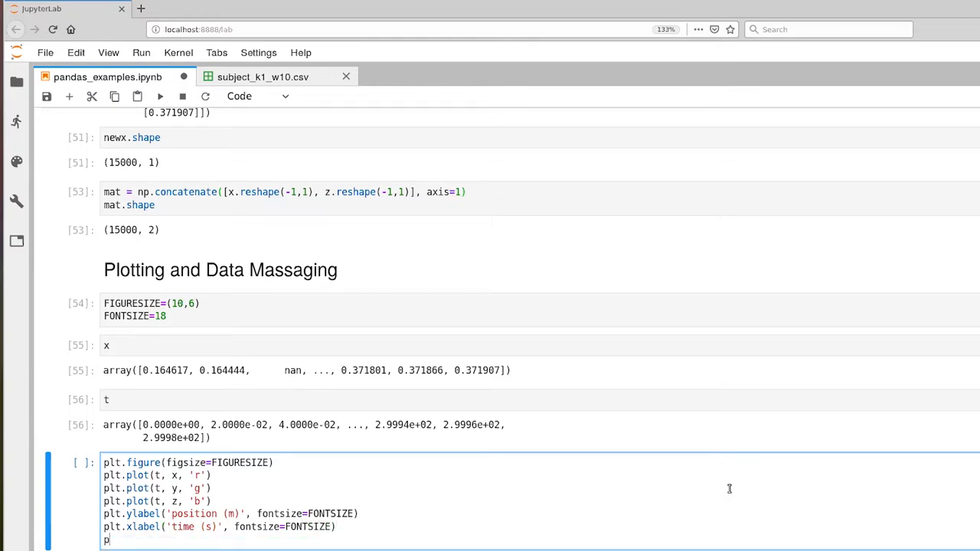
text(lt.legend)
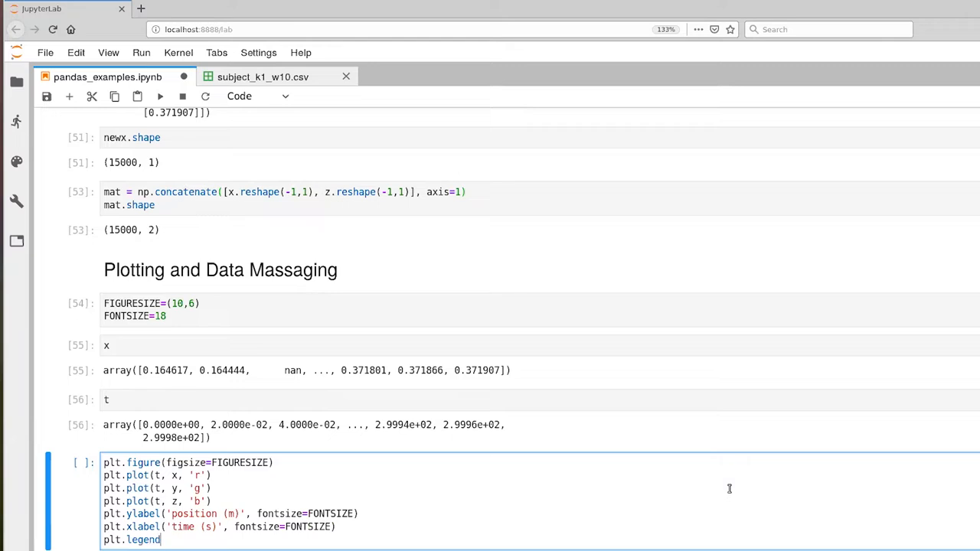
text((['x']))
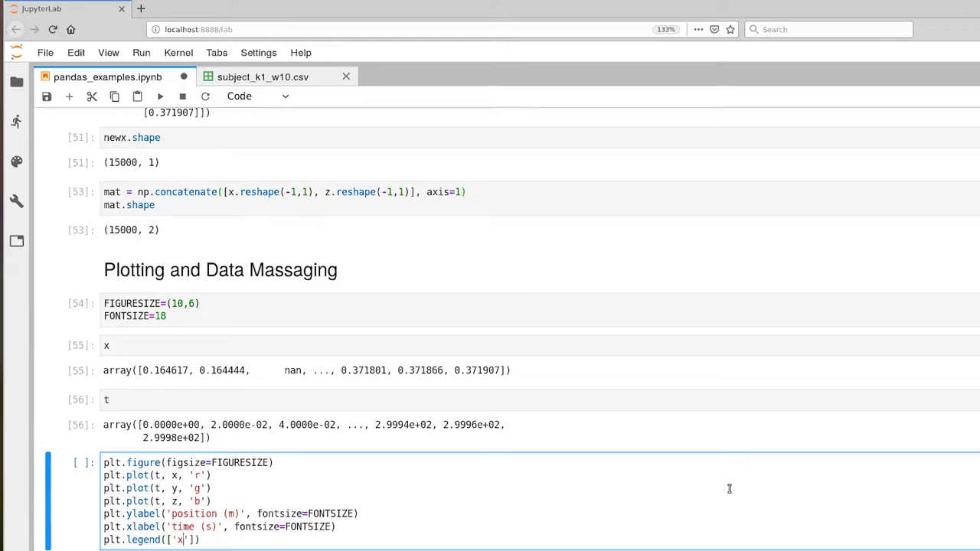
text(, 'y', 'z)
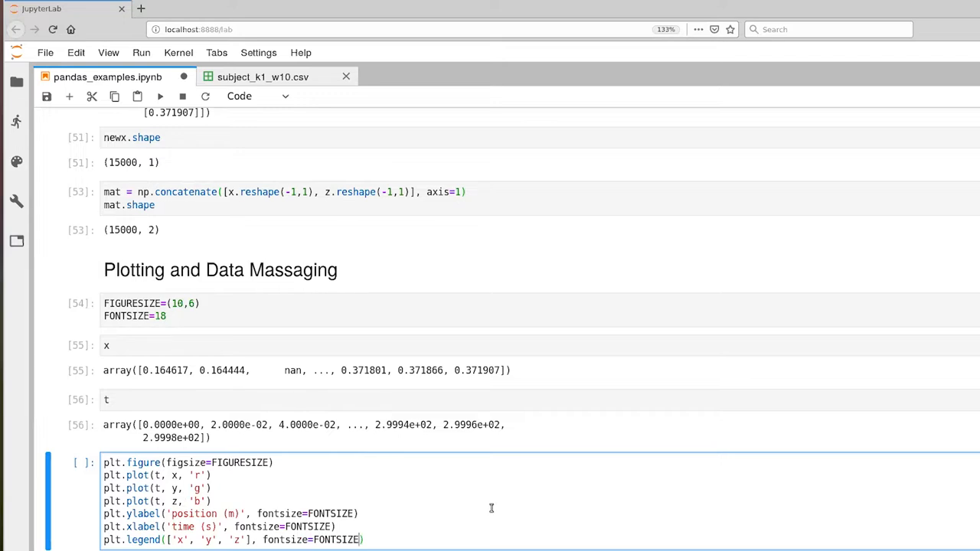
scroll(down, 3)
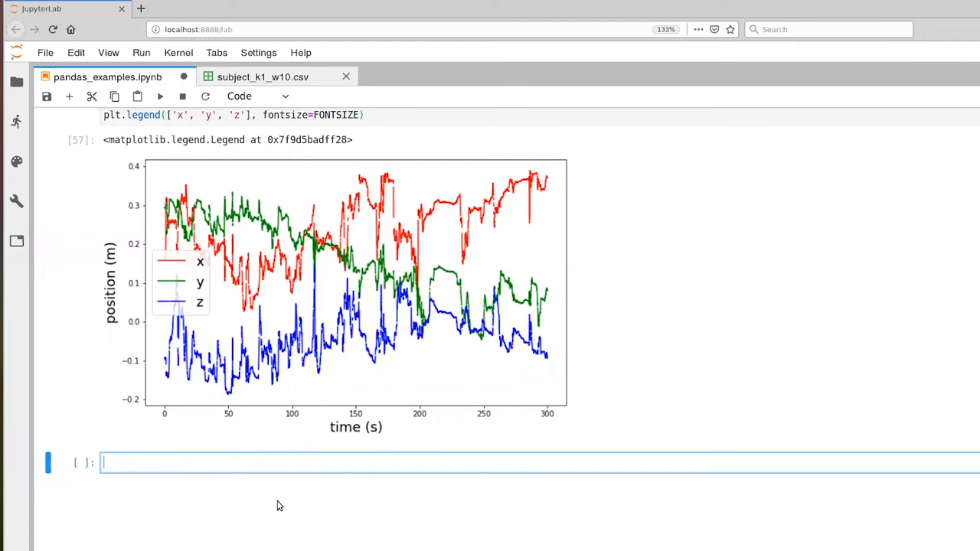
mouse_move(355, 441)
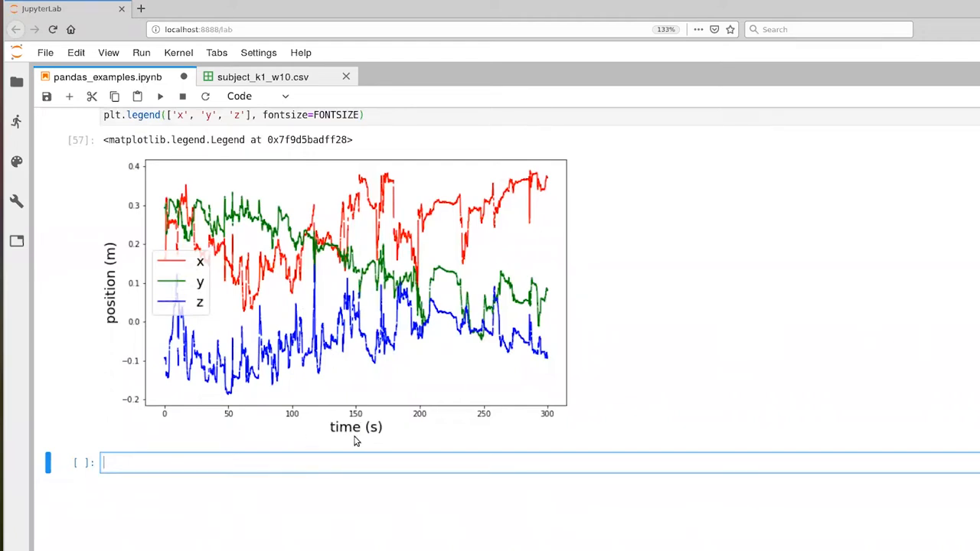
mouse_move(356, 447)
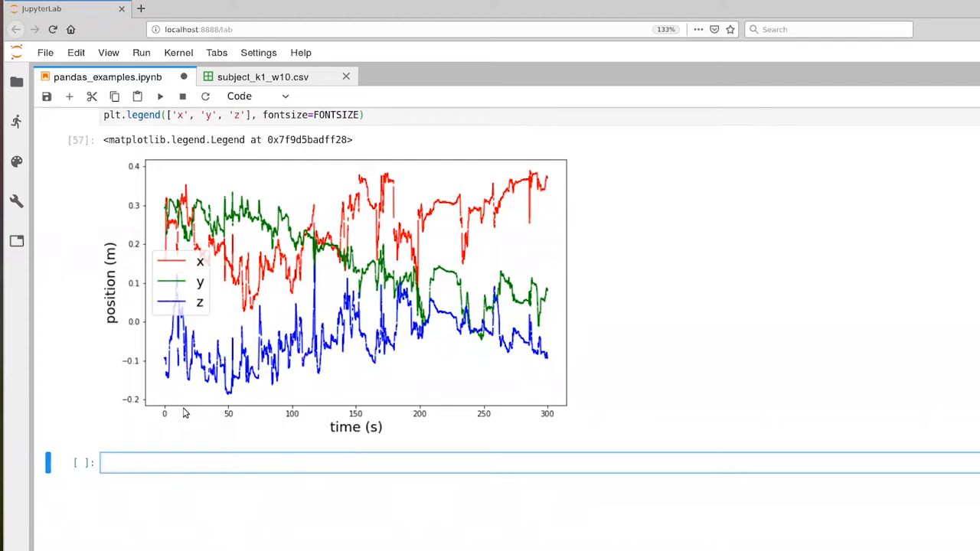
mouse_move(569, 426)
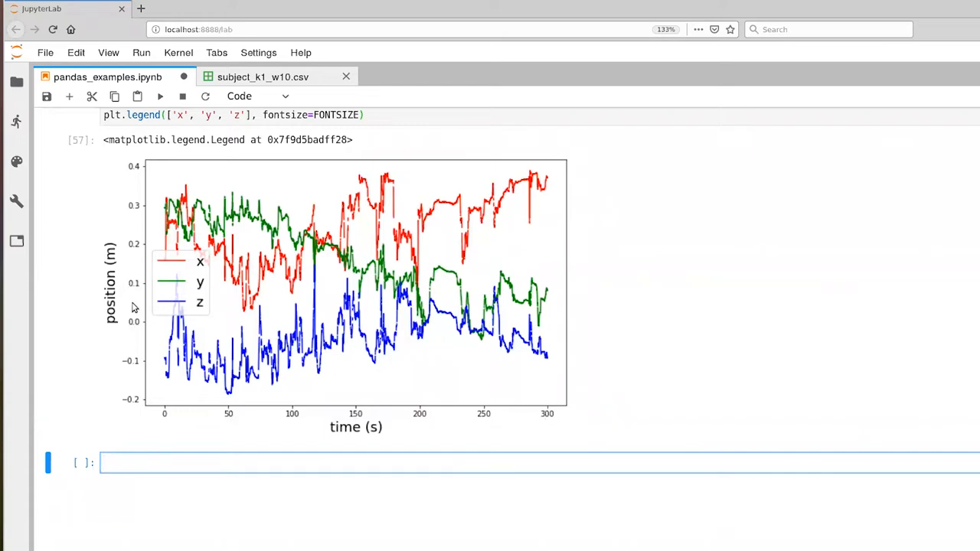
mouse_move(189, 294)
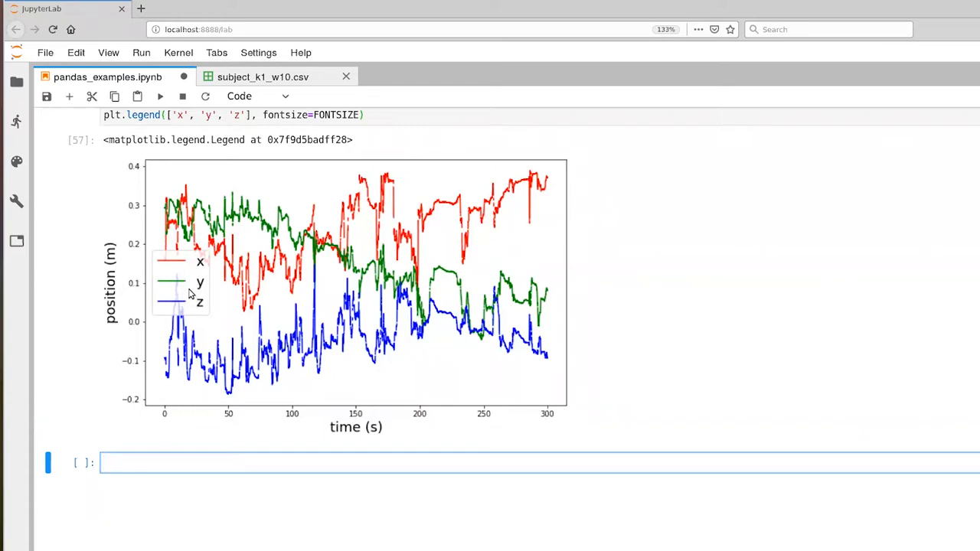
mouse_move(184, 303)
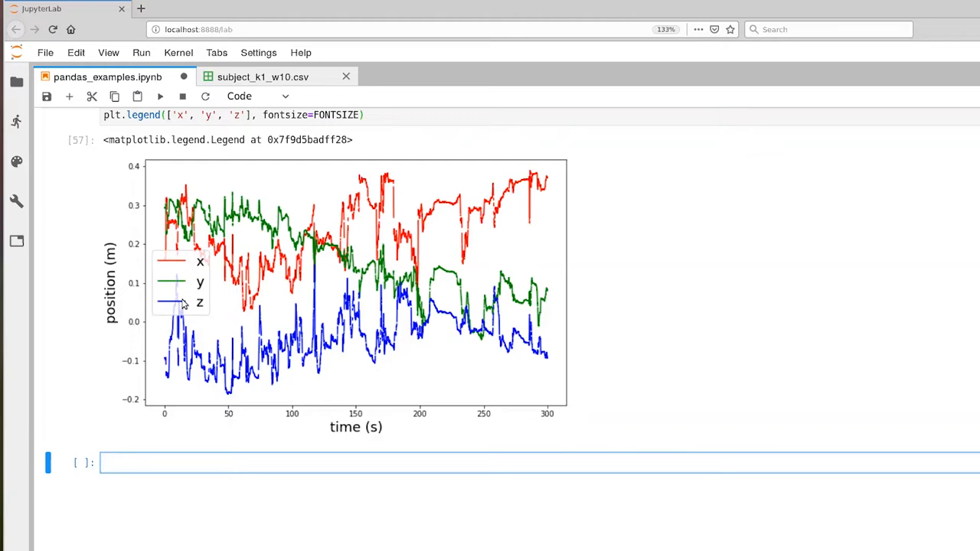
mouse_move(342, 422)
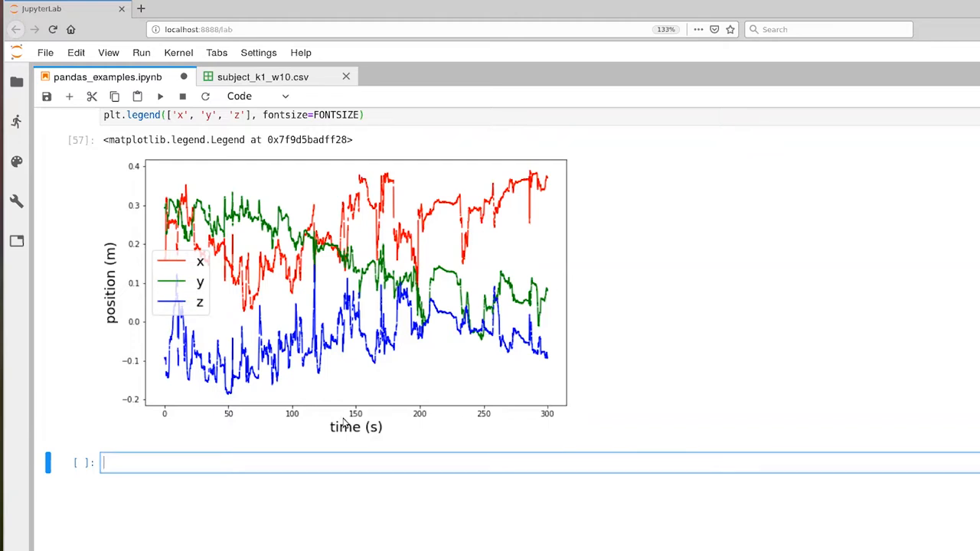
mouse_move(223, 405)
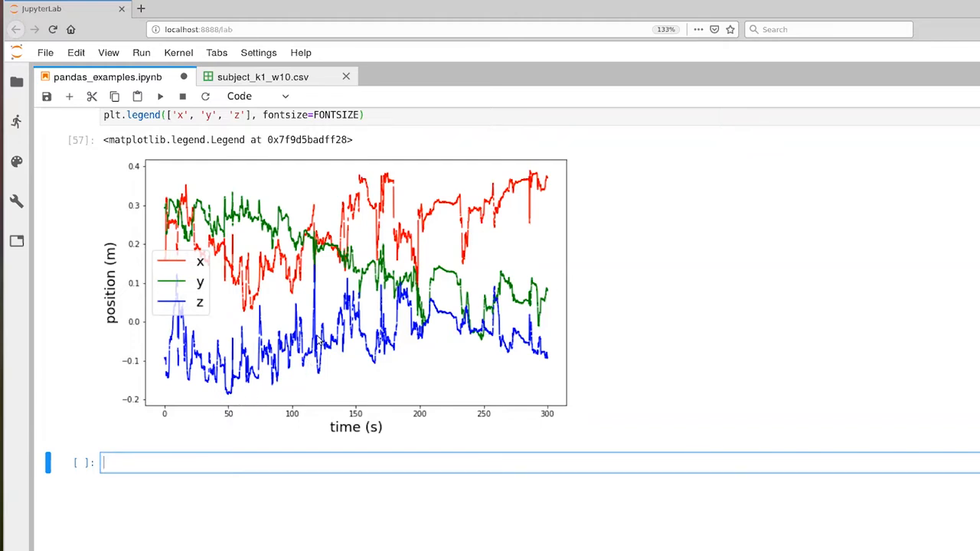
mouse_move(361, 286)
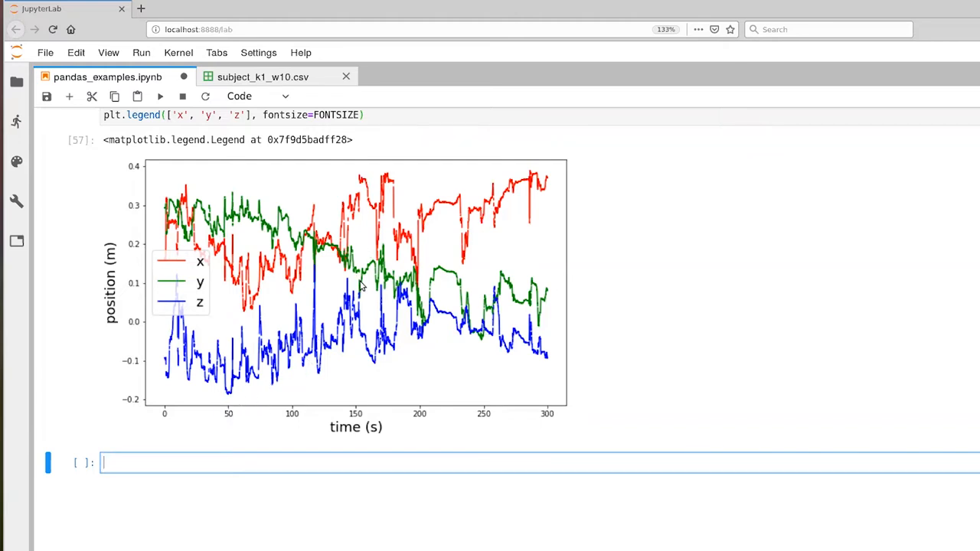
mouse_move(395, 211)
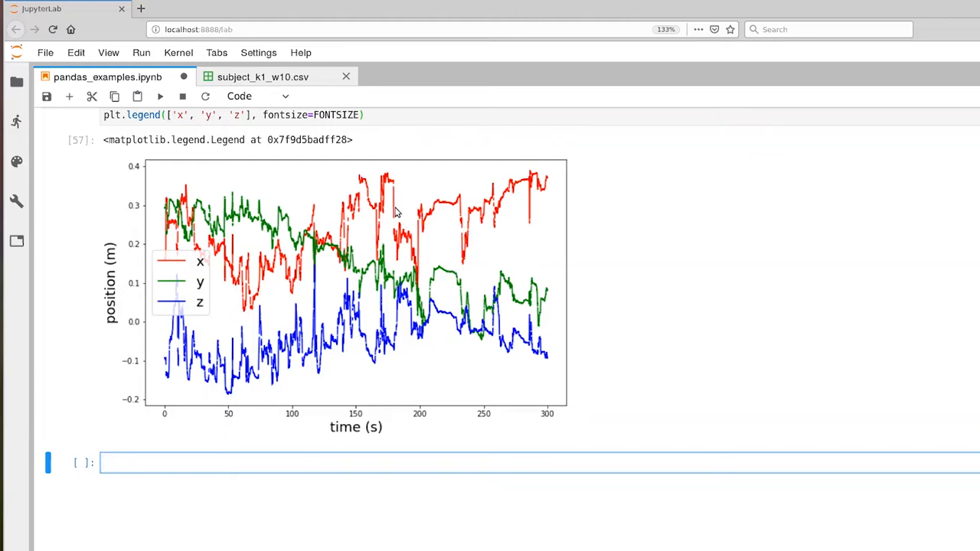
mouse_move(390, 191)
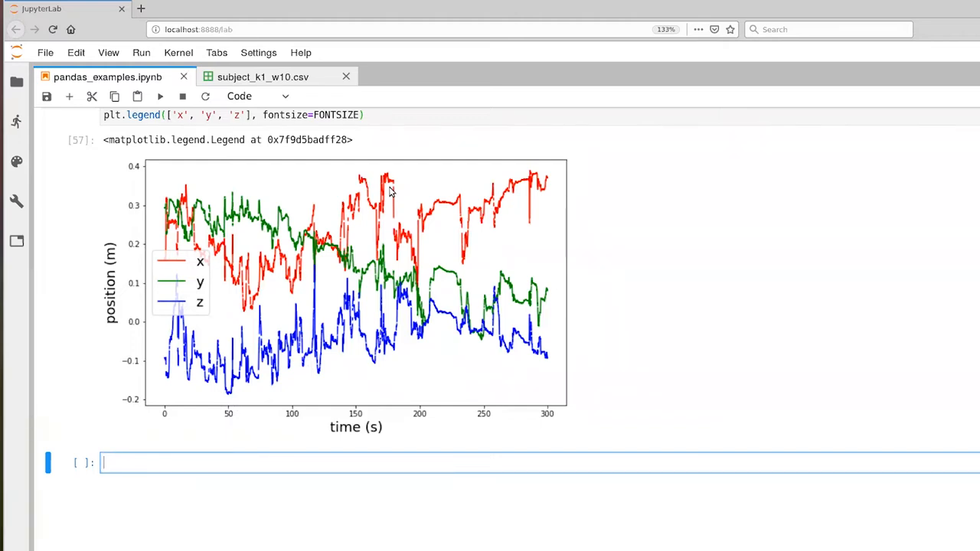
mouse_move(248, 244)
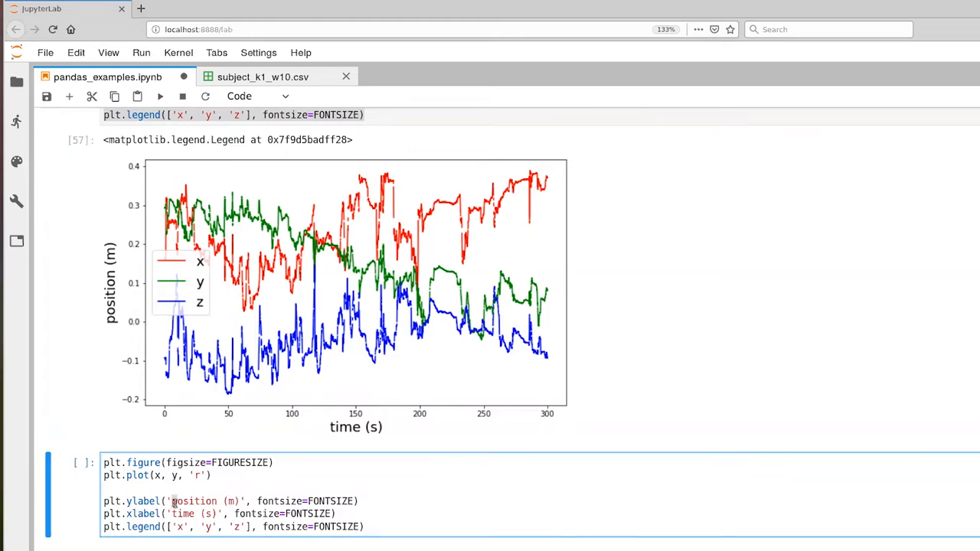
Relabel axes to y (m) and x (m) and run to render the red y-versus-x trajectory.
text(y (m))
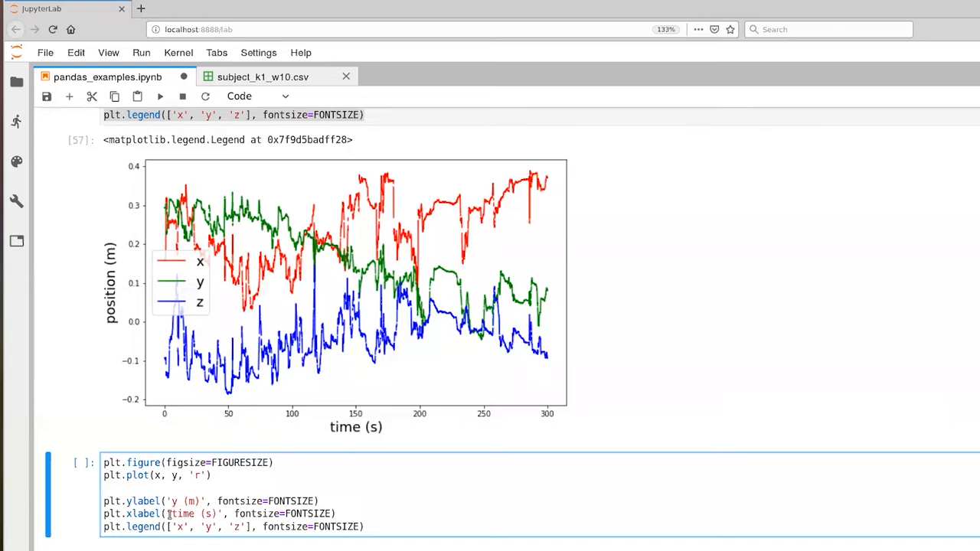
double_click(180, 512)
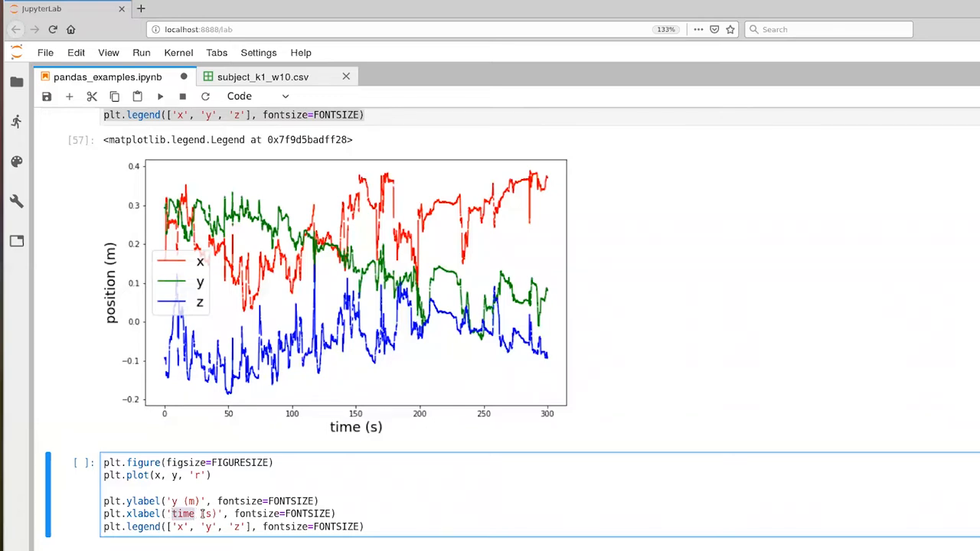
text(x)
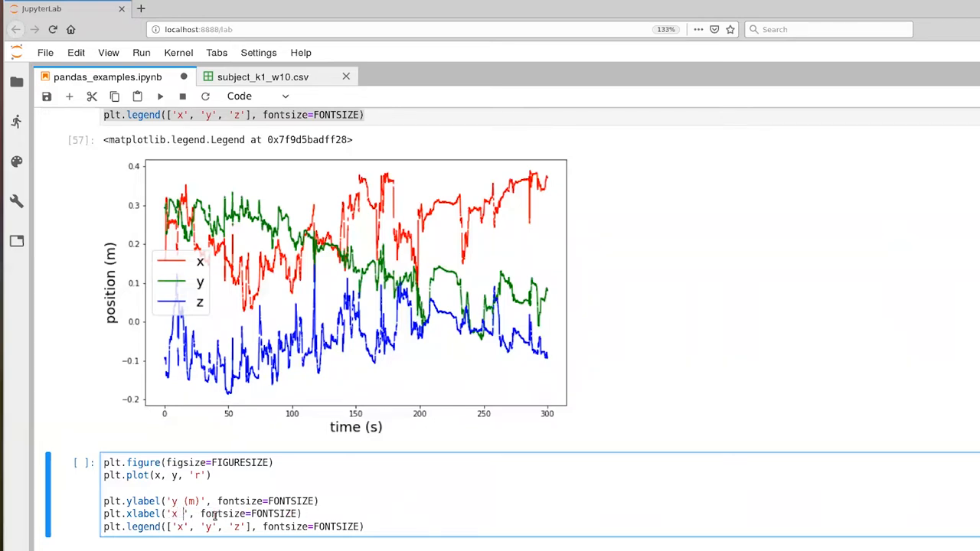
text((m))
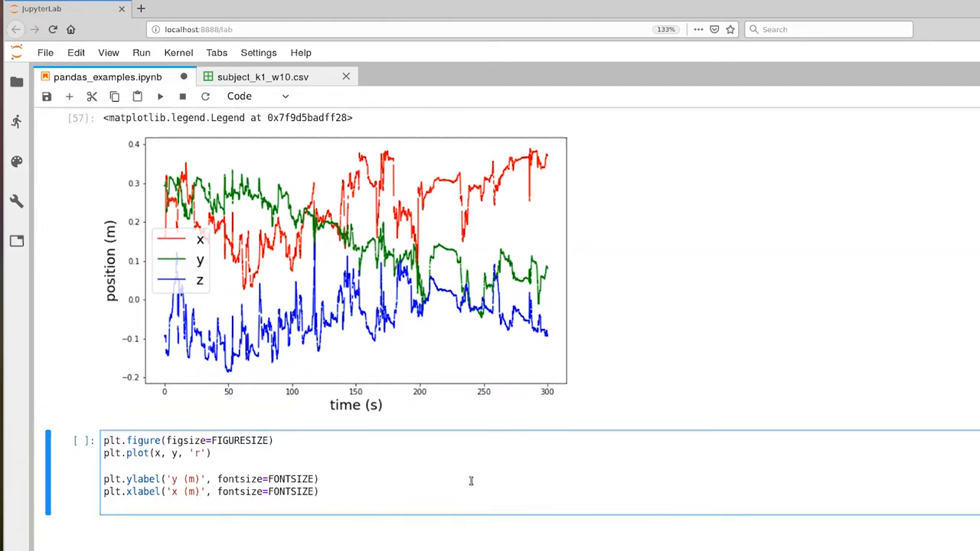
scroll(down, 3)
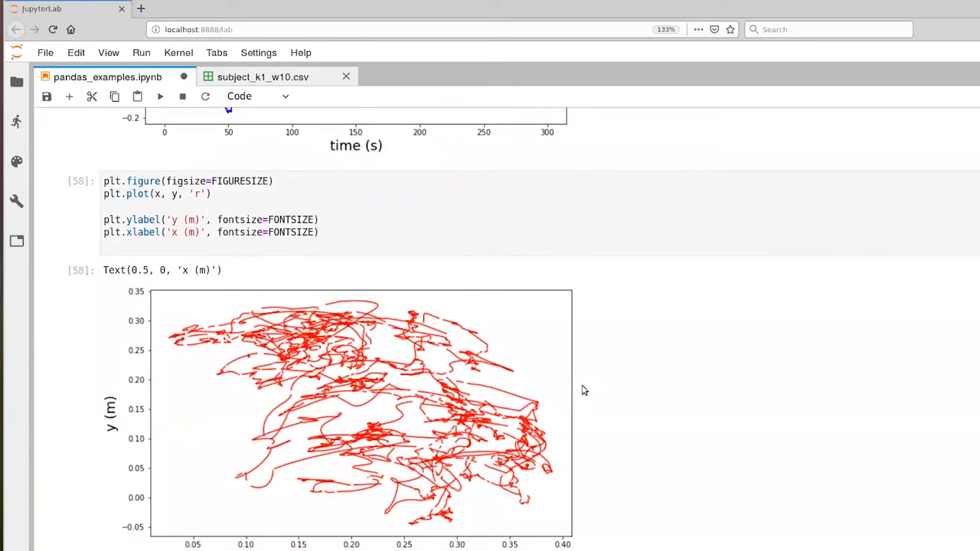
scroll(down, 3)
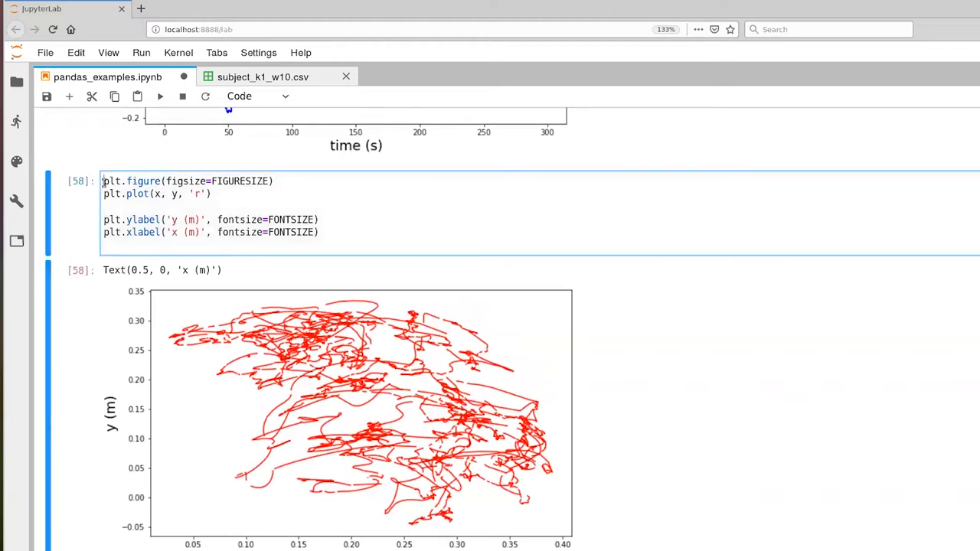
click(364, 249)
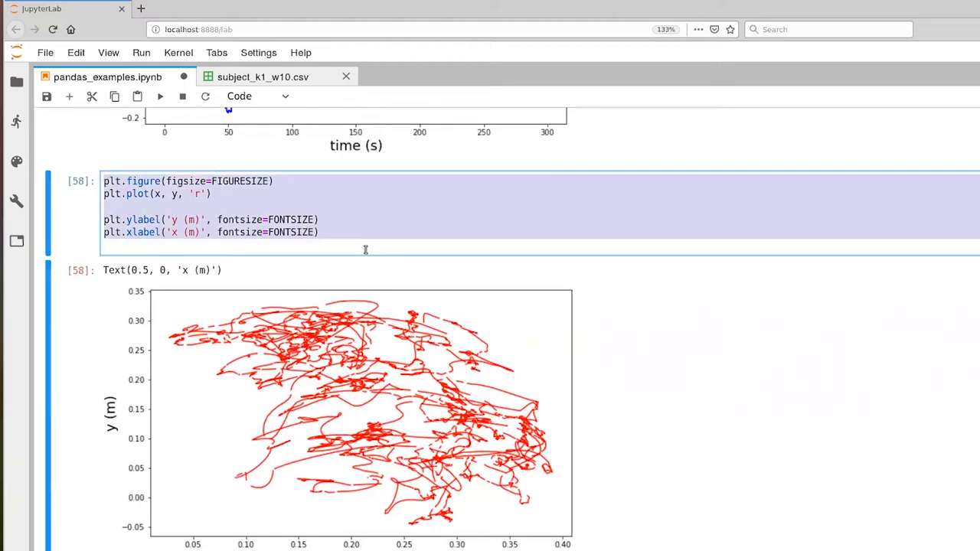
scroll(down, 3)
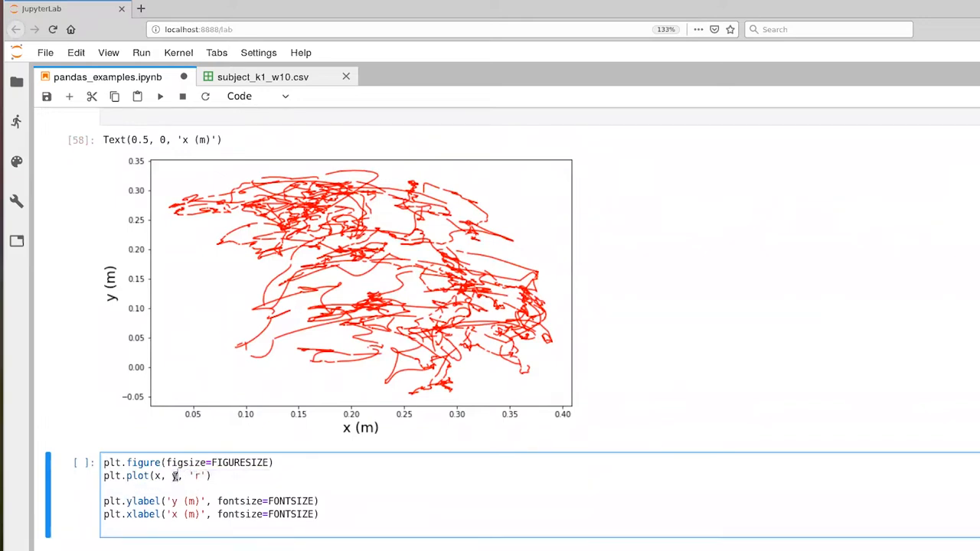
Change the copied plot to z against x in green with a z (m) label.
text(z)
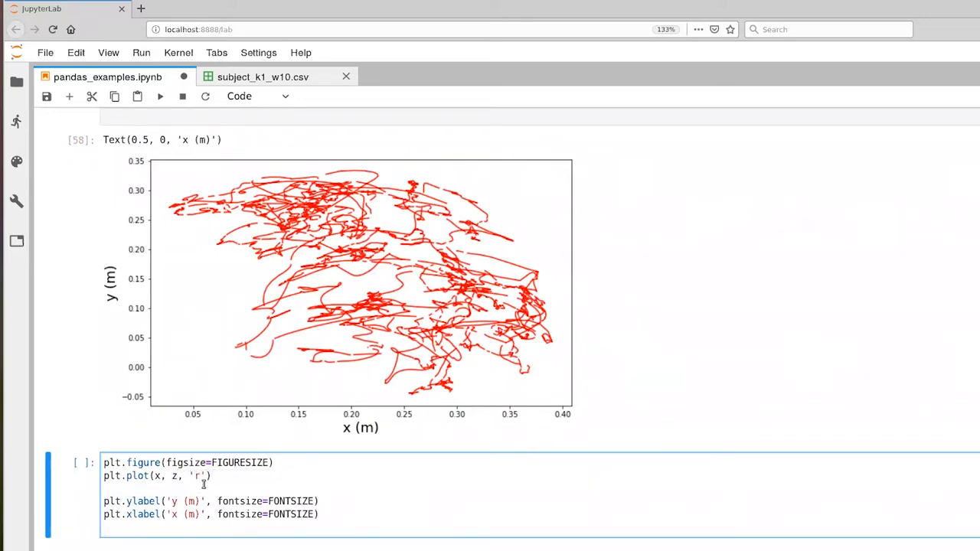
text(g)
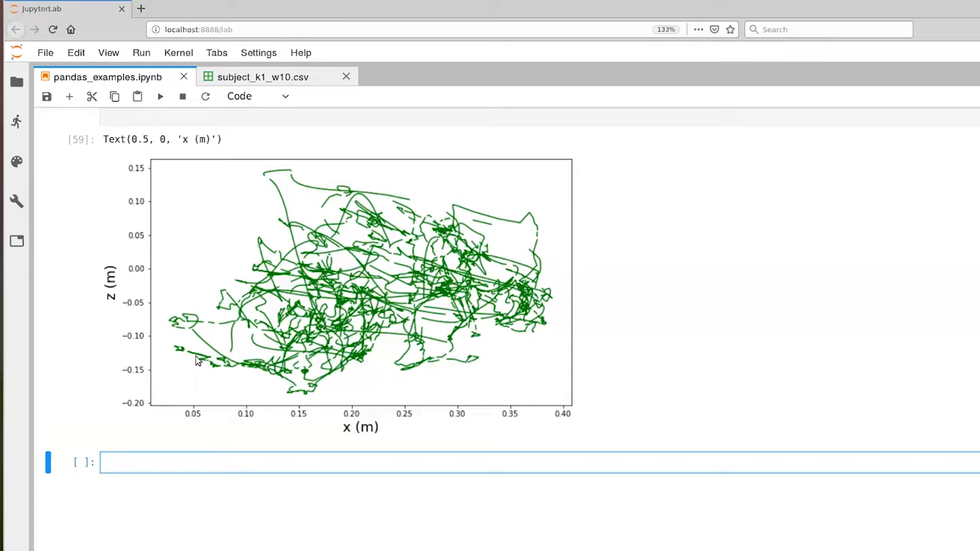
mouse_move(244, 469)
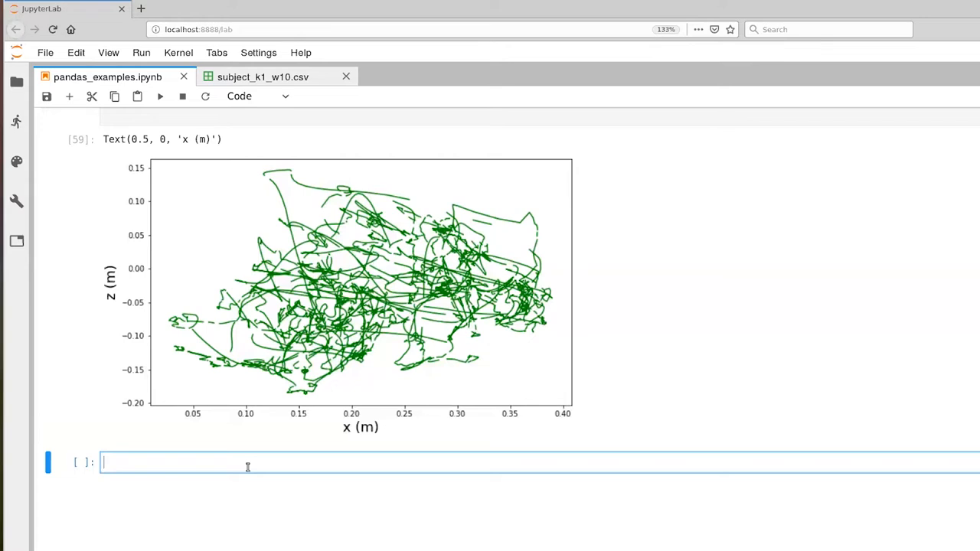
Write infant_data_new = infant_data.dropna() to drop missing-value rows.
text(infant_data_new = in)
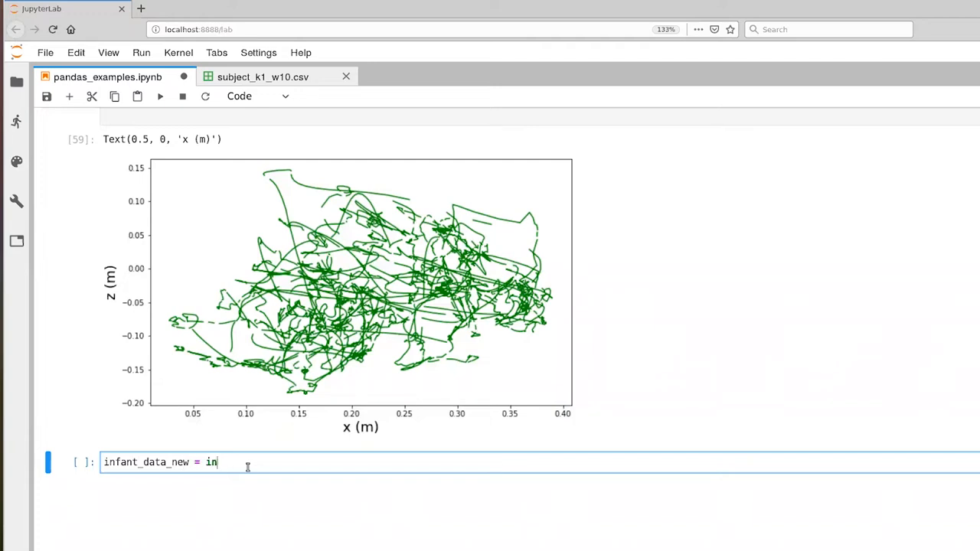
text(fant_data)
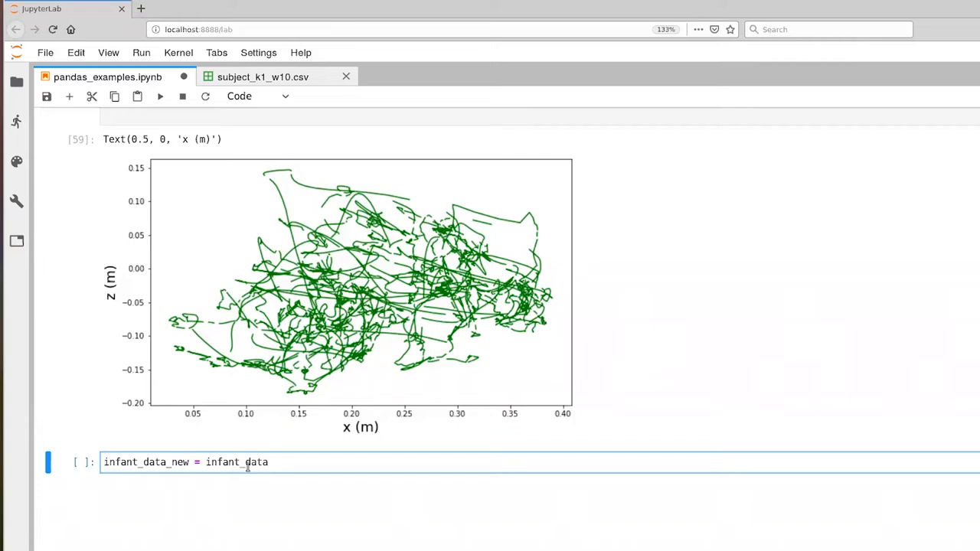
text(.)
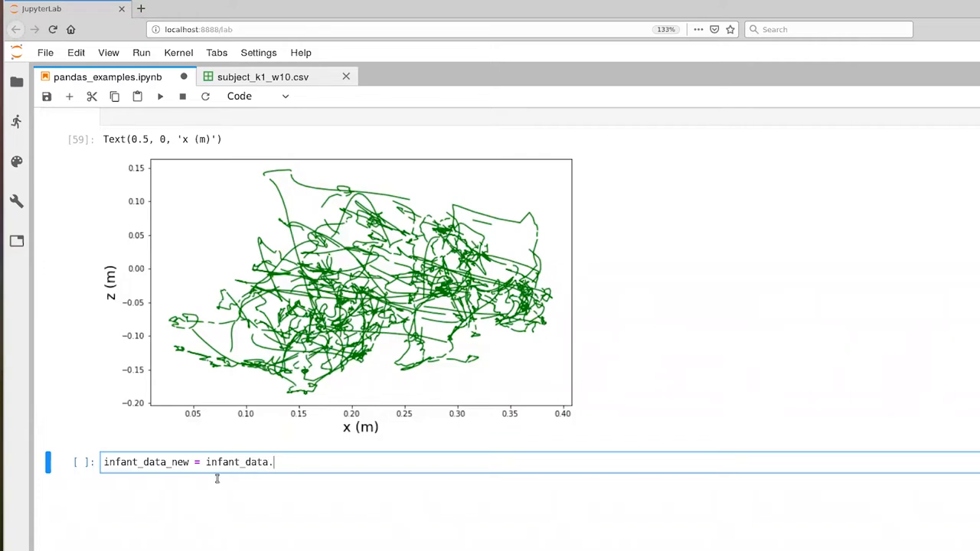
mouse_move(337, 457)
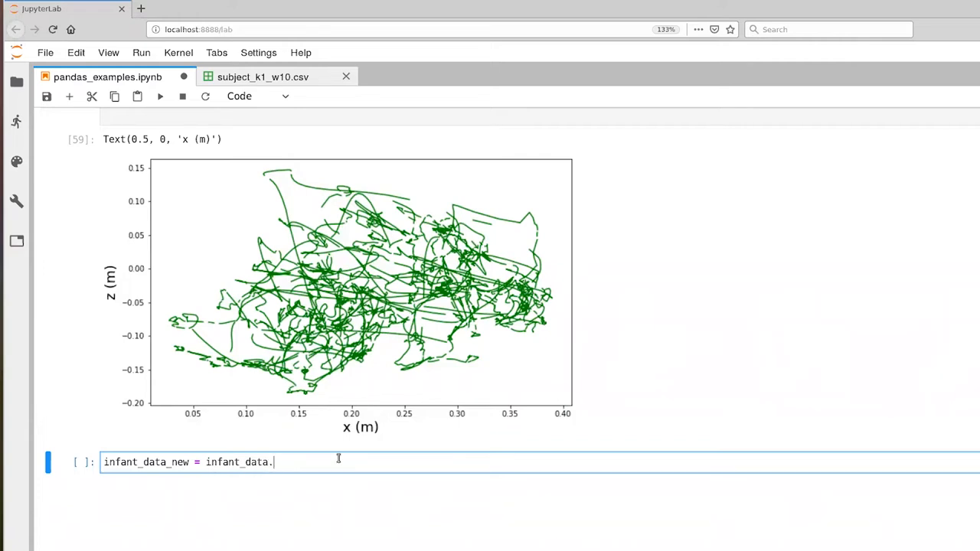
text(dro)
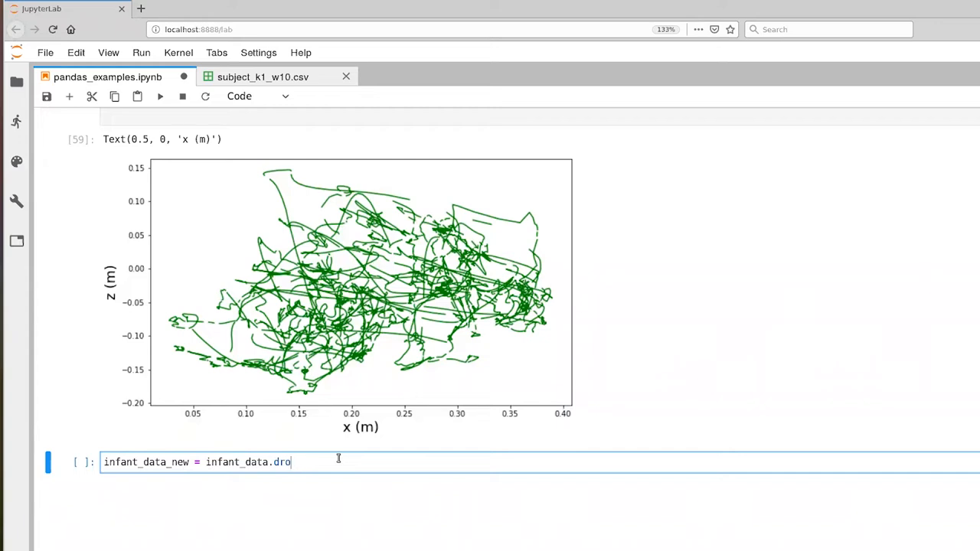
text(pna())
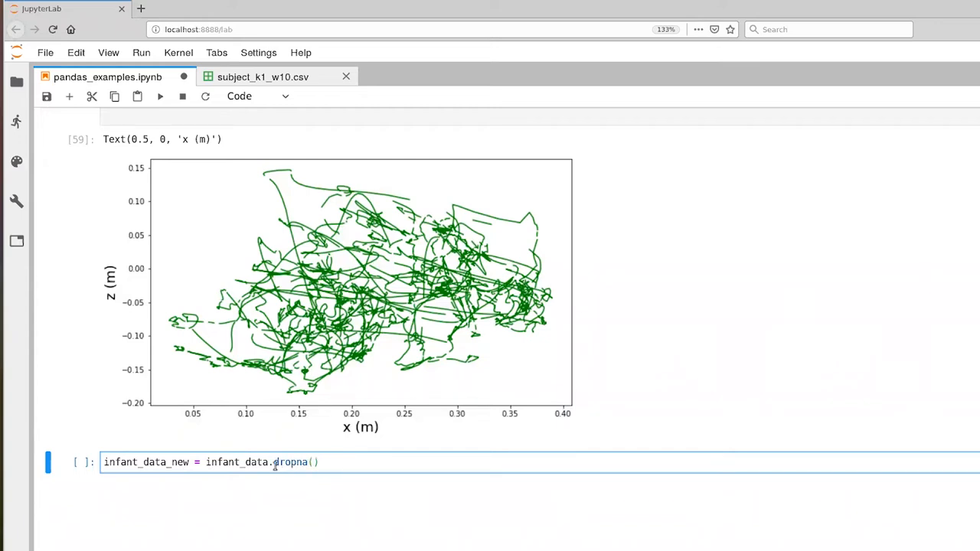
mouse_move(328, 462)
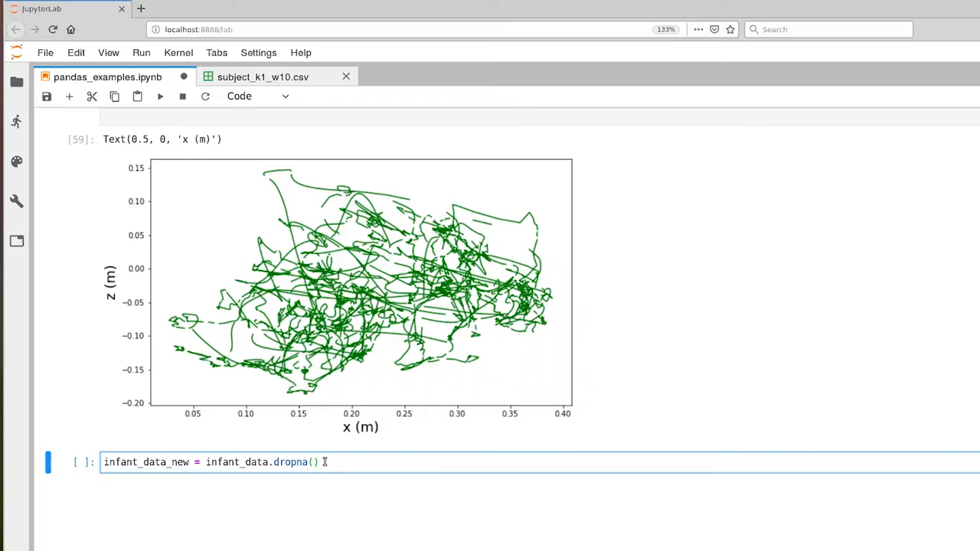
mouse_move(138, 466)
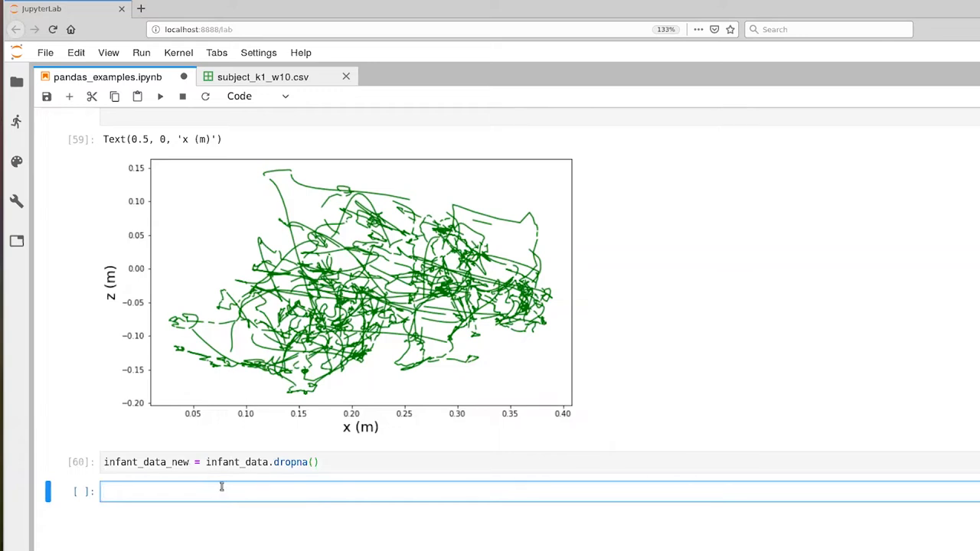
Run infant_data.describe() and infant_data_new.describe() in two cells.
text(infant_data.describe()
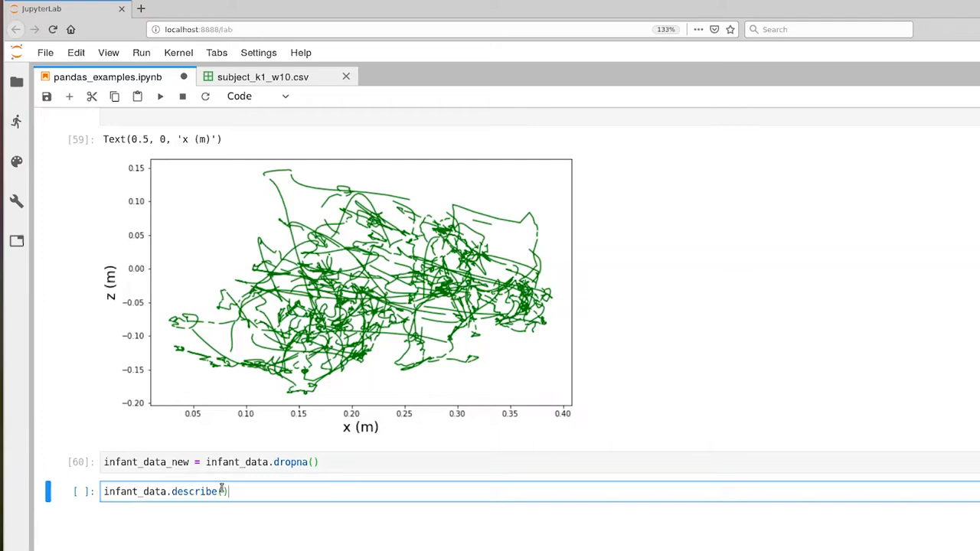
key(enter)
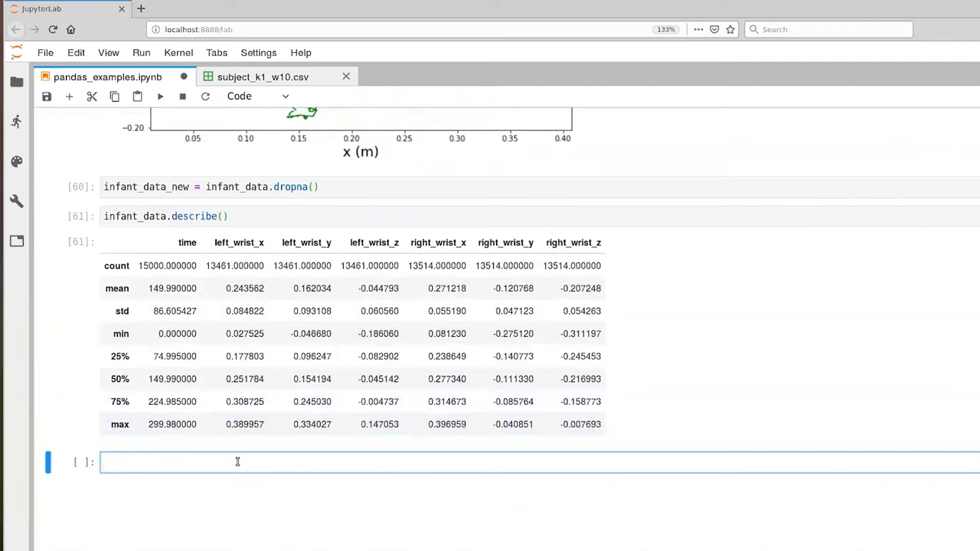
text(infna)
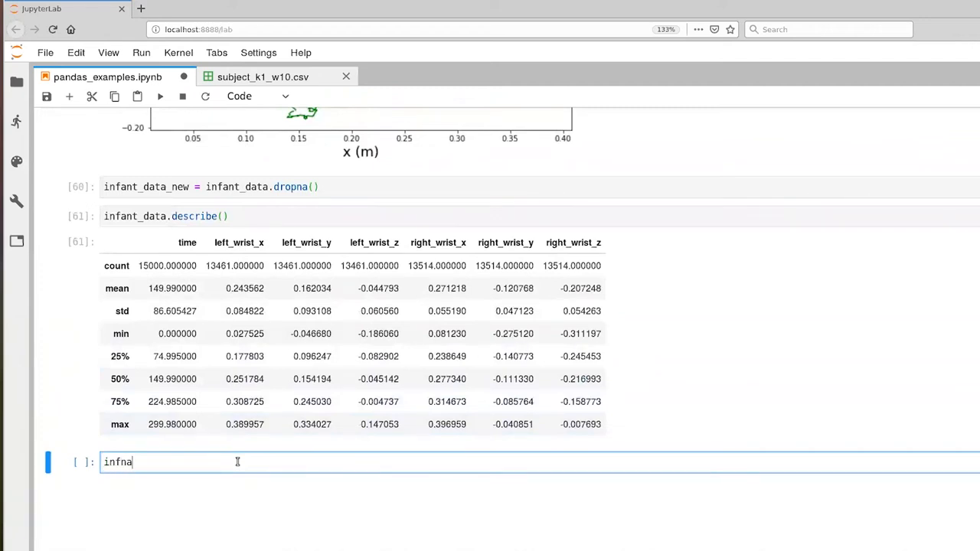
text(infant_data.)
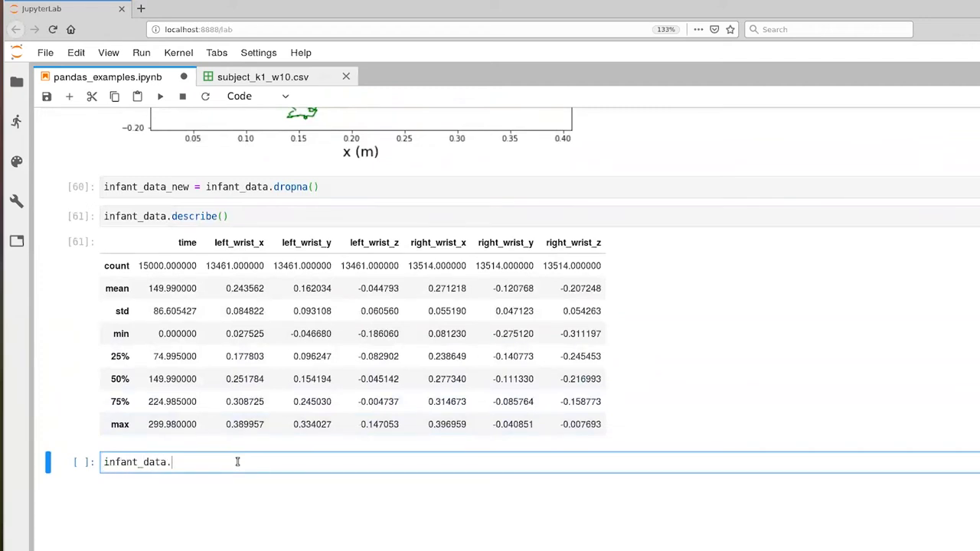
text(describe())
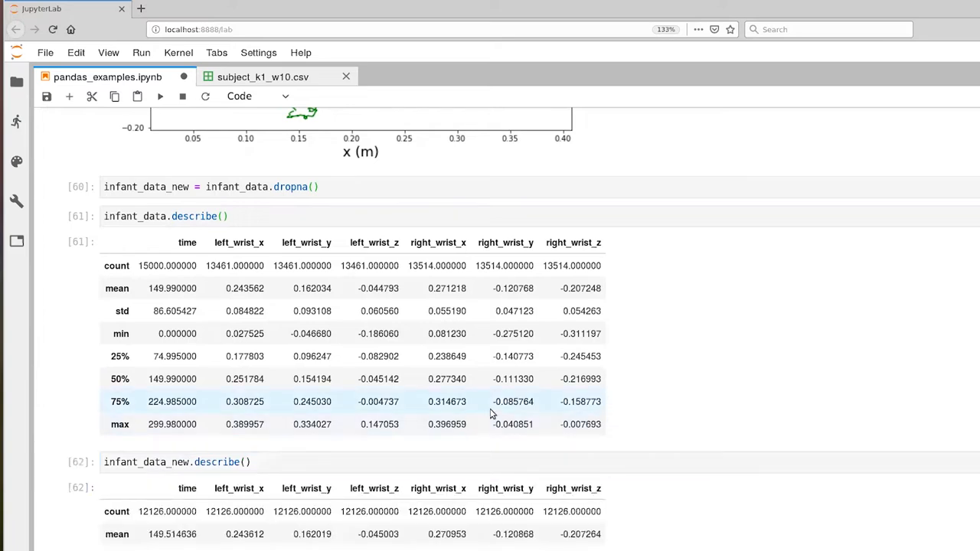
Scroll through the summary tables to compare counts dropping from 15000 to 12126.
scroll(down, 3)
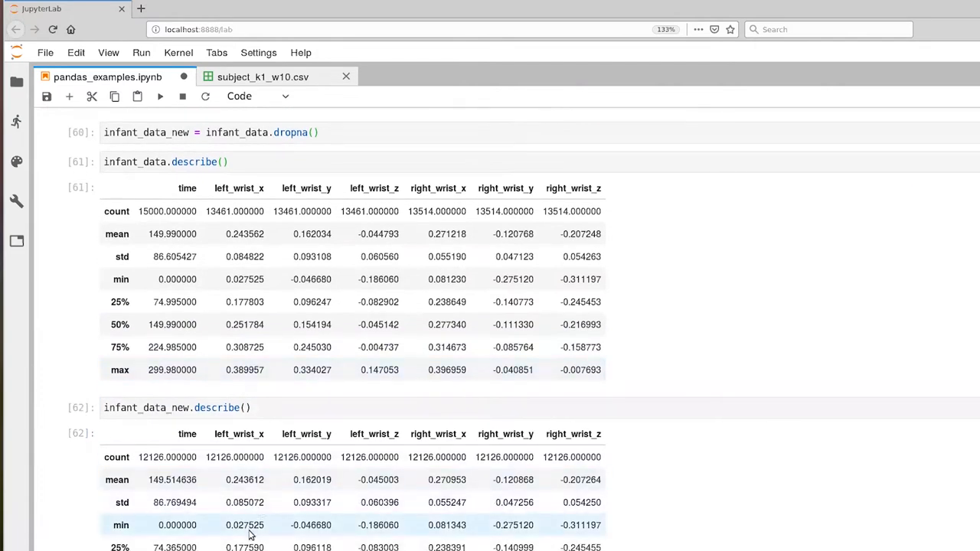
scroll(down, 3)
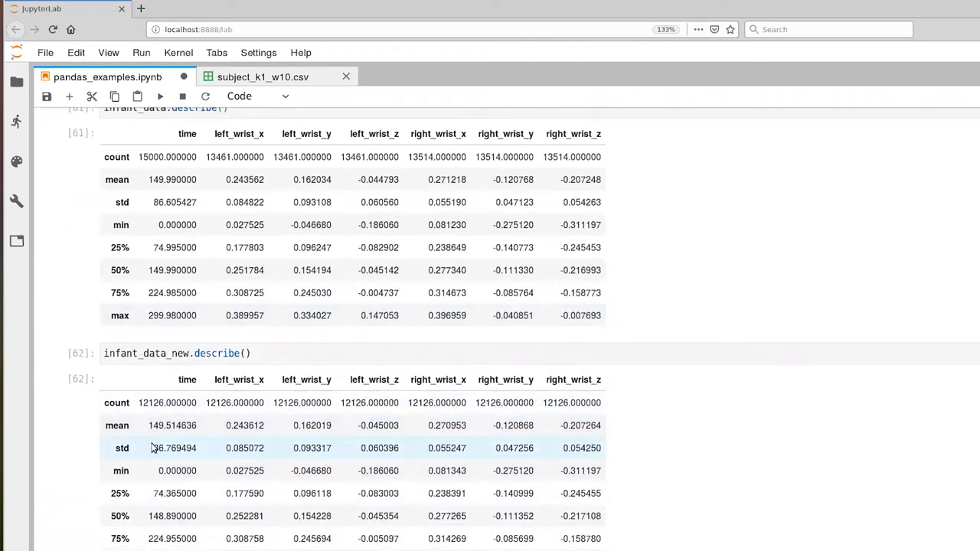
mouse_move(153, 179)
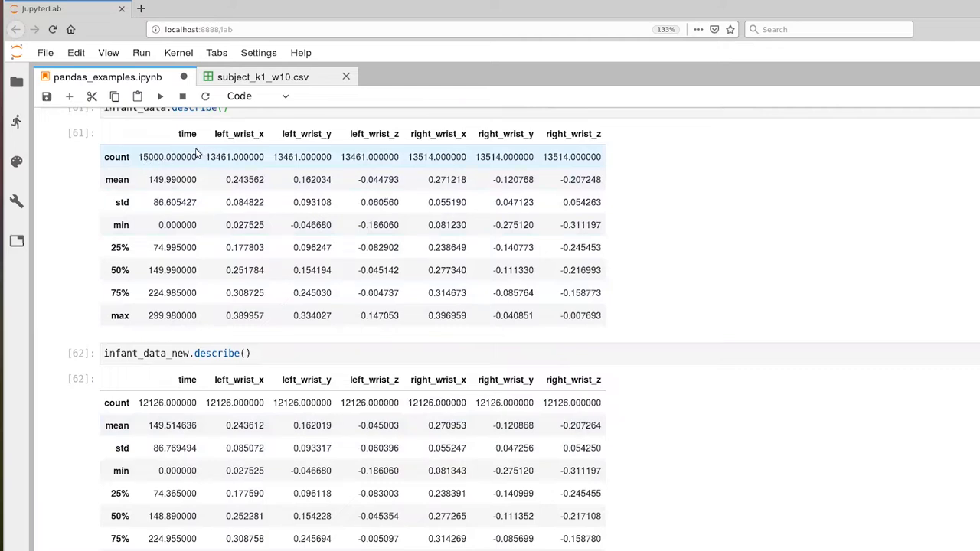
mouse_move(130, 161)
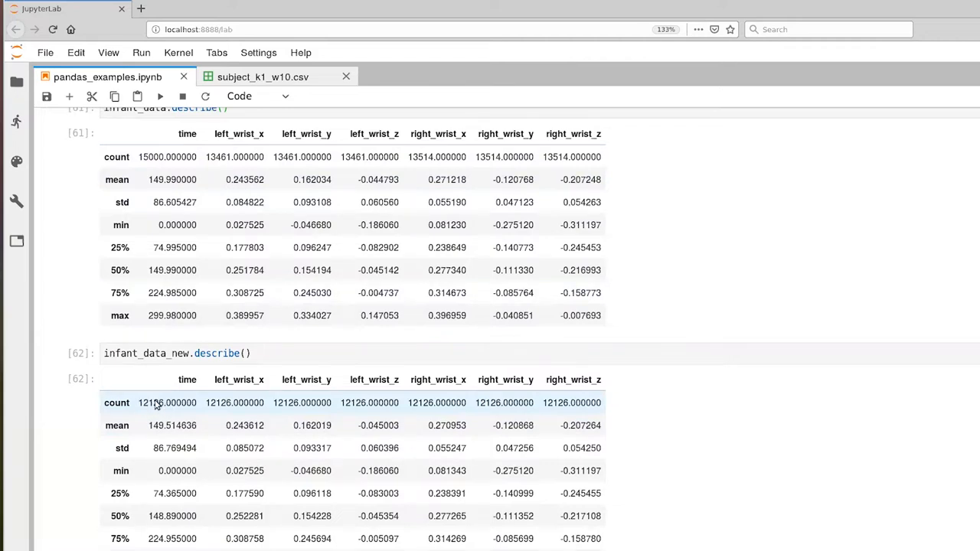
mouse_move(475, 408)
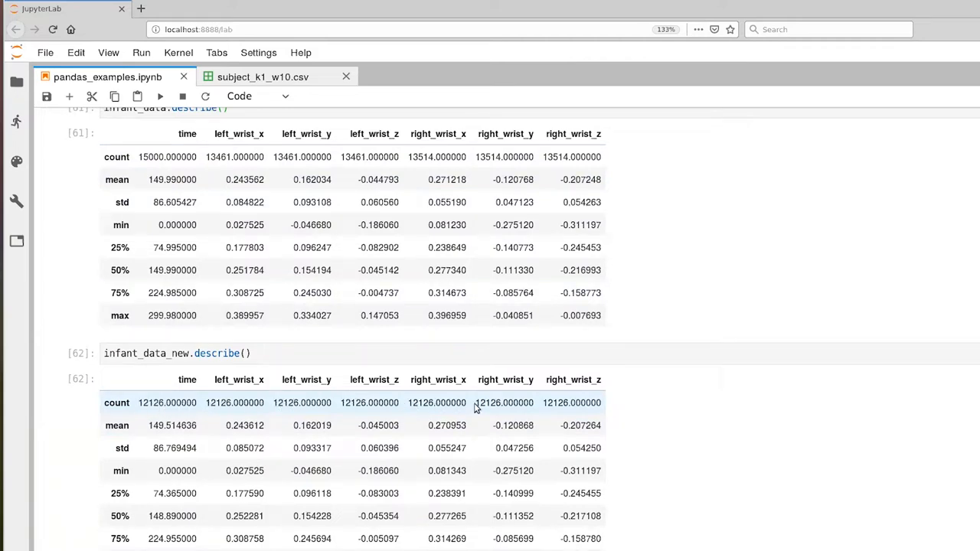
mouse_move(584, 398)
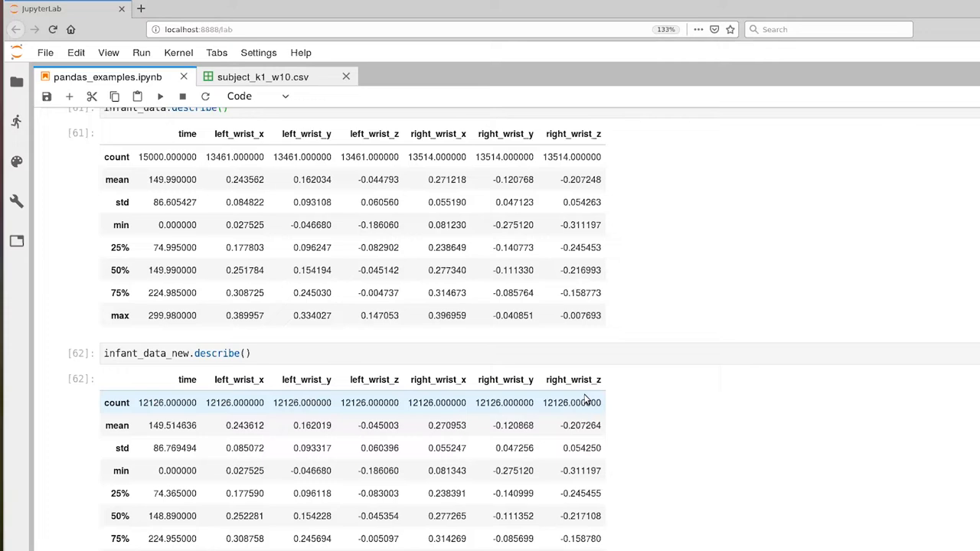
mouse_move(375, 179)
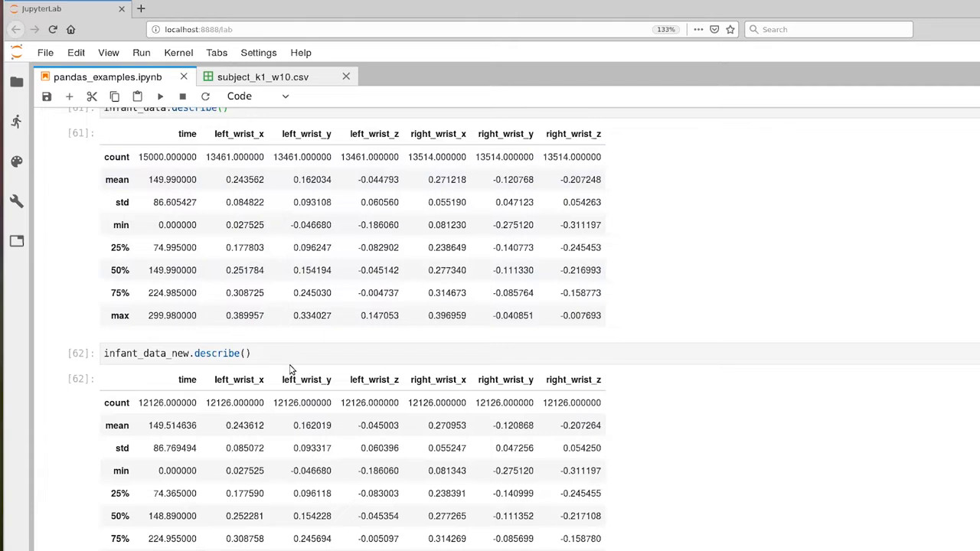
scroll(down, 3)
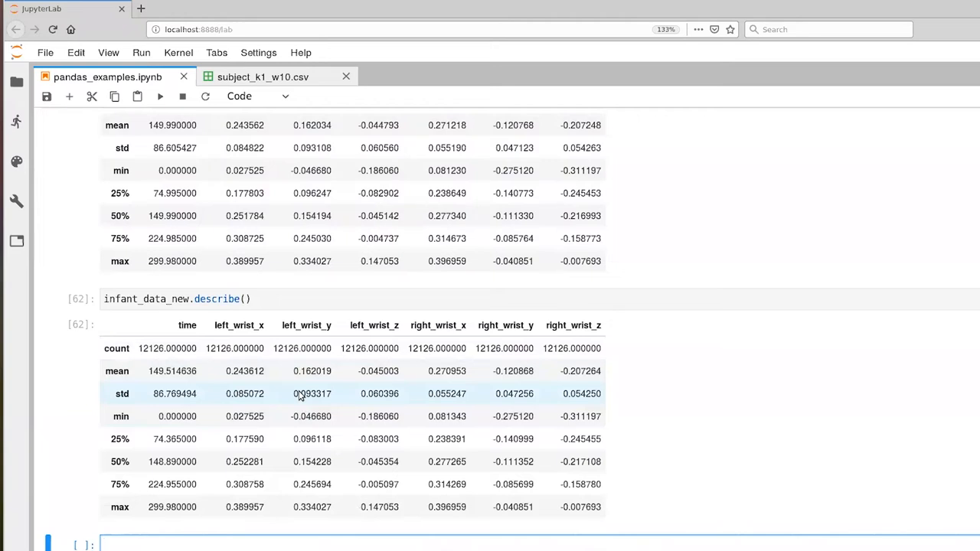
mouse_move(261, 386)
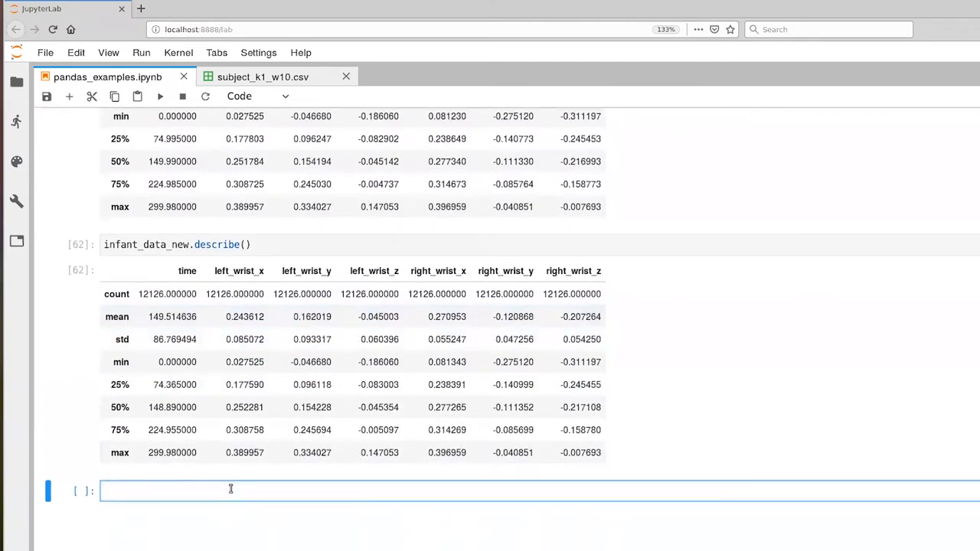
Write tnew = infant_data_new['time'].values to extract the time array.
text(tnew)
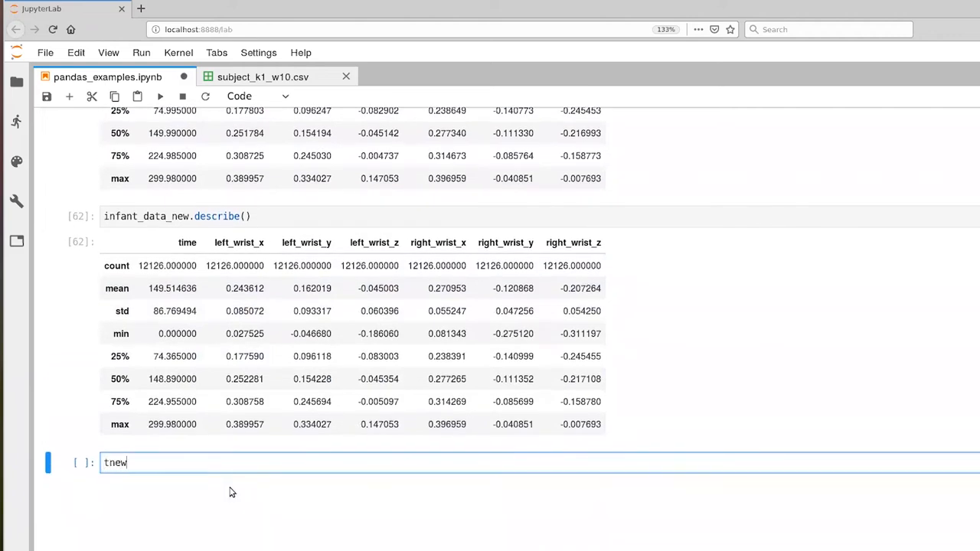
text(=)
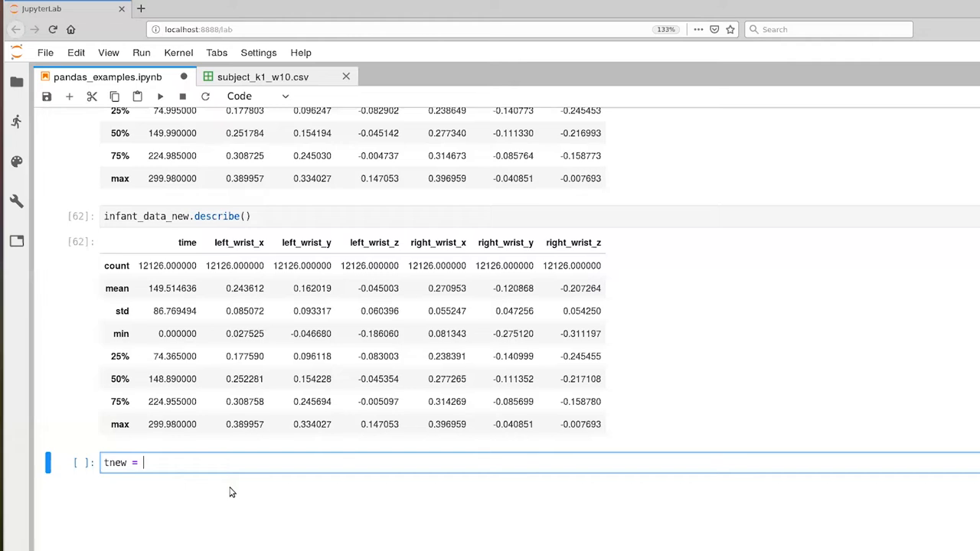
text(infant_data_)
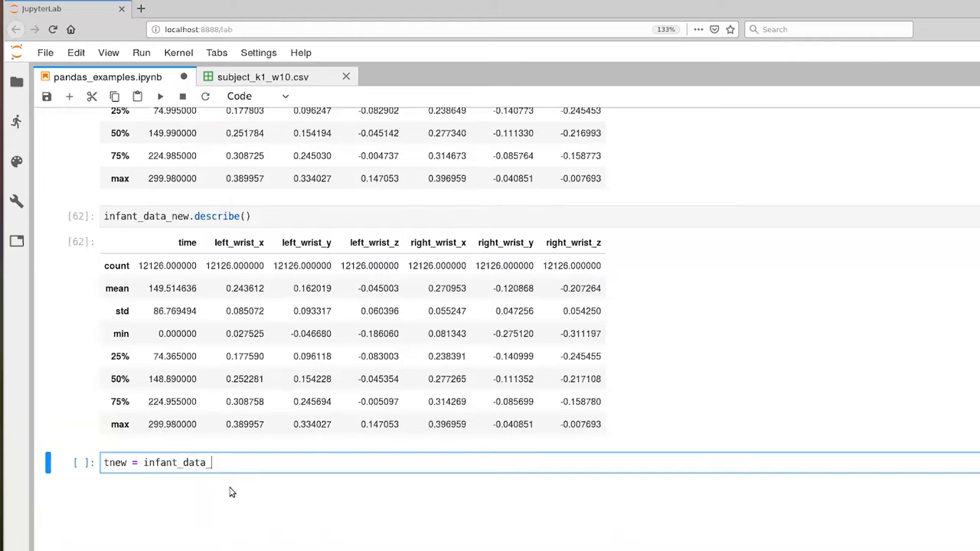
text(new[''])
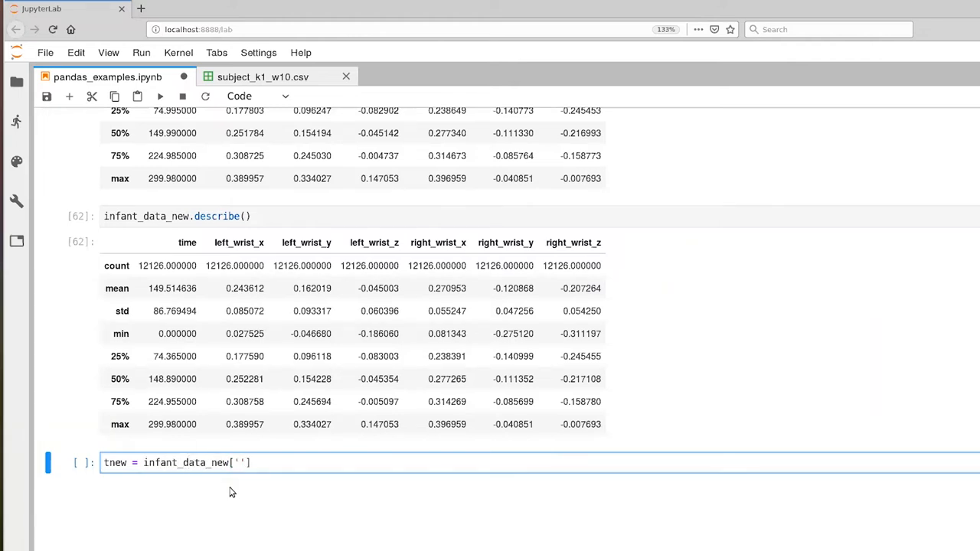
text(time)
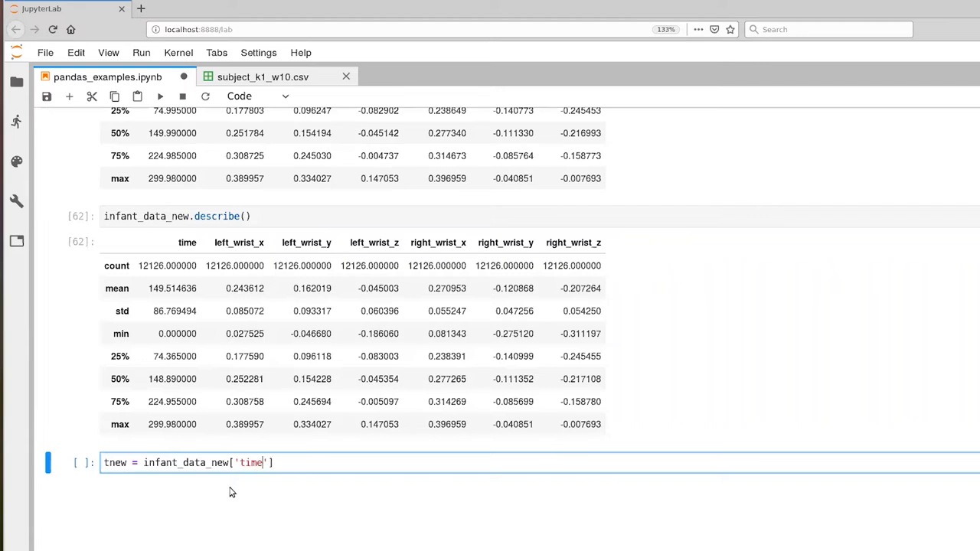
text(.values)
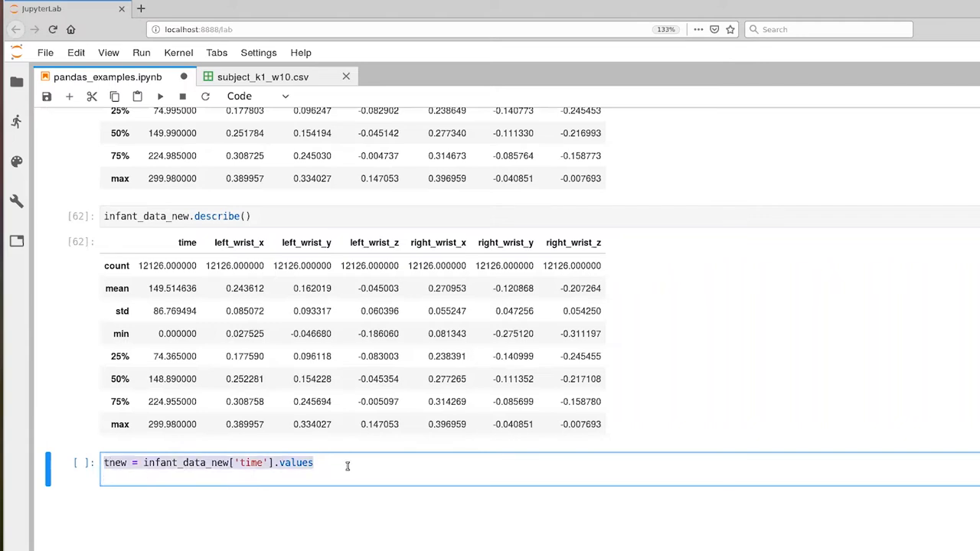
Duplicate the line and change the column to left_wrist_x for xnew, continuing for ynew and znew.
text(tnew = infant_data_new['time'].values)
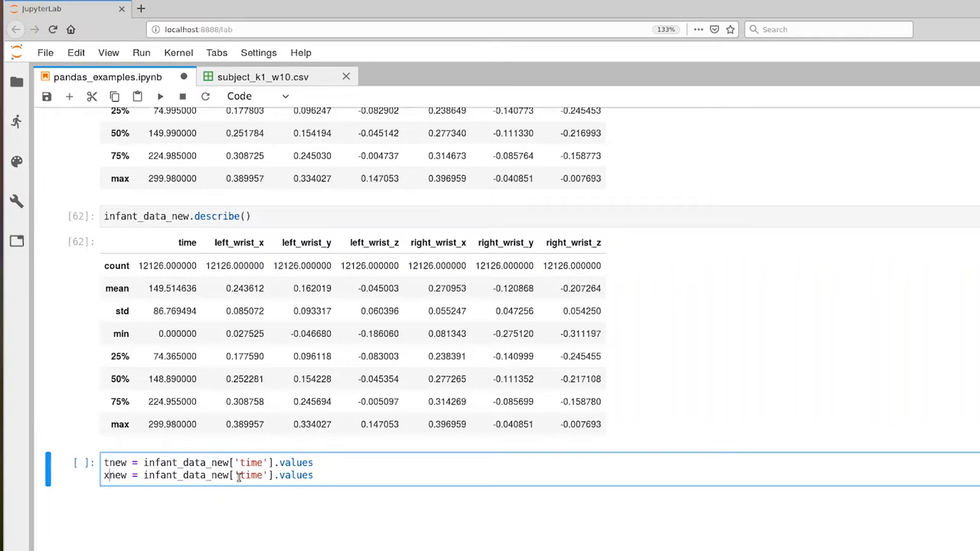
double_click(251, 475)
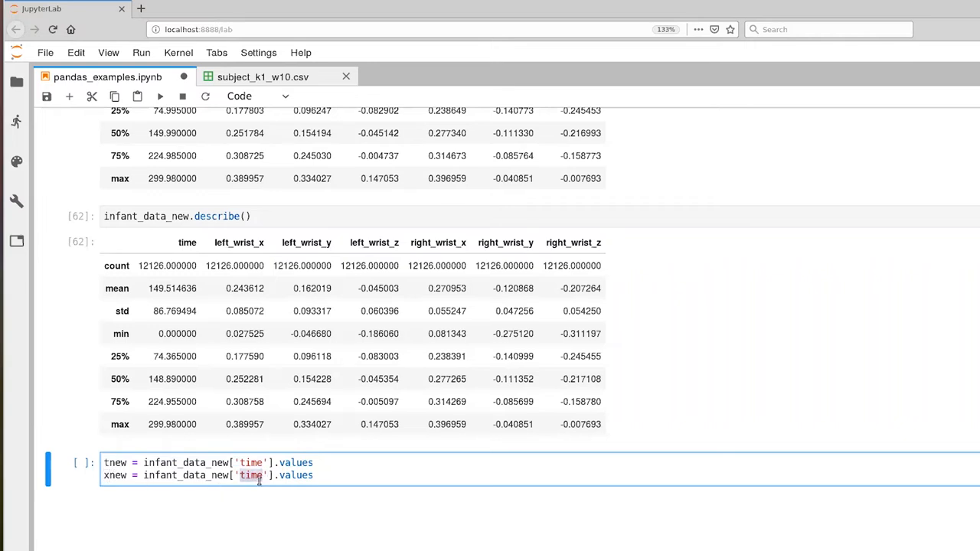
text(left_wrist)
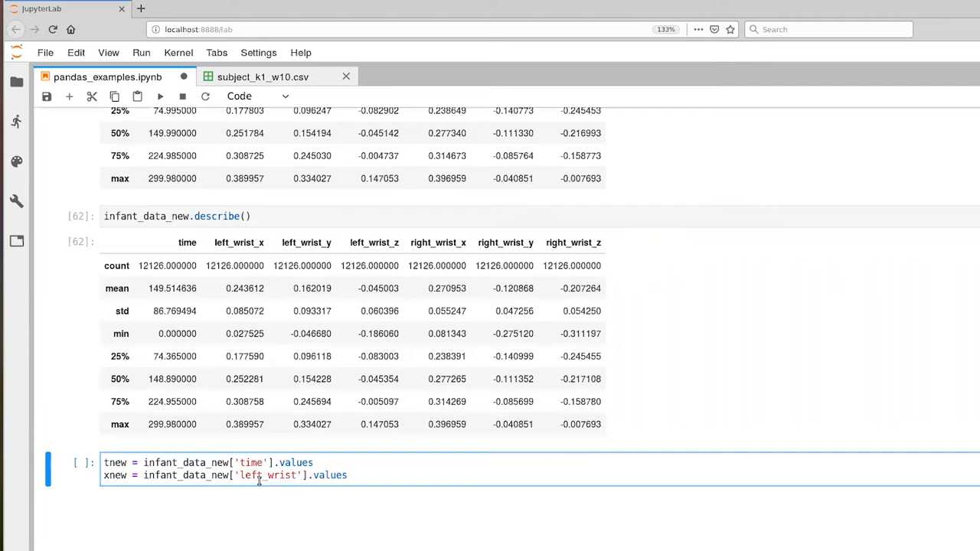
text(_x)
text(ynew = infant_data_new['left_wrist_y'].values)
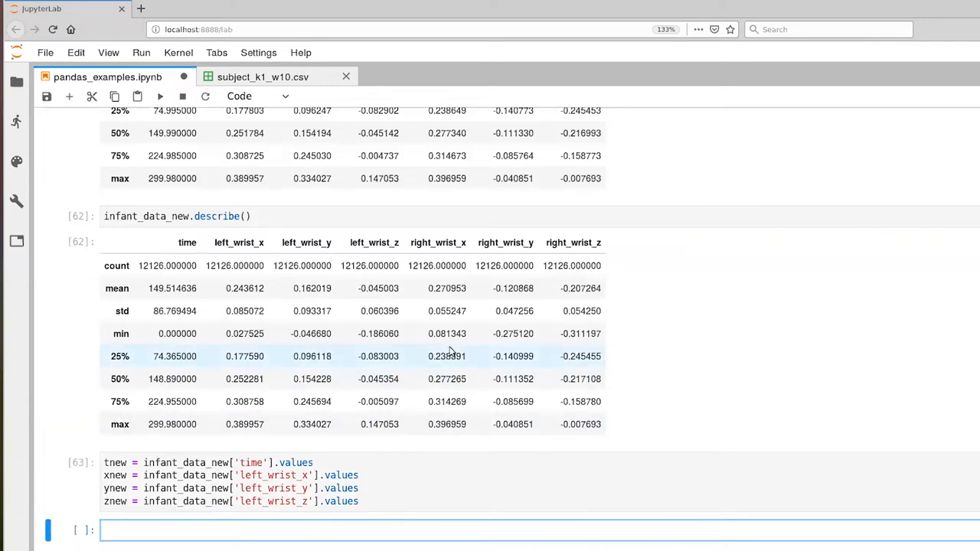
scroll(down, 3)
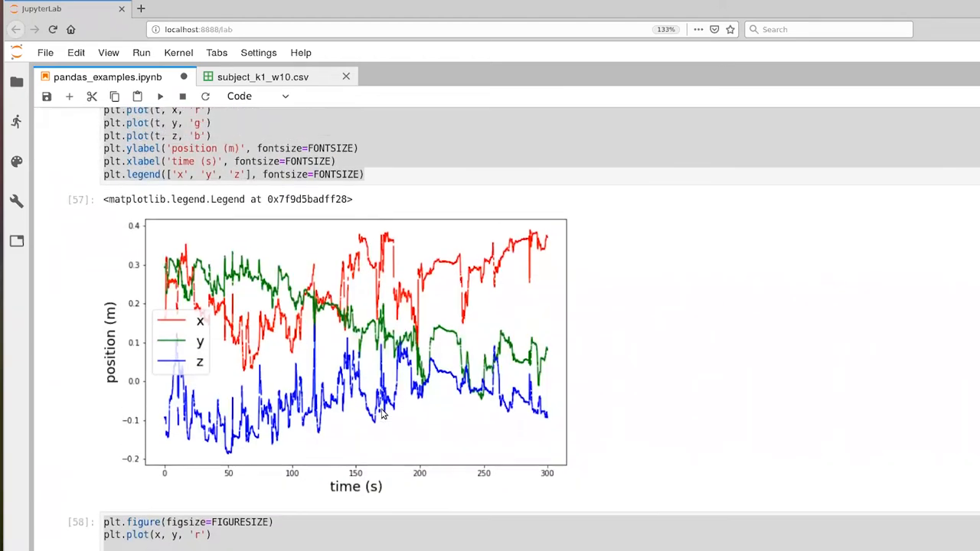
scroll(down, 3)
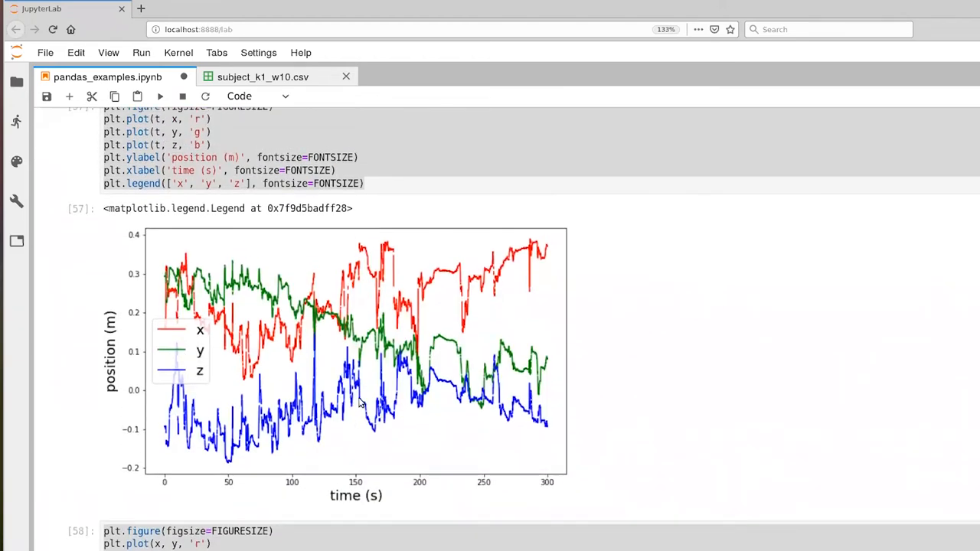
mouse_move(522, 273)
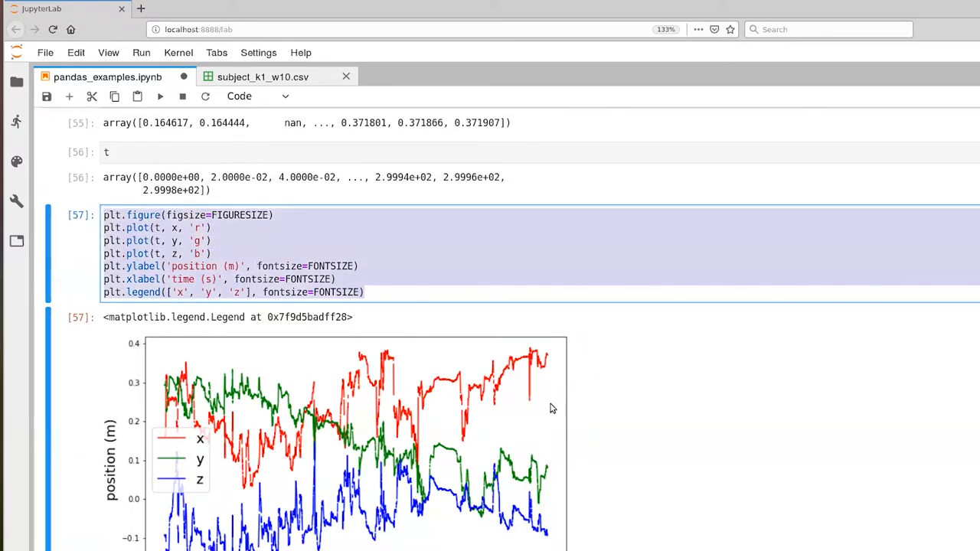
scroll(down, 3)
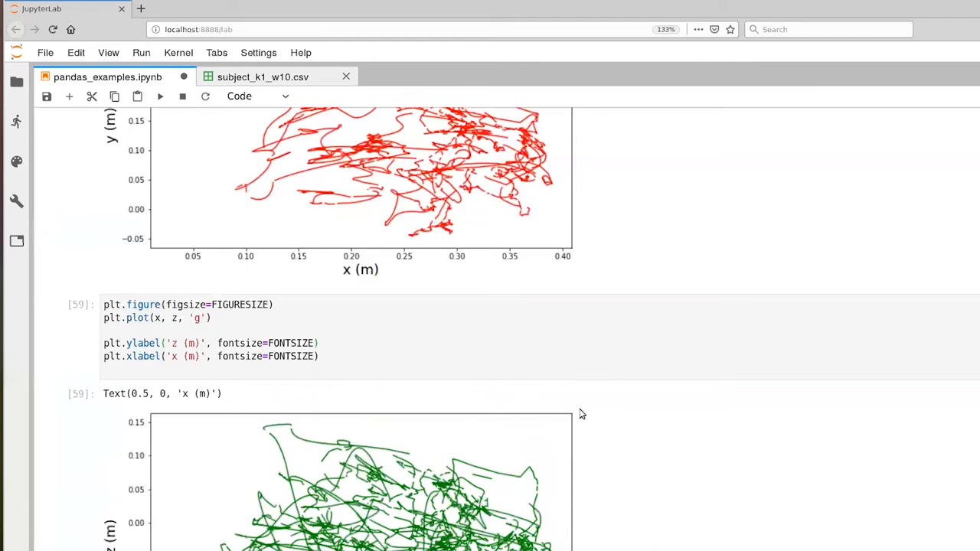
scroll(down, 3)
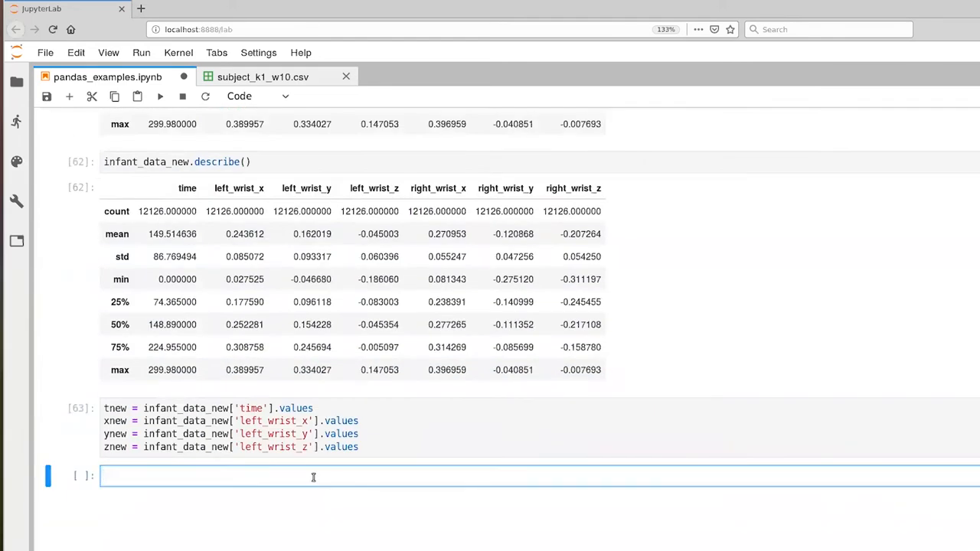
Reuse the plt.figure code to plot xnew, ynew, znew against tnew in red, green, blue and run it.
text(plt.figure(figsize=FIGURESIZE))
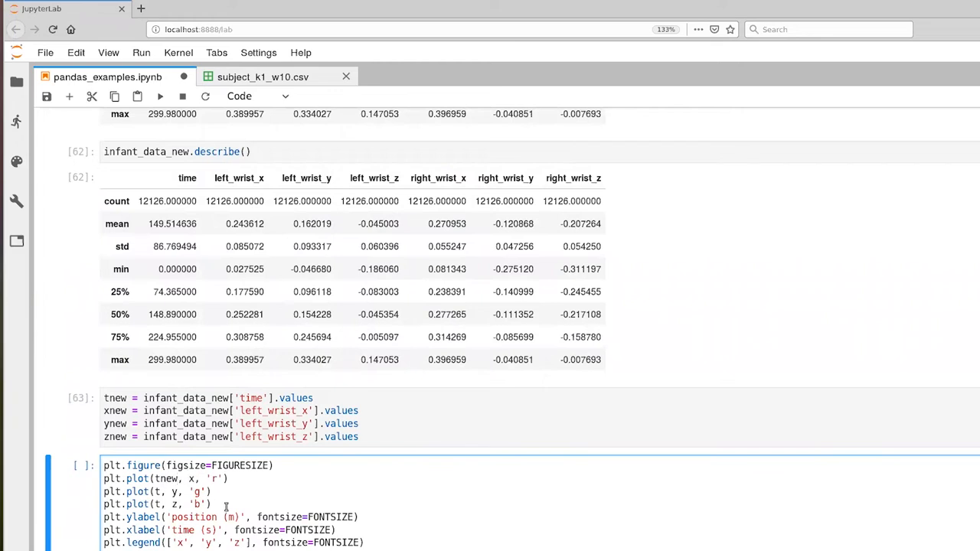
text(new)
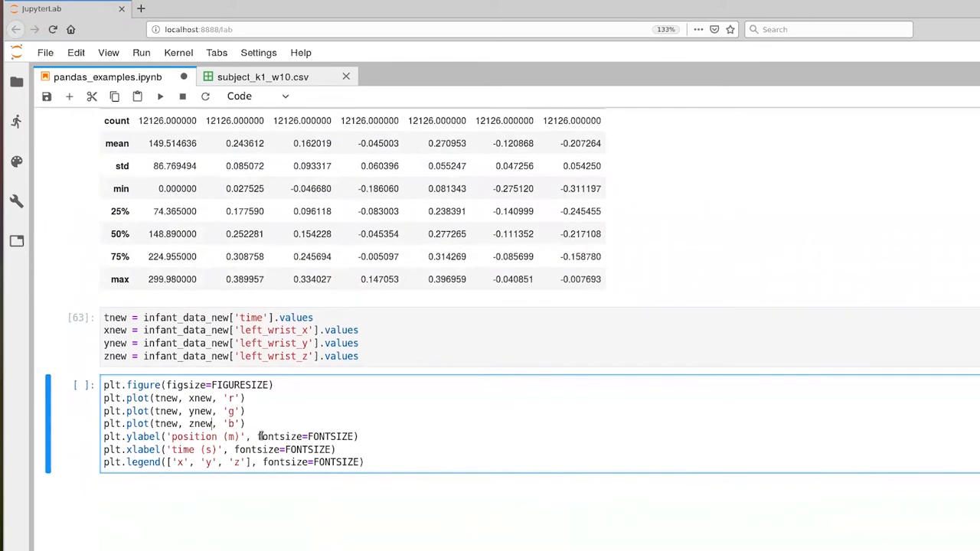
mouse_move(341, 411)
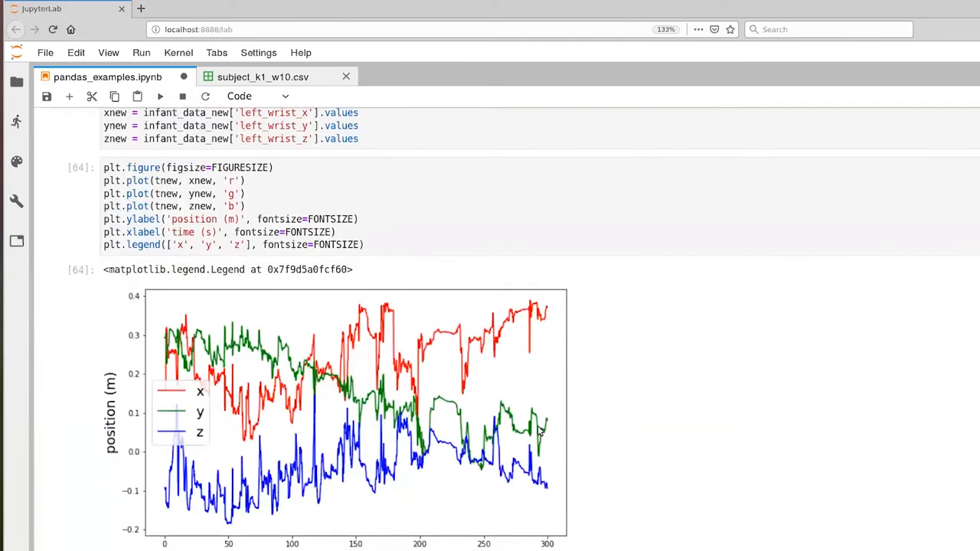
scroll(down, 3)
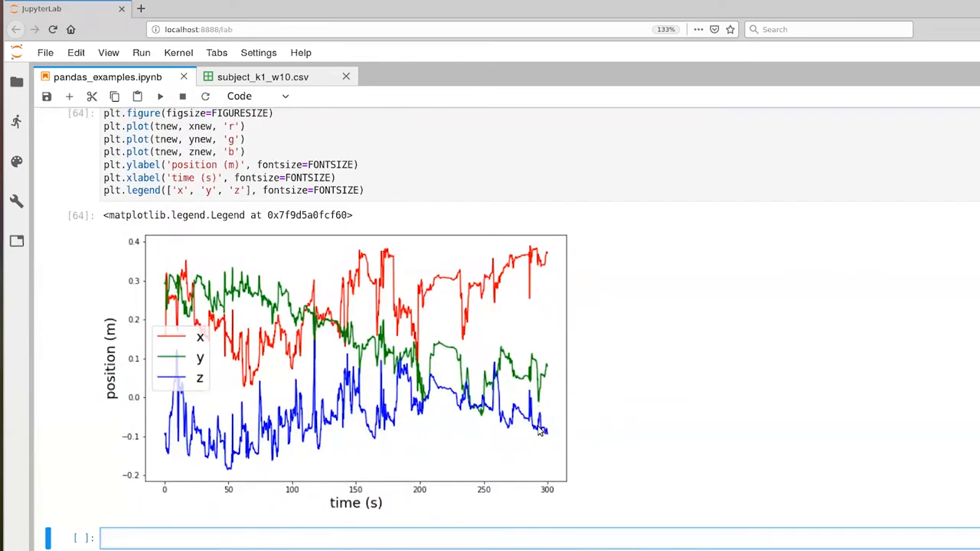
mouse_move(441, 407)
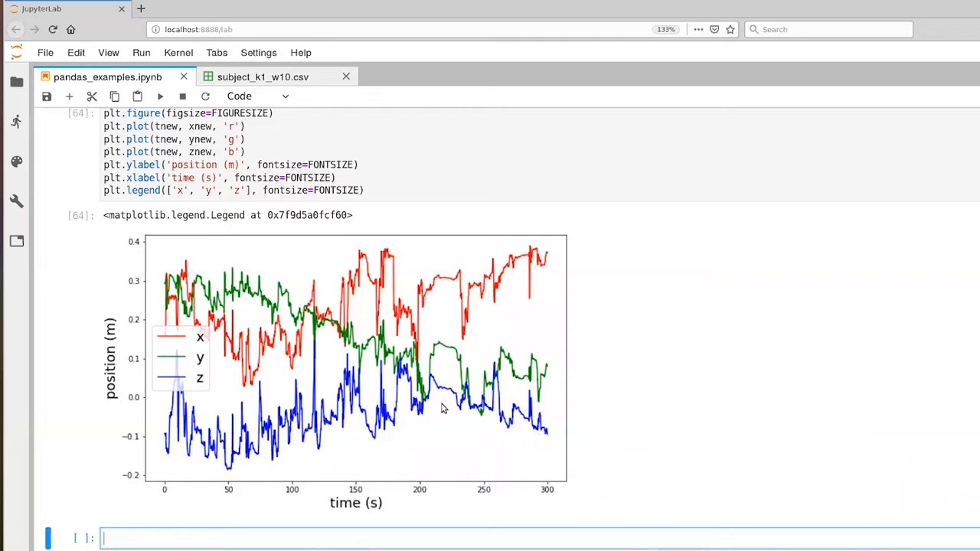
mouse_move(499, 460)
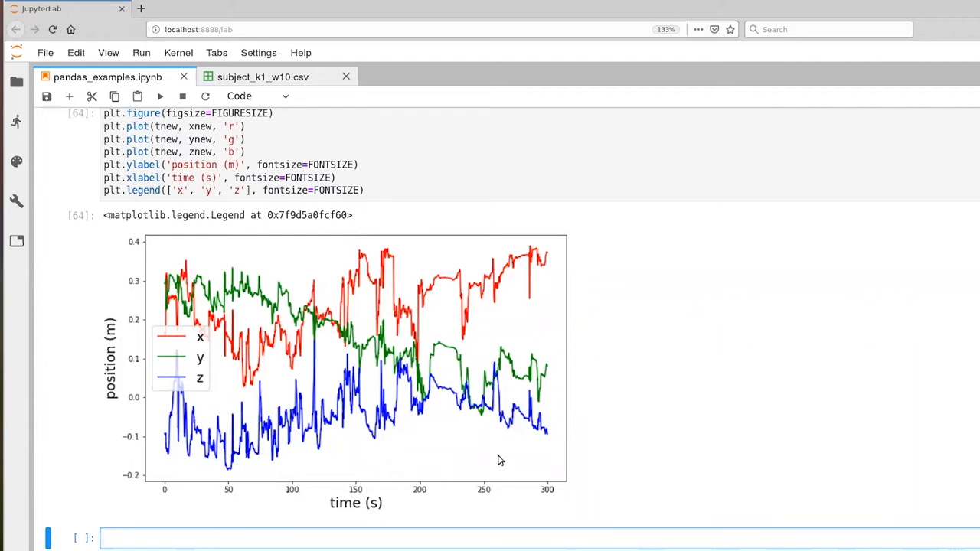
mouse_move(420, 343)
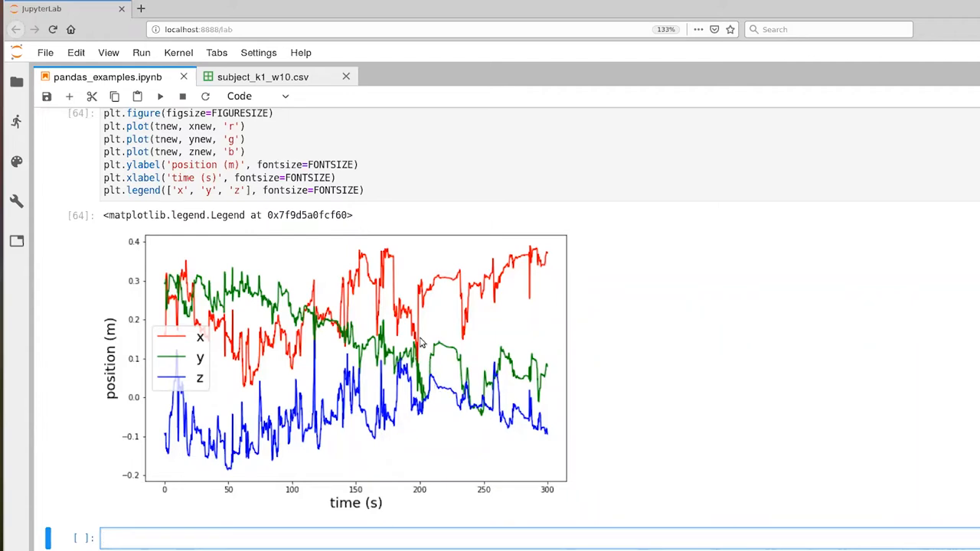
mouse_move(385, 266)
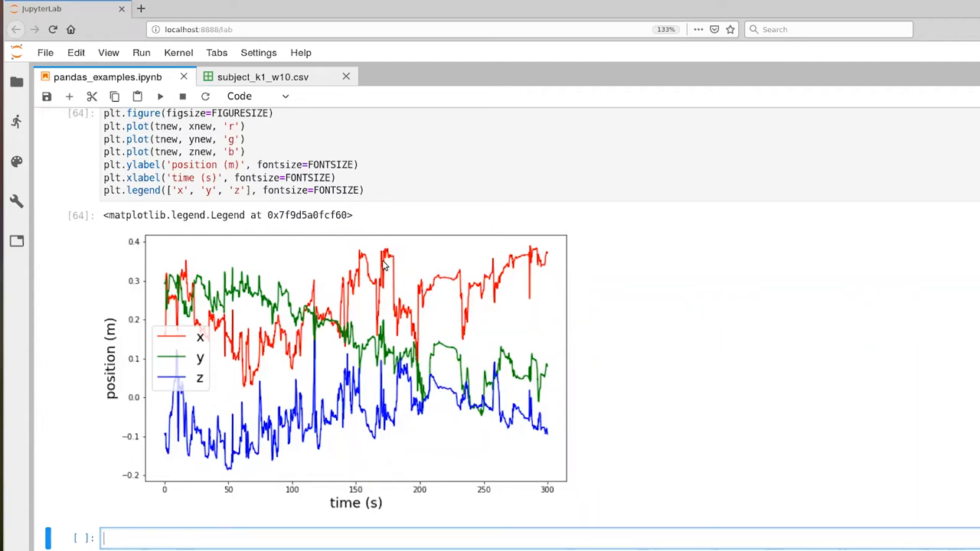
mouse_move(404, 300)
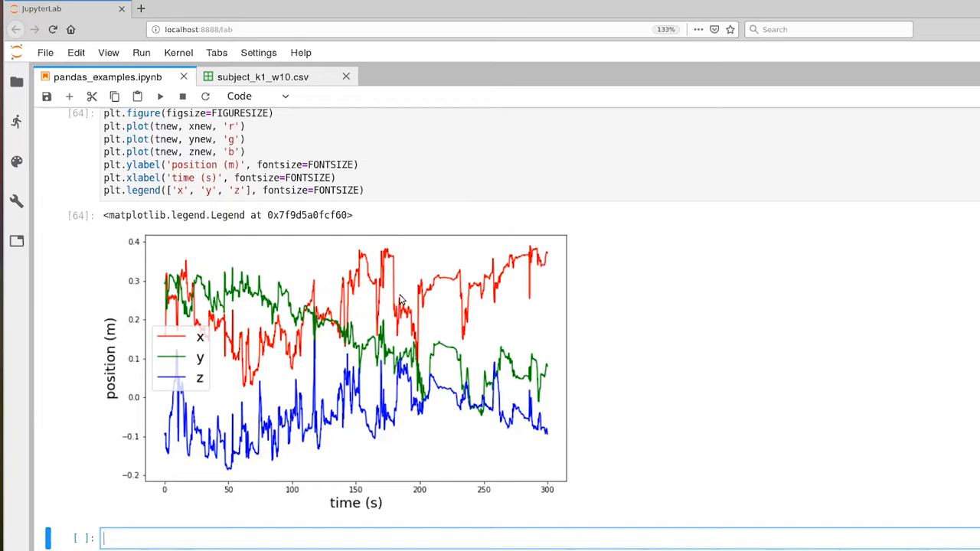
mouse_move(422, 309)
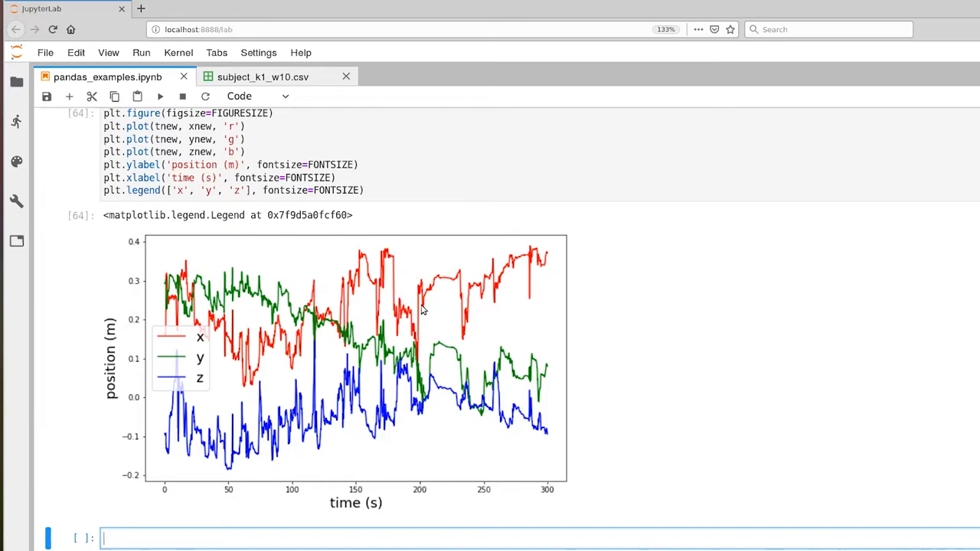
mouse_move(401, 331)
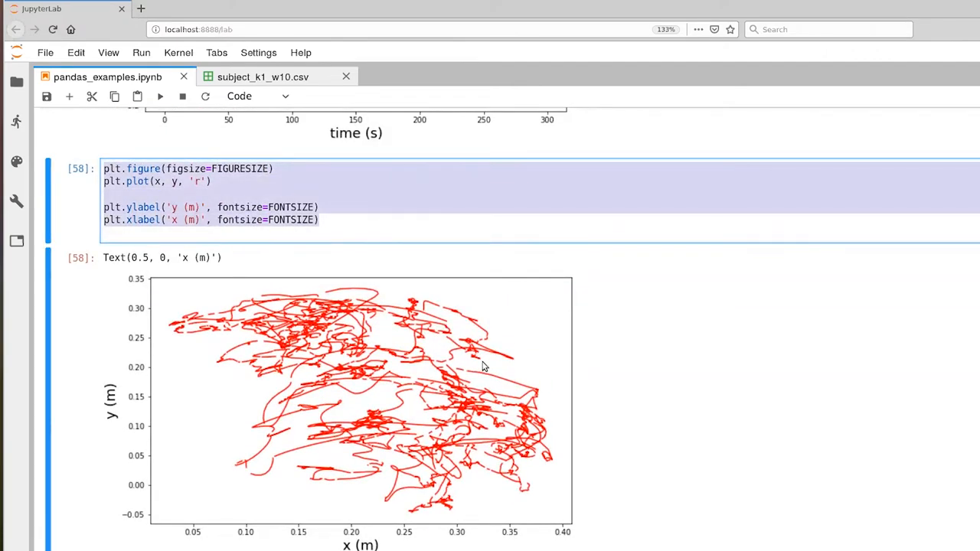
mouse_move(335, 329)
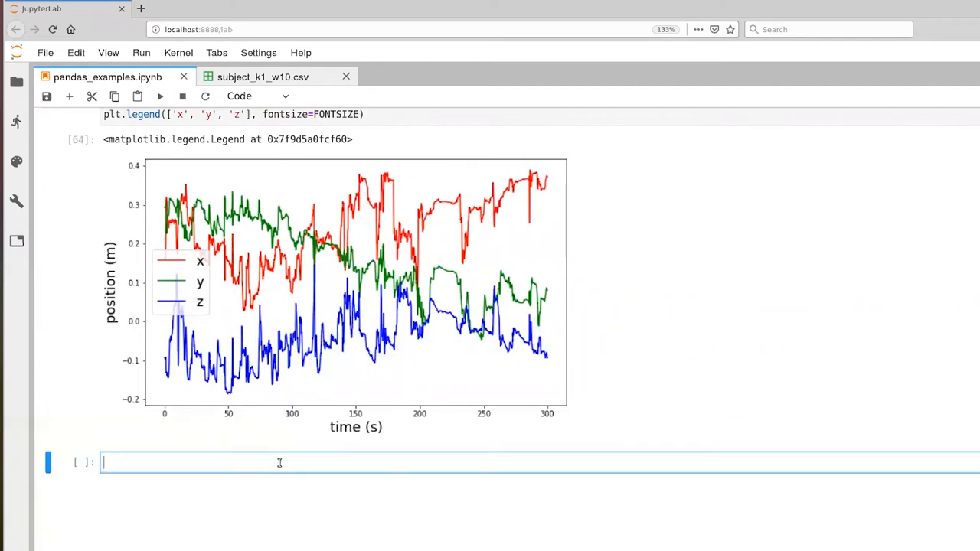
Reuse the x–y code to plot ynew against xnew in red with x (m), y (m) labels and run it.
text(plt.figure(figsize=FIGURESIZE))
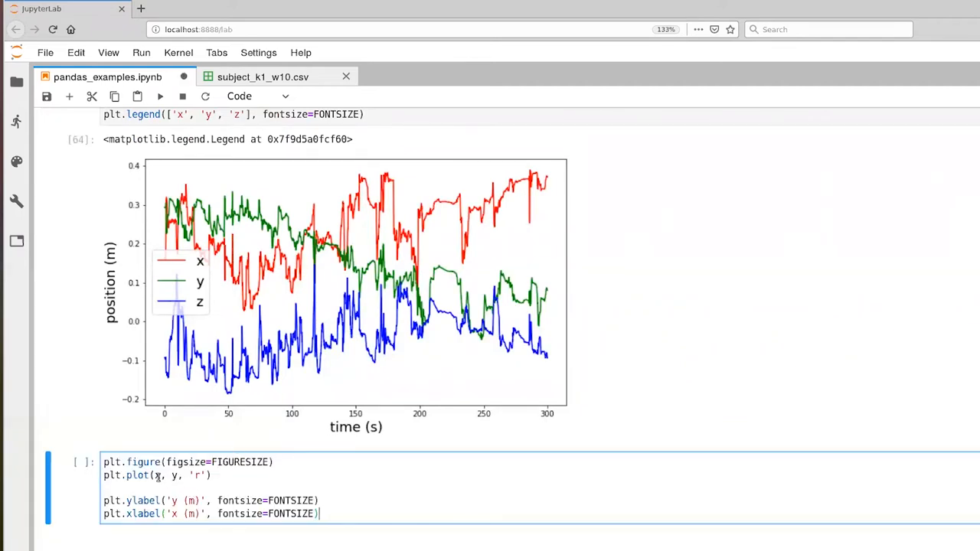
text(new)
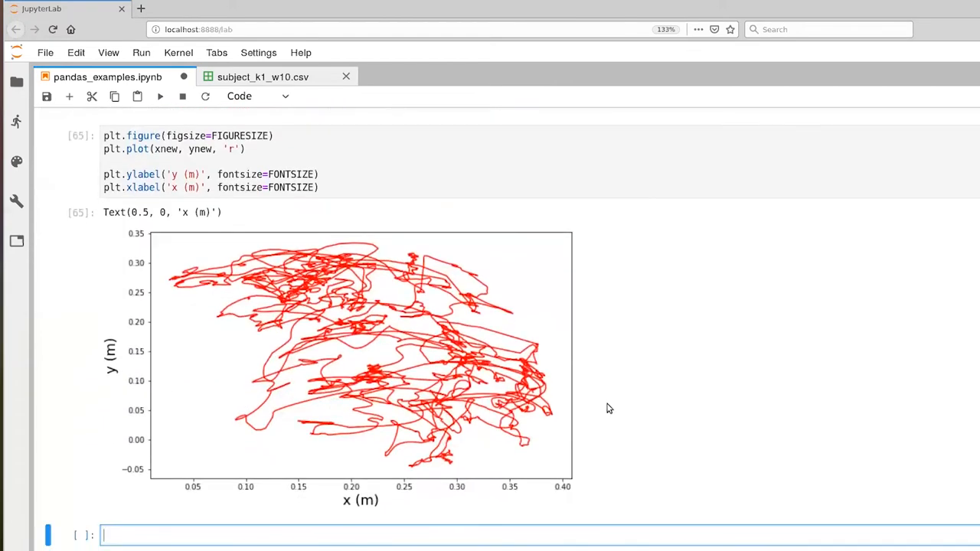
mouse_move(478, 469)
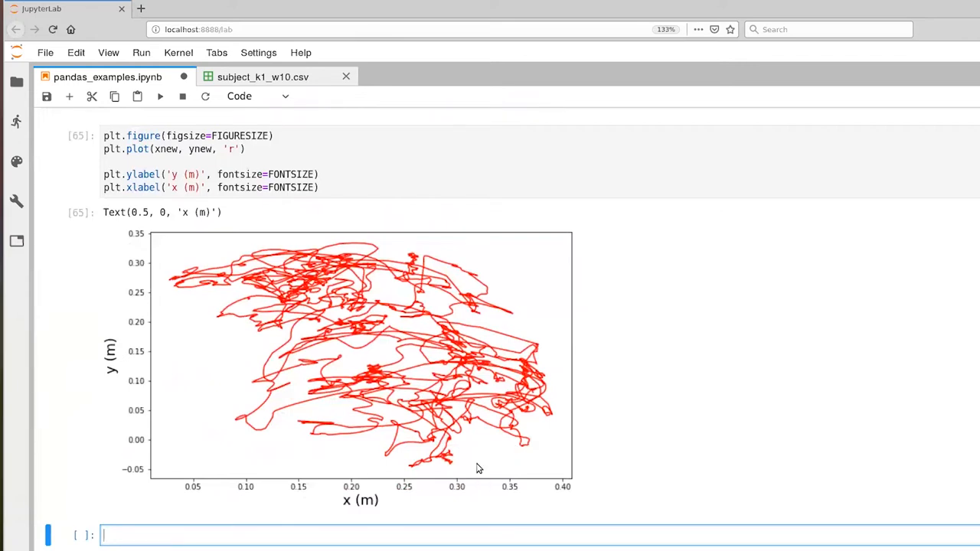
mouse_move(422, 465)
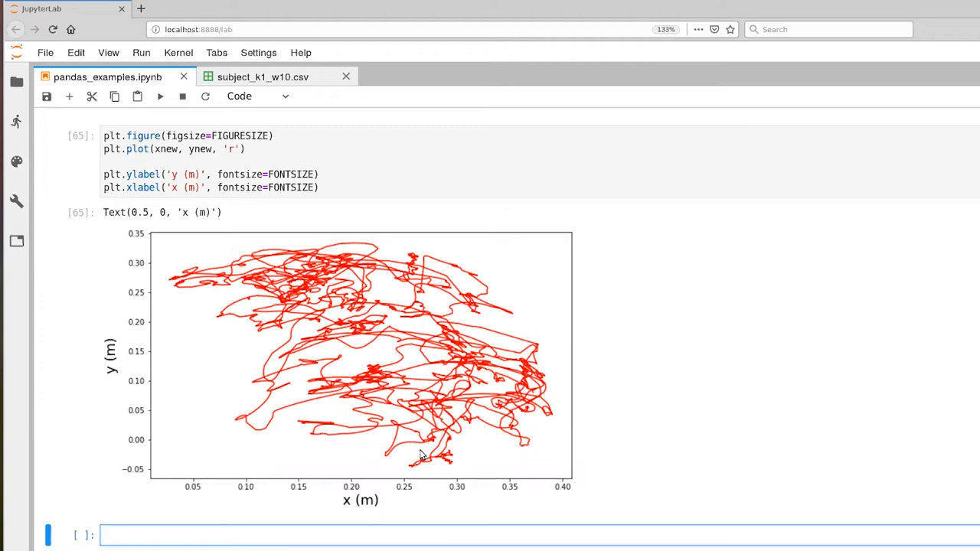
mouse_move(174, 468)
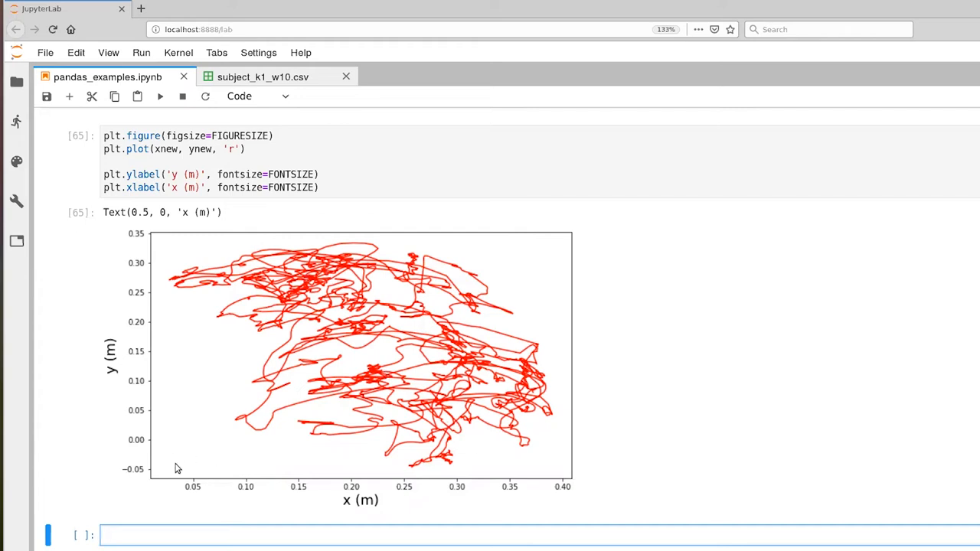
mouse_move(43, 471)
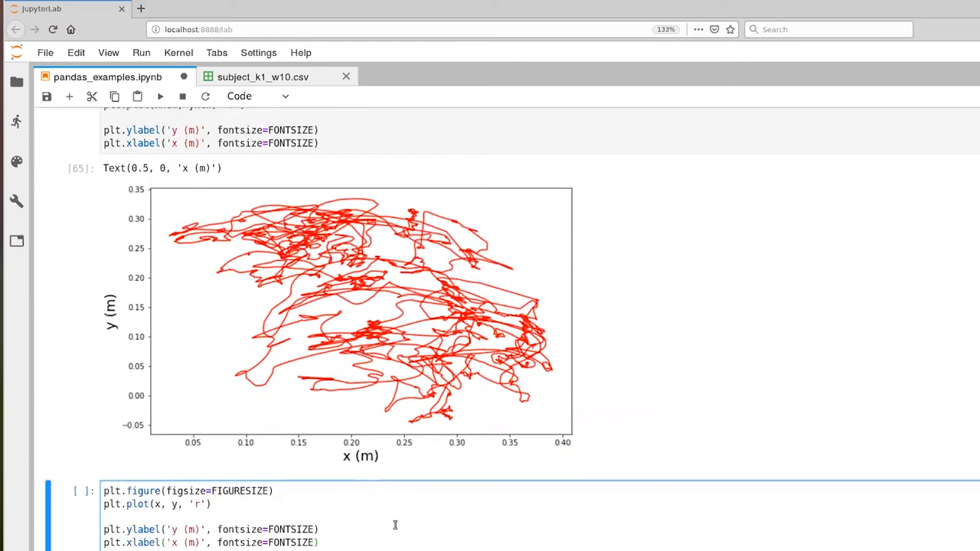
Add plt.subplot(1,2,1) ahead of the original red y-versus-x plot block.
scroll(down, 3)
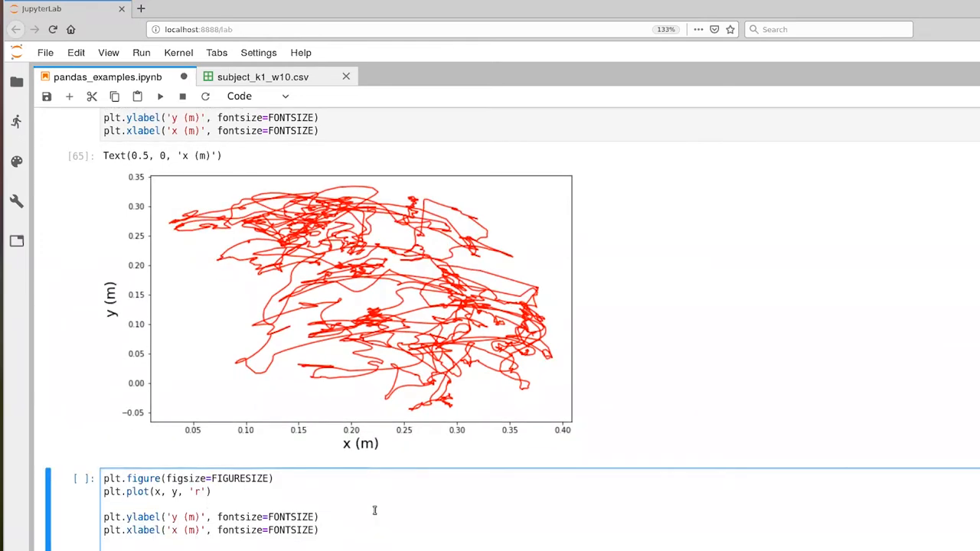
scroll(down, 3)
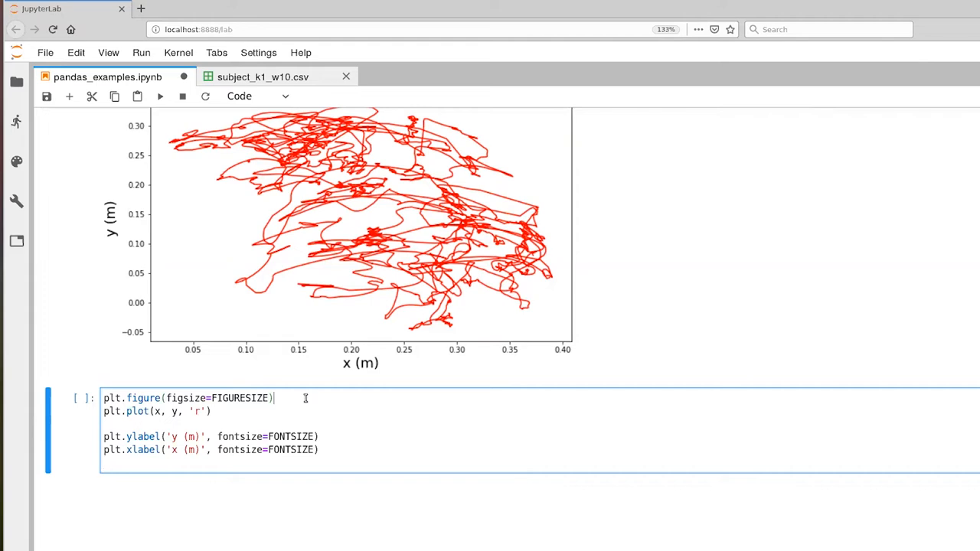
text(plt.subplot(1)
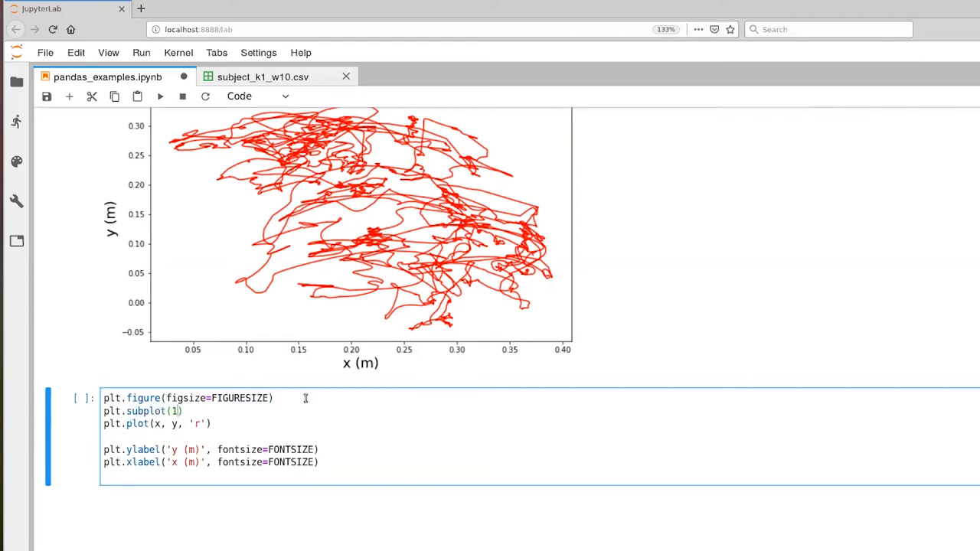
text(,2,1)
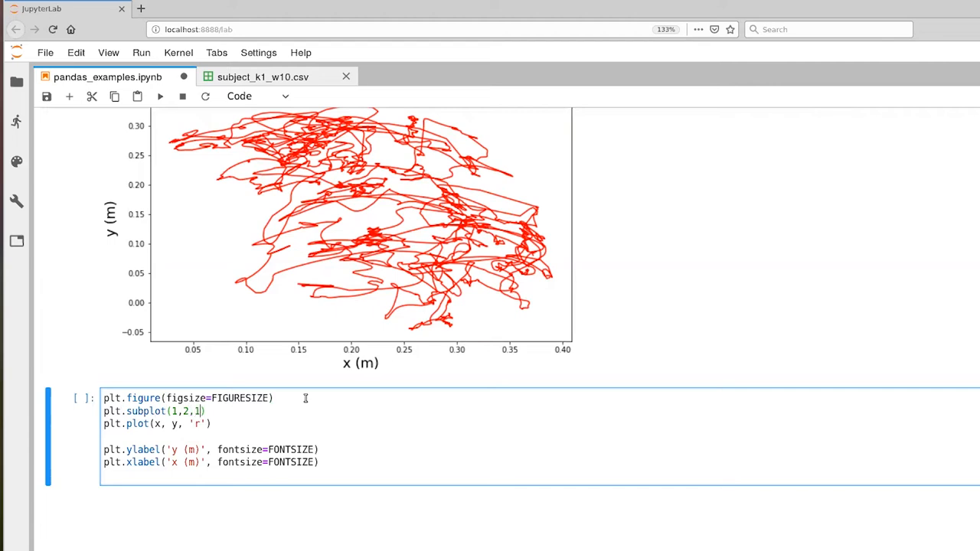
mouse_move(366, 407)
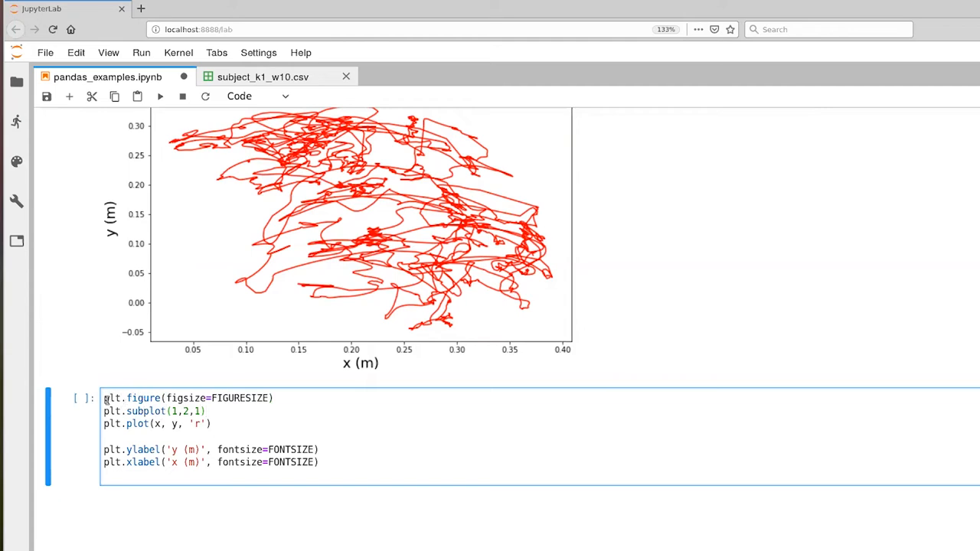
Duplicate the block as plt.subplot(1,2,2) plotting ynew against xnew in 'g' and run the cell.
triple_click(187, 398)
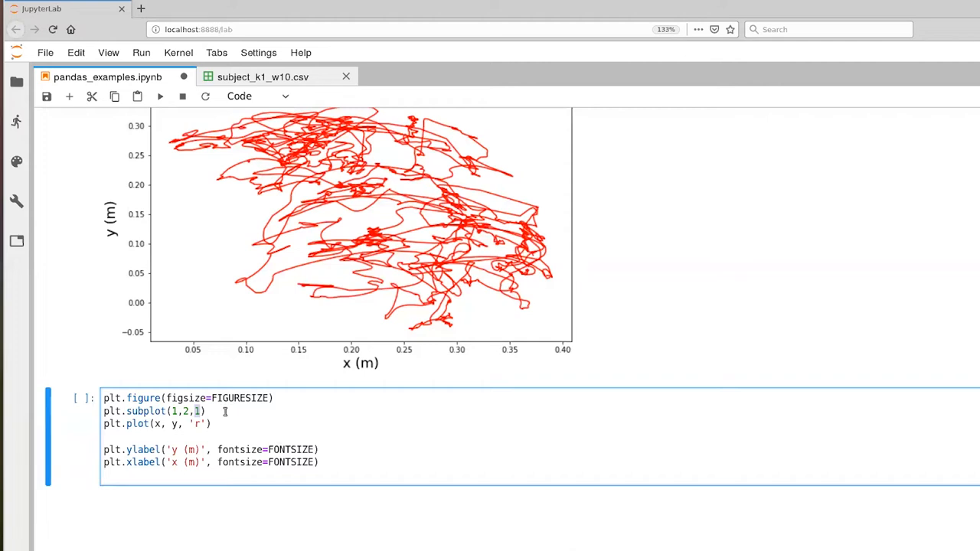
mouse_move(221, 413)
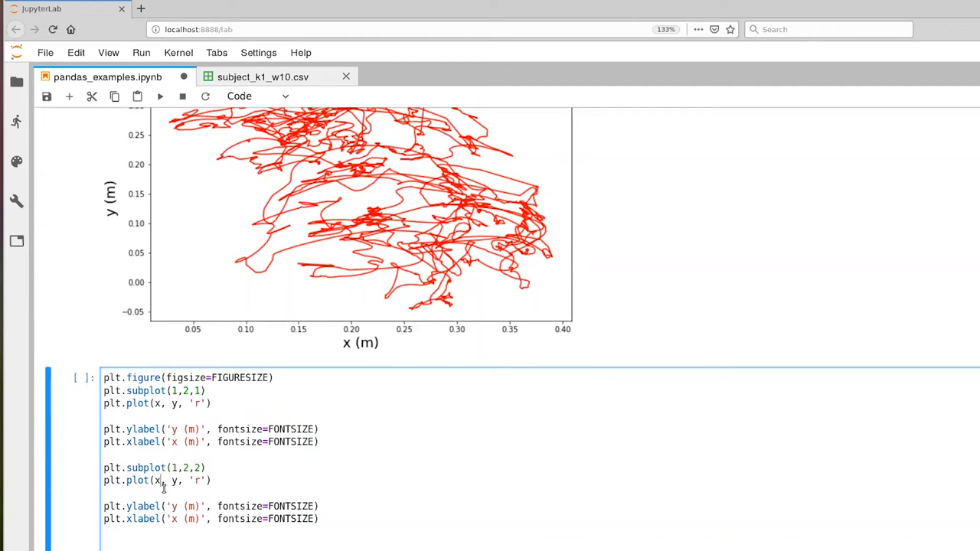
text(new)
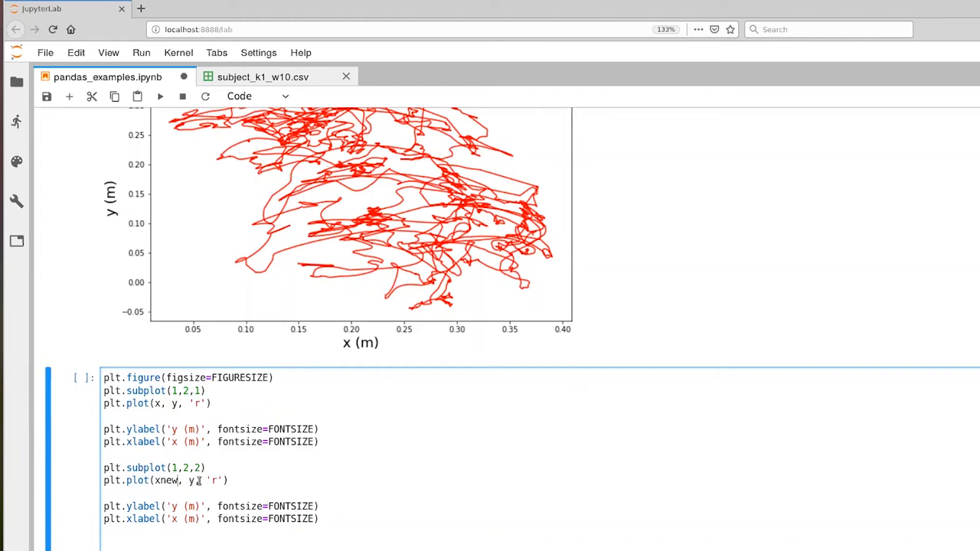
text(new)
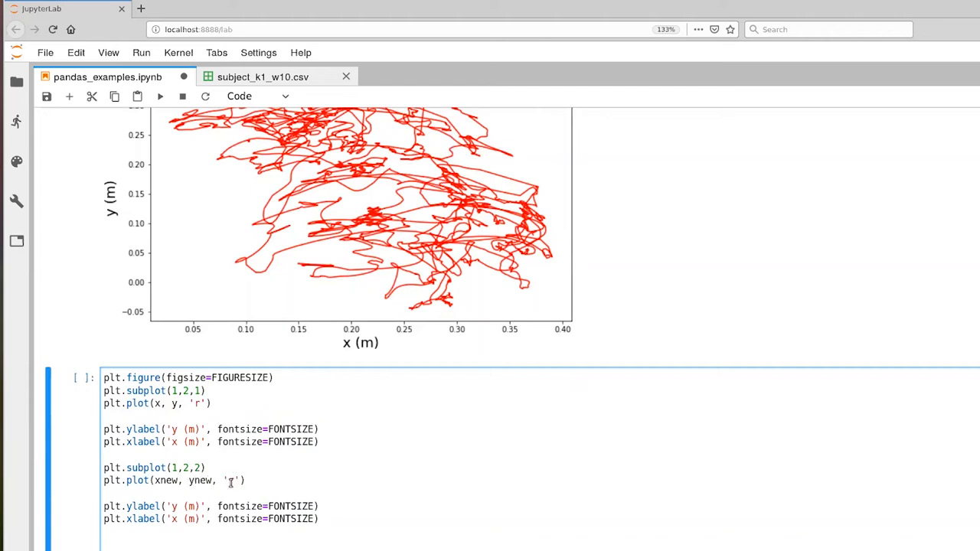
text(g)
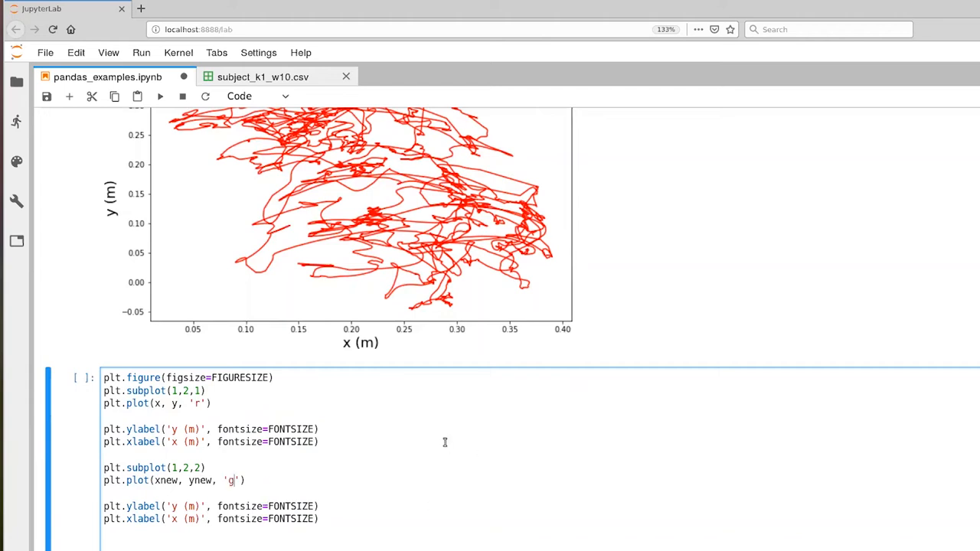
mouse_move(444, 441)
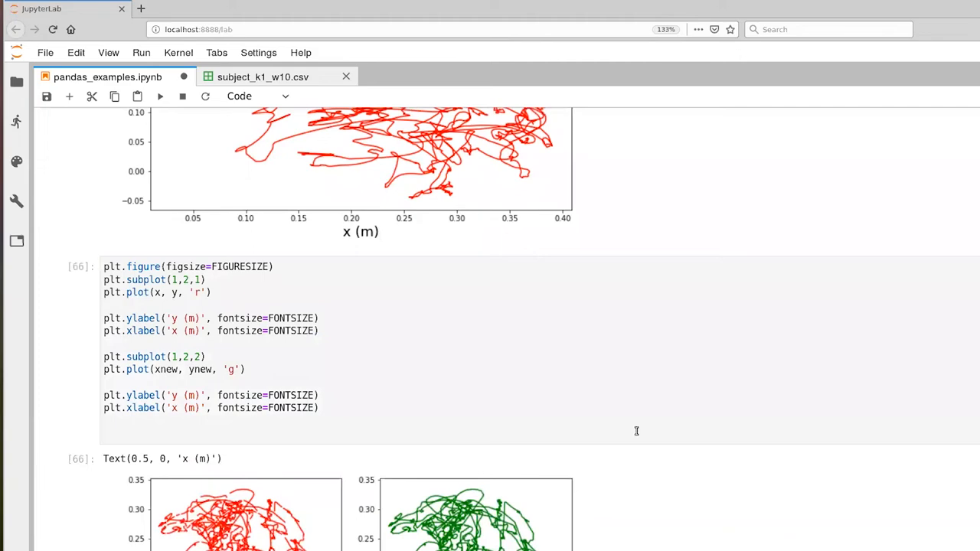
scroll(down, 3)
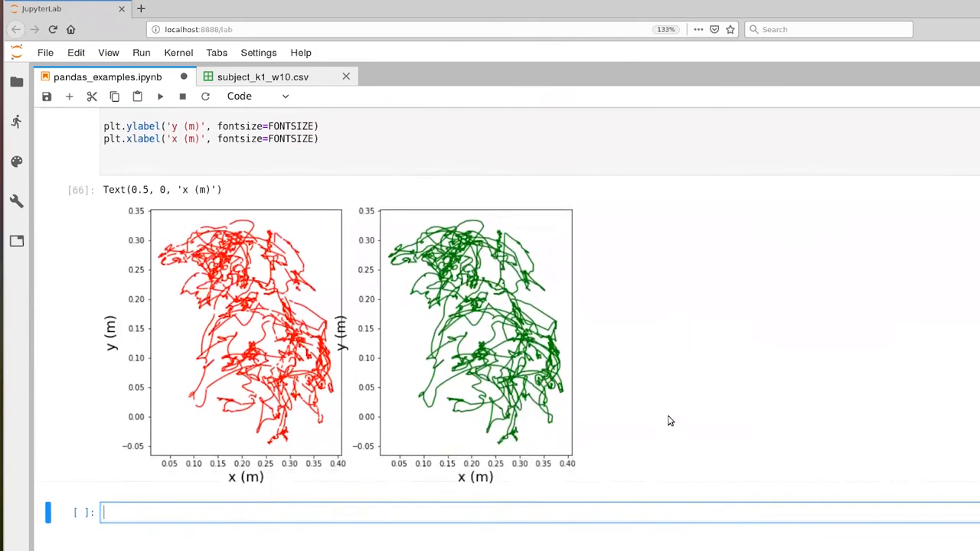
scroll(down, 3)
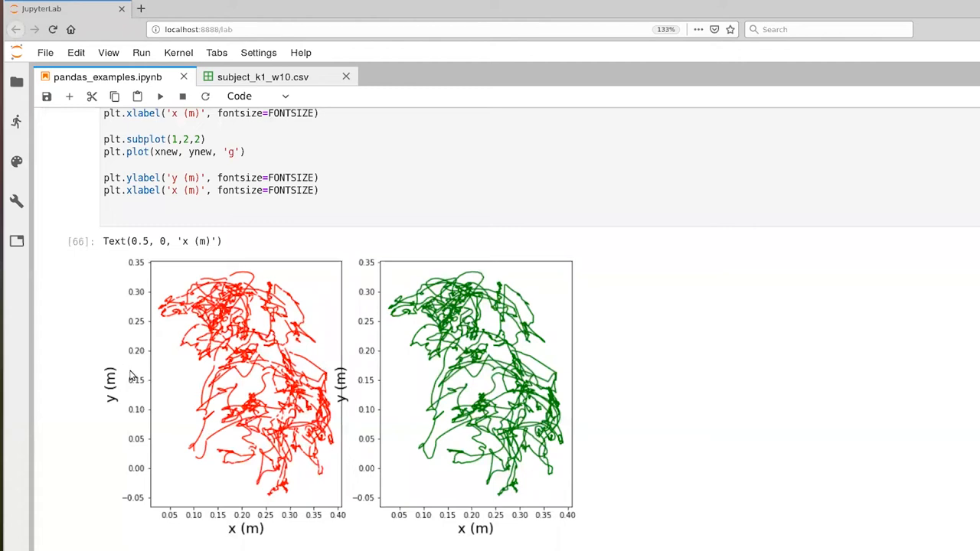
mouse_move(124, 361)
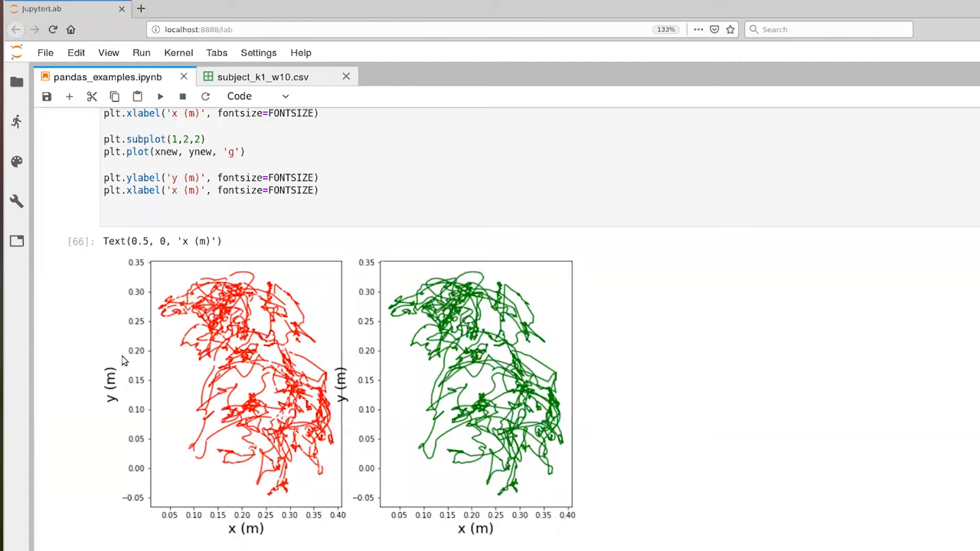
mouse_move(407, 291)
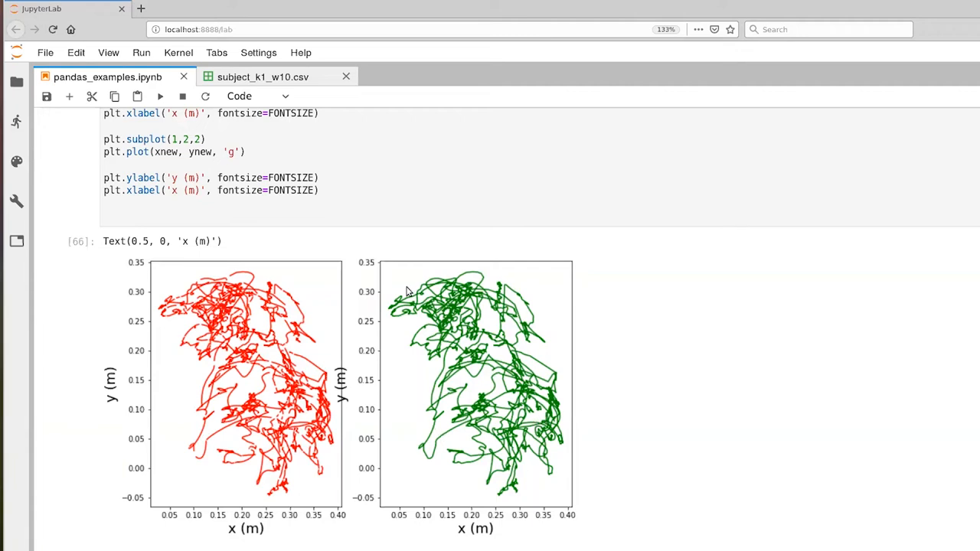
mouse_move(386, 254)
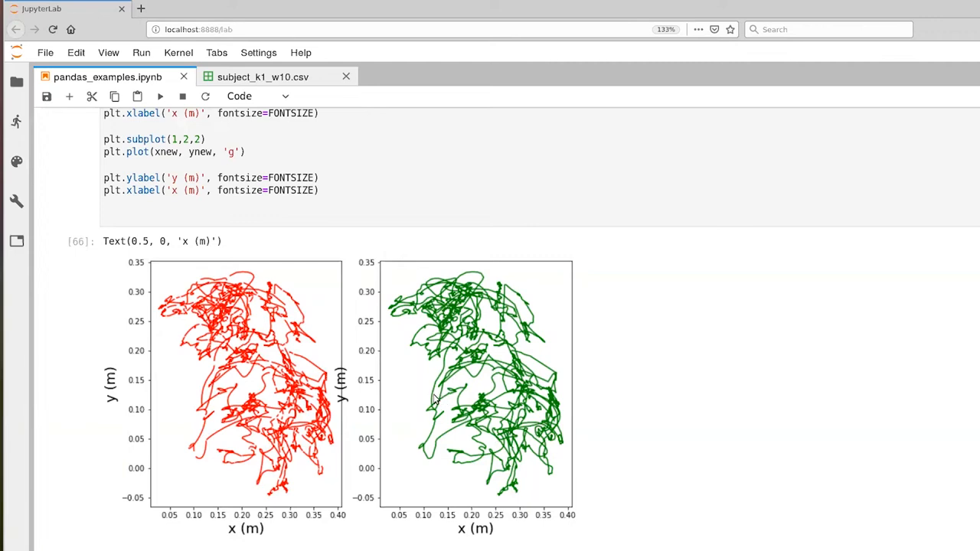
mouse_move(450, 436)
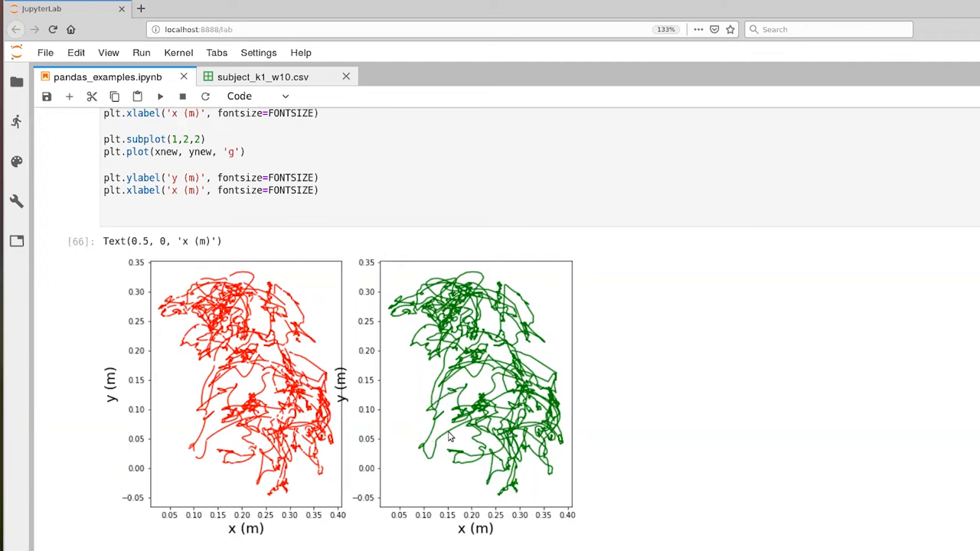
mouse_move(462, 309)
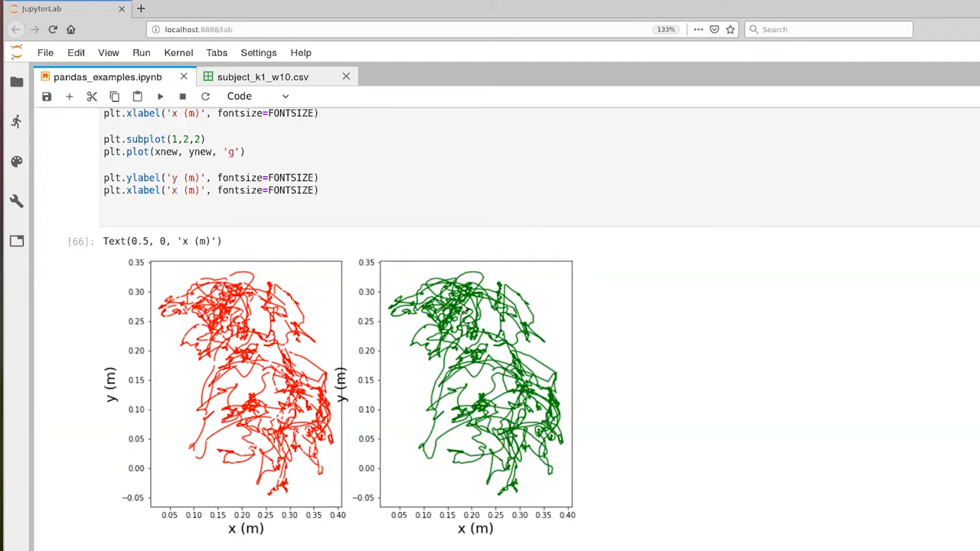
mouse_move(334, 340)
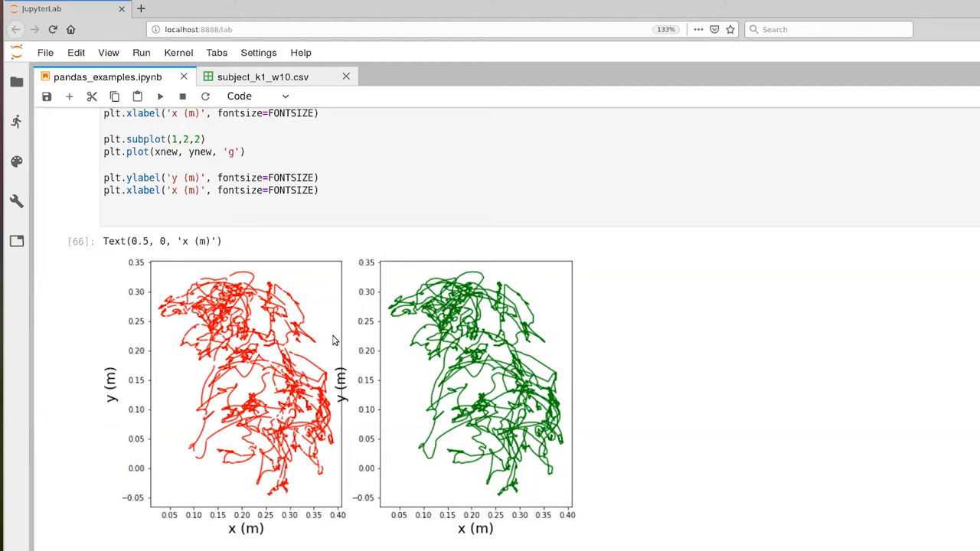
mouse_move(283, 437)
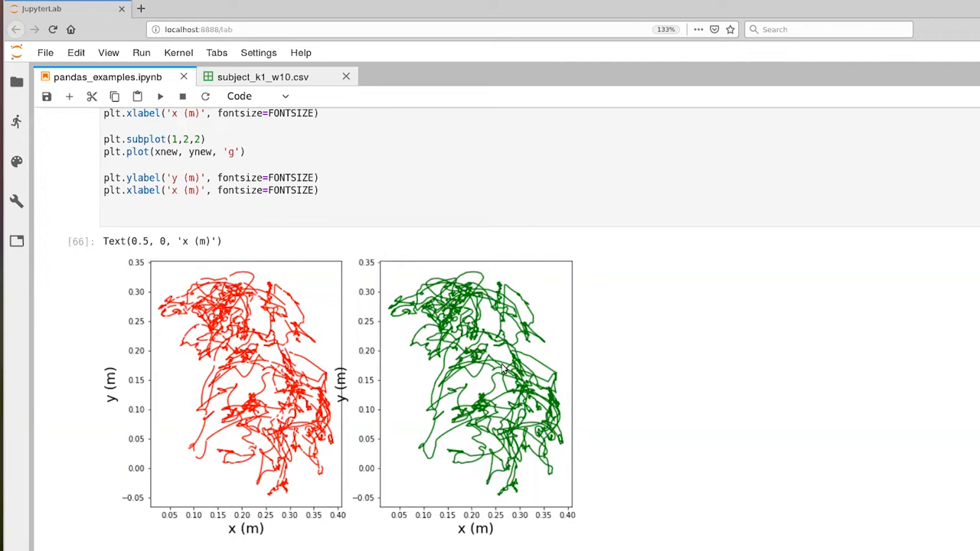
mouse_move(214, 462)
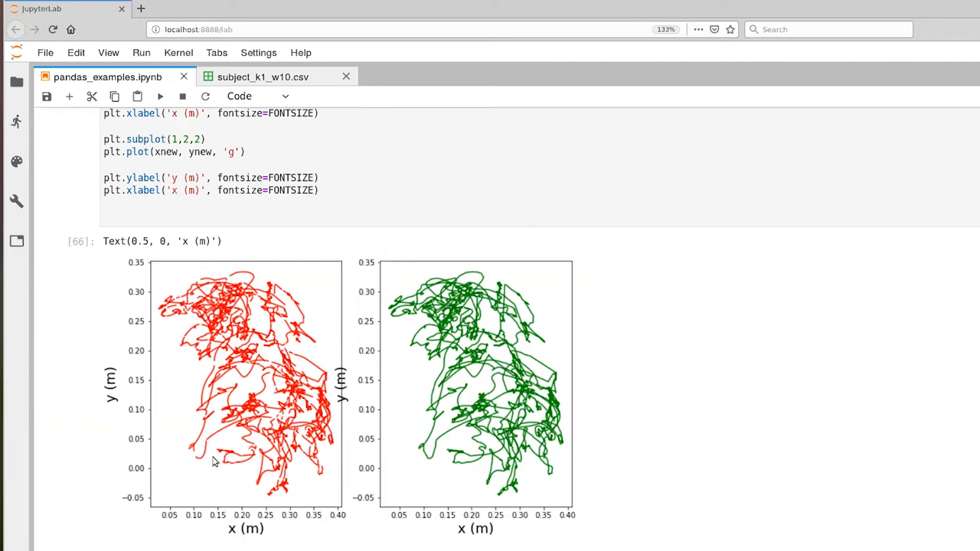
mouse_move(195, 463)
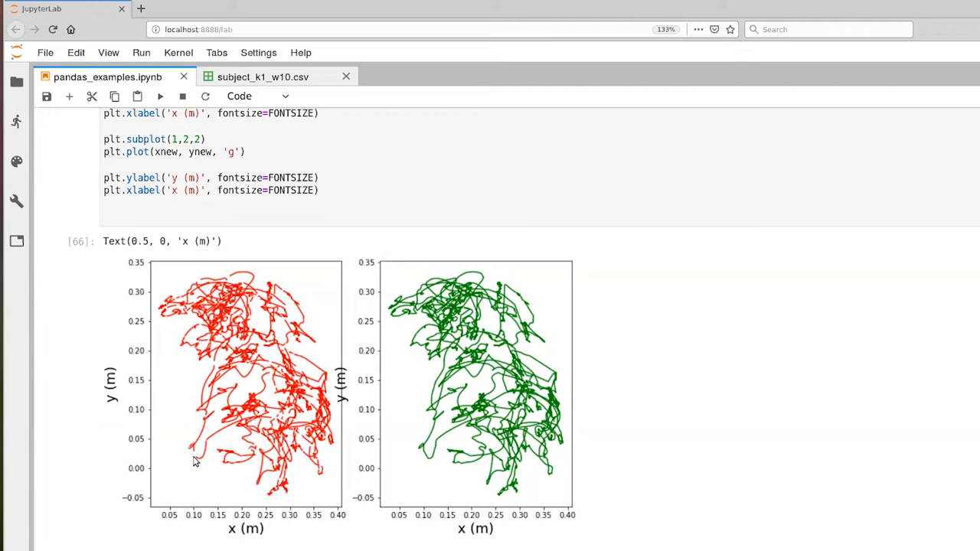
mouse_move(426, 459)
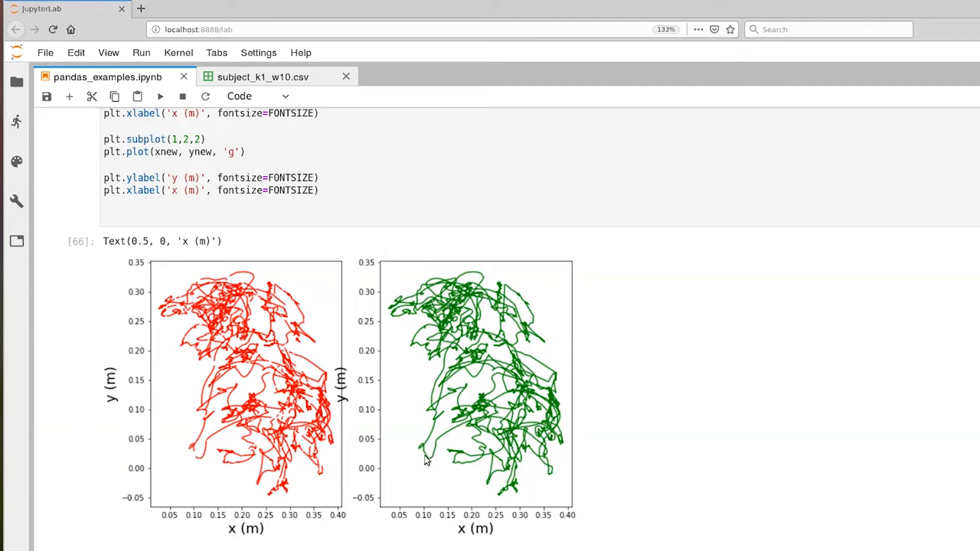
mouse_move(430, 453)
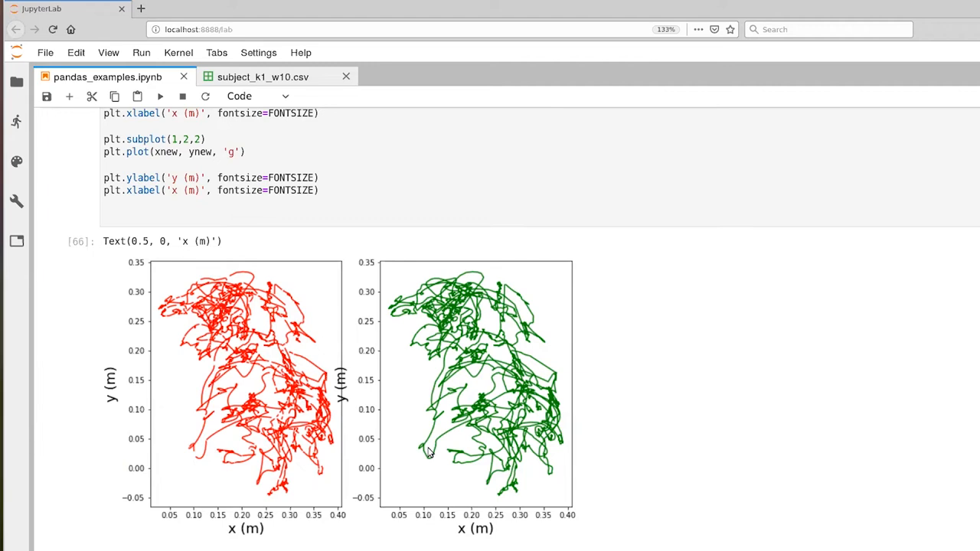
mouse_move(303, 468)
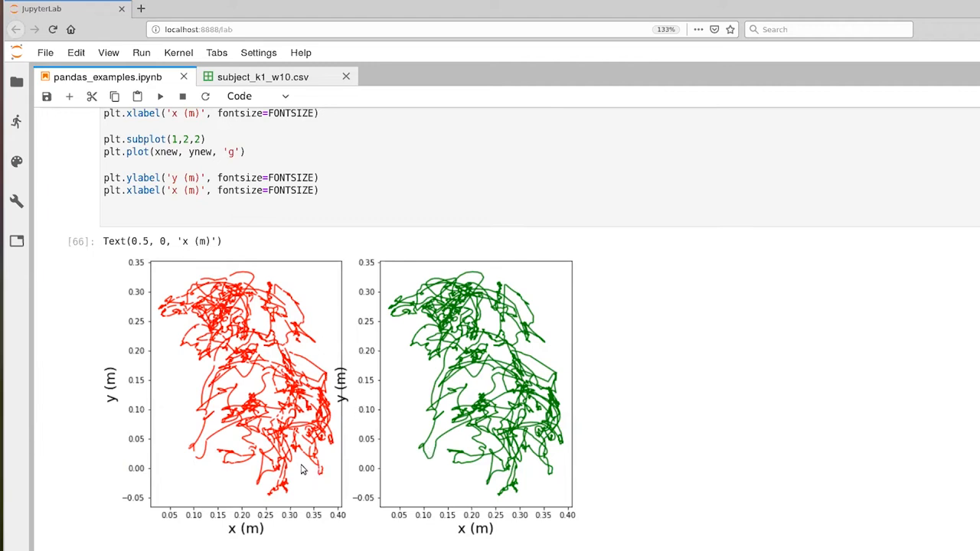
mouse_move(472, 540)
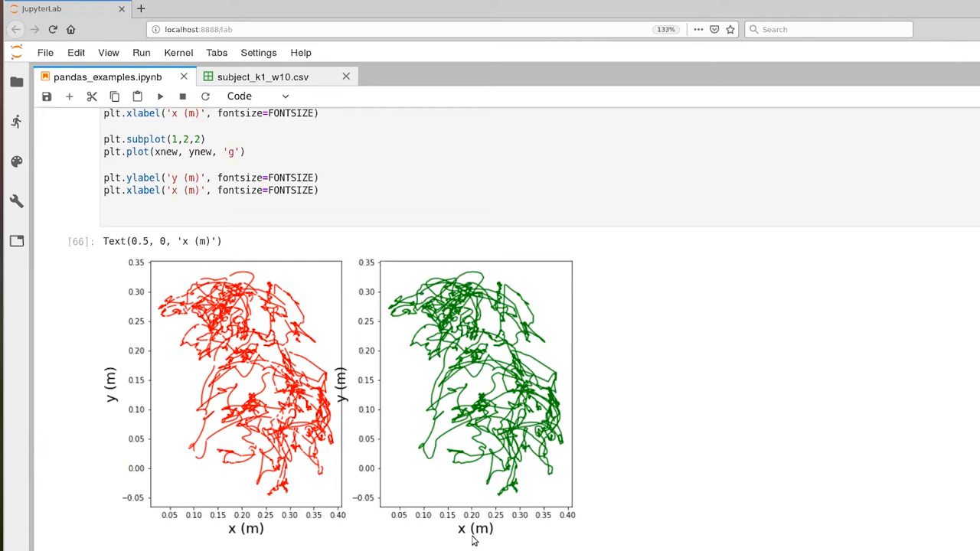
mouse_move(536, 534)
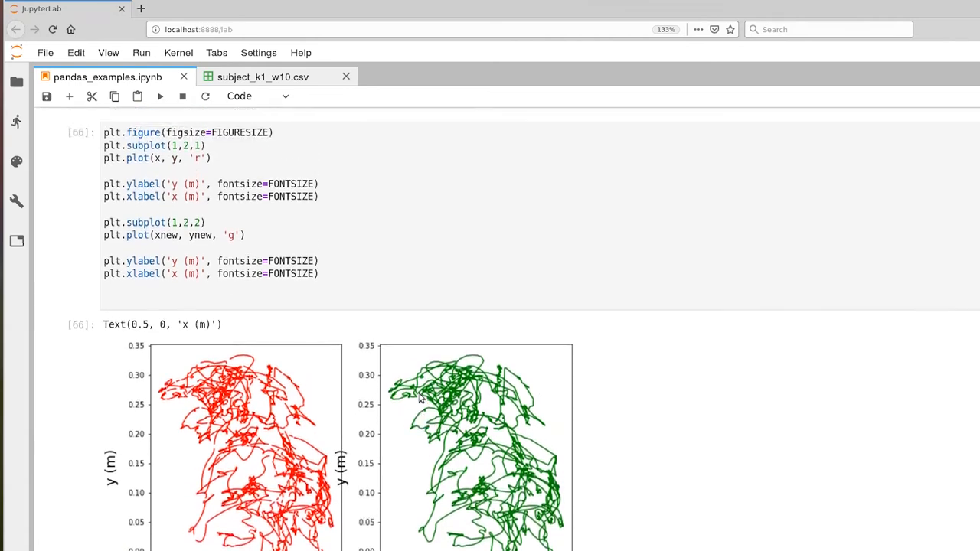
Set figsize to (FIGURESIZE[0]*2, FIGURESIZE[1]) to double the figure width and re-run the cell.
scroll(down, 3)
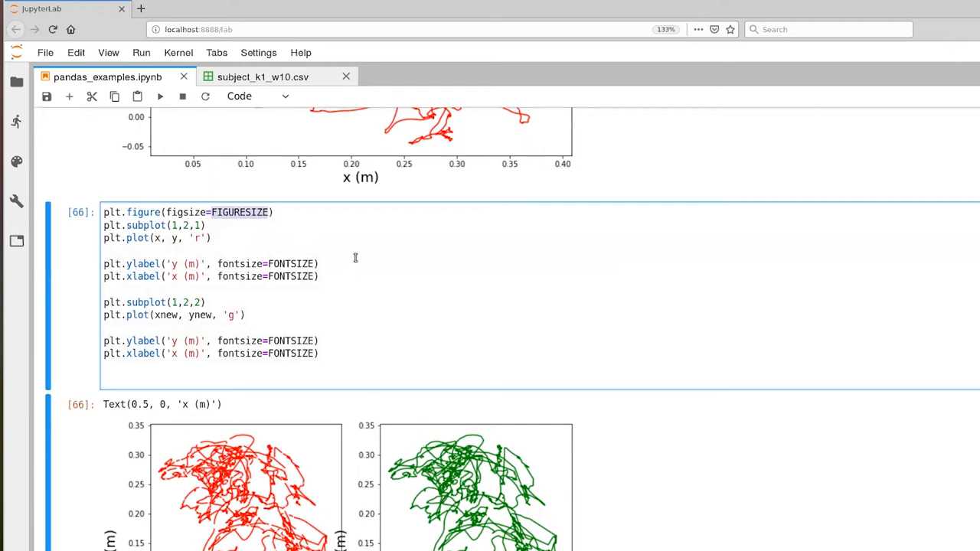
mouse_move(410, 334)
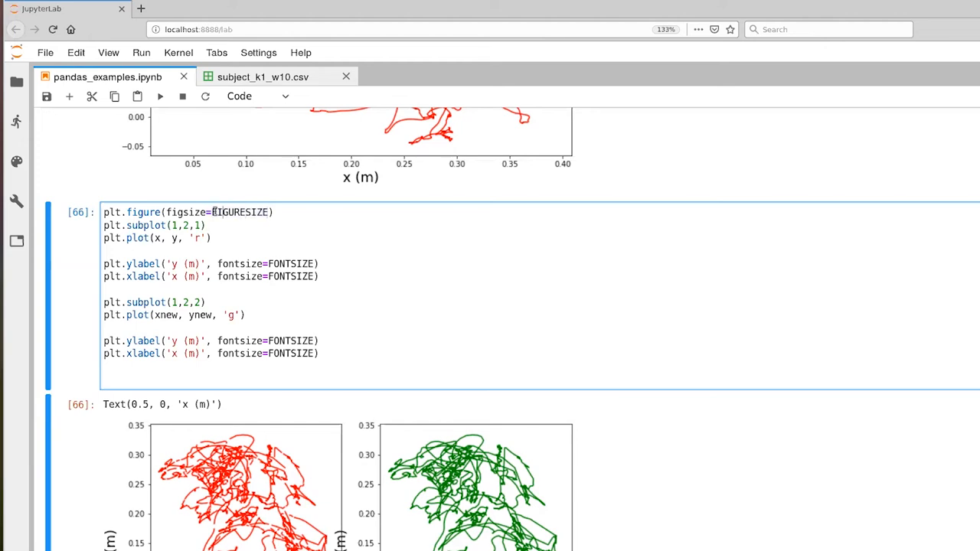
double_click(239, 212)
text(()
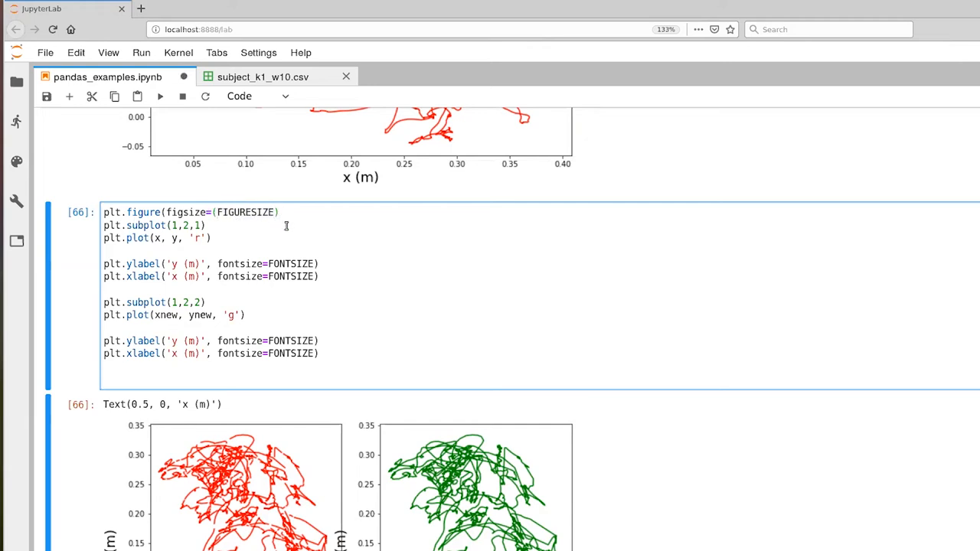
text([0], FIGURESIZE[1])
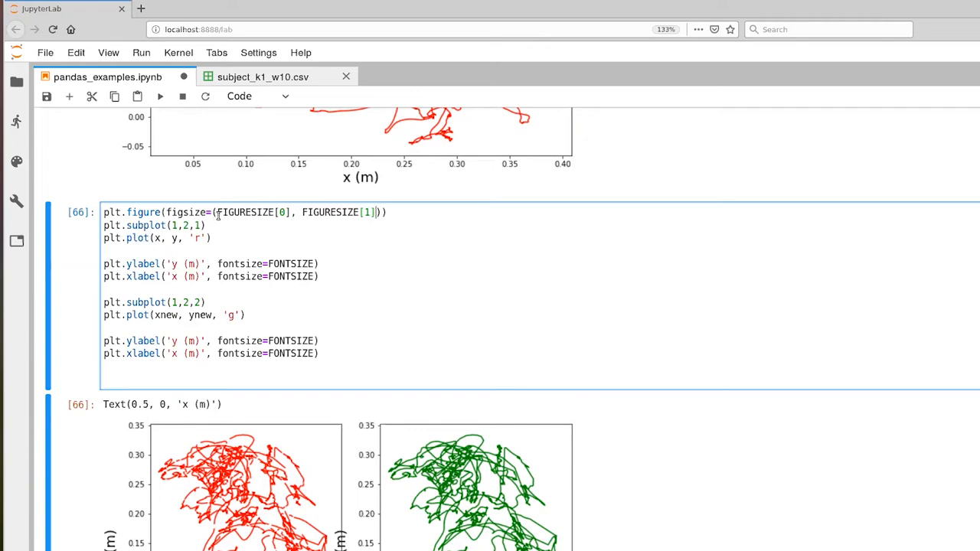
scroll(down, 3)
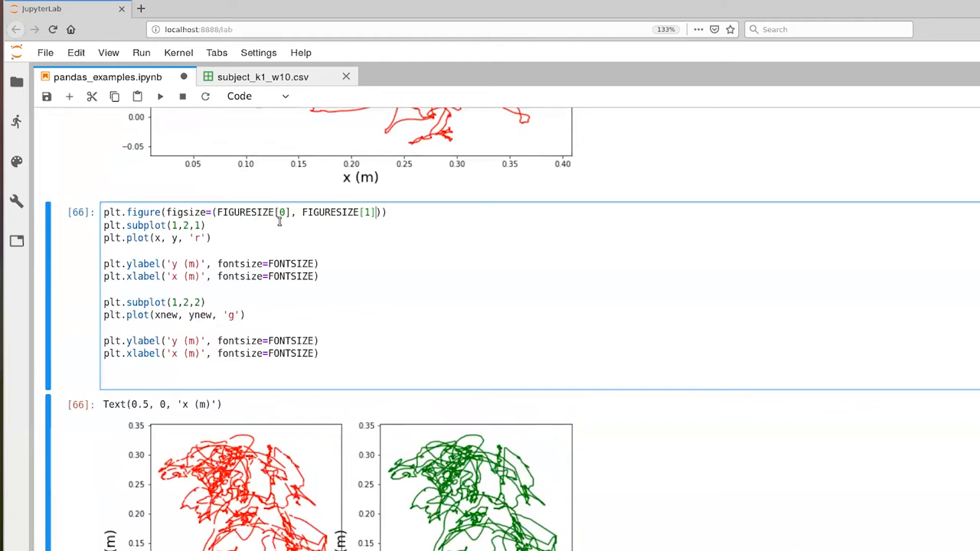
mouse_move(221, 211)
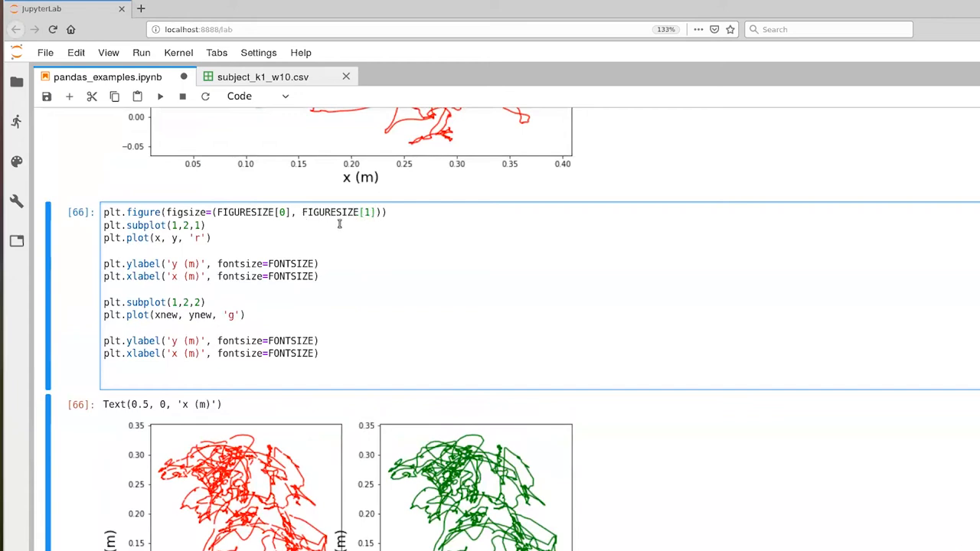
mouse_move(285, 230)
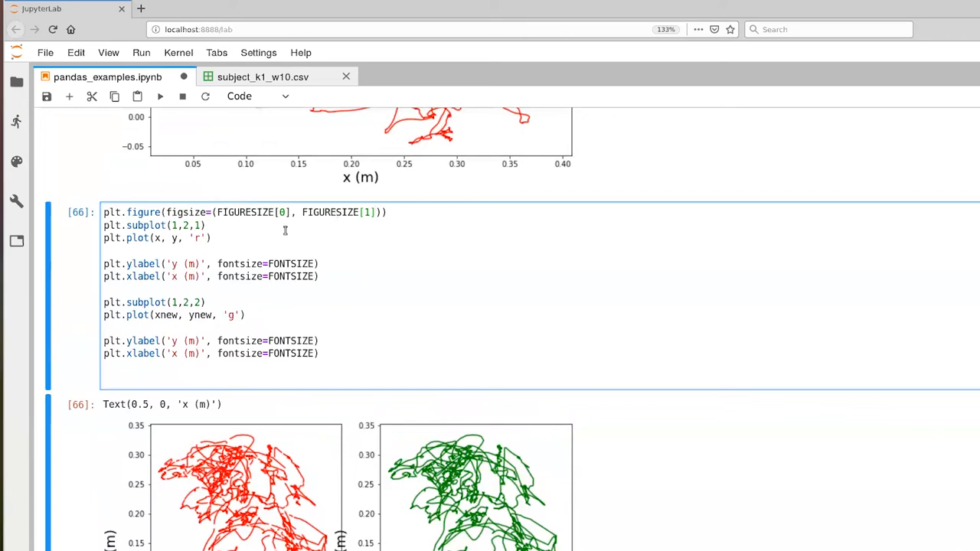
click(375, 211)
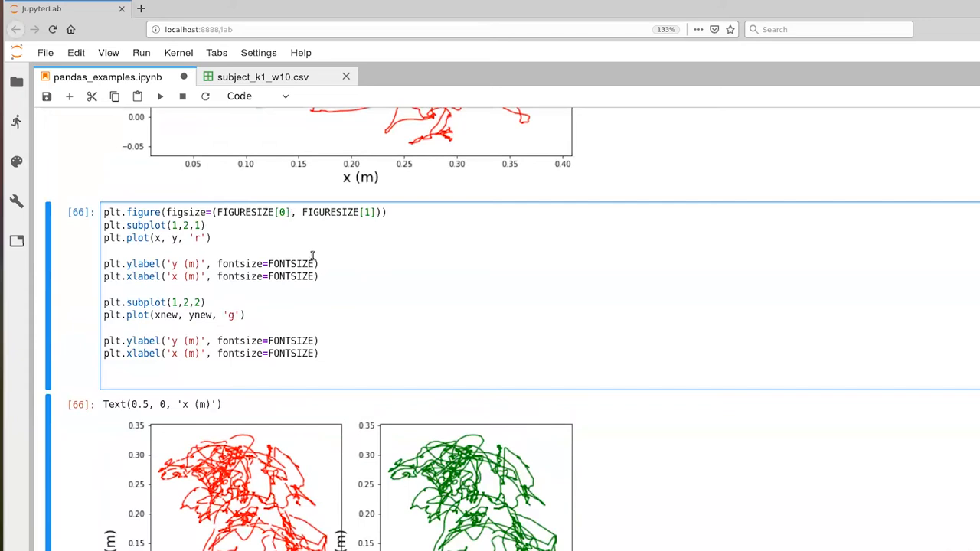
text(*2)
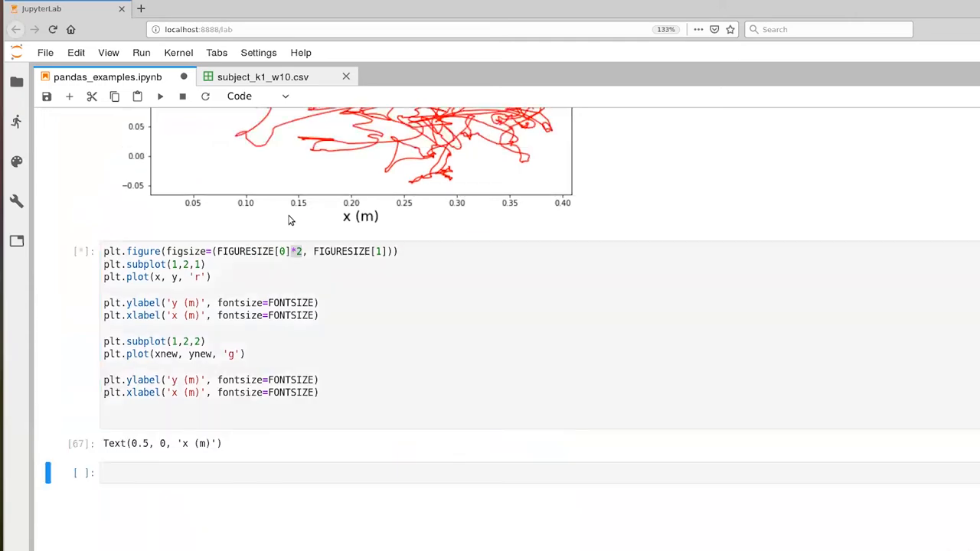
Review the doubled-width red and green panels, then select the plotting cell's code.
click(159, 95)
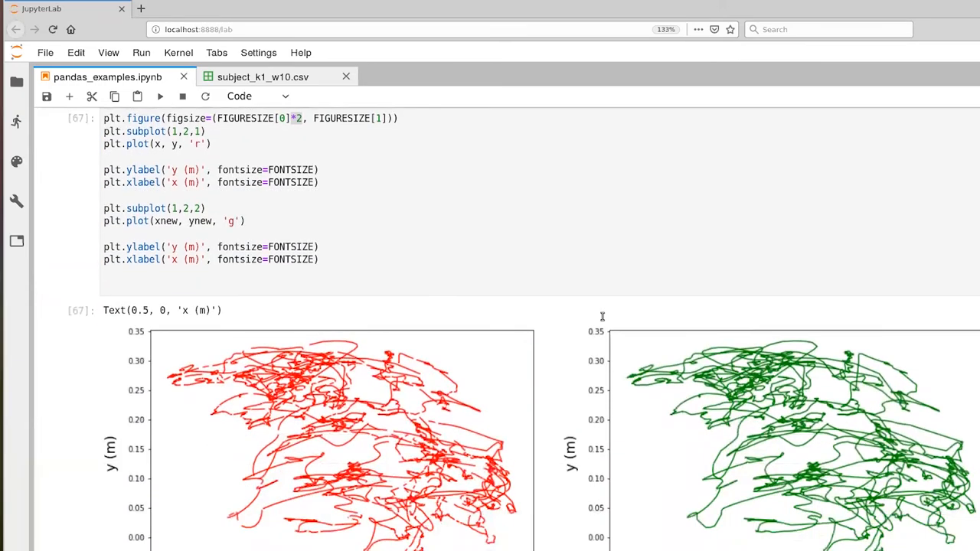
scroll(down, 3)
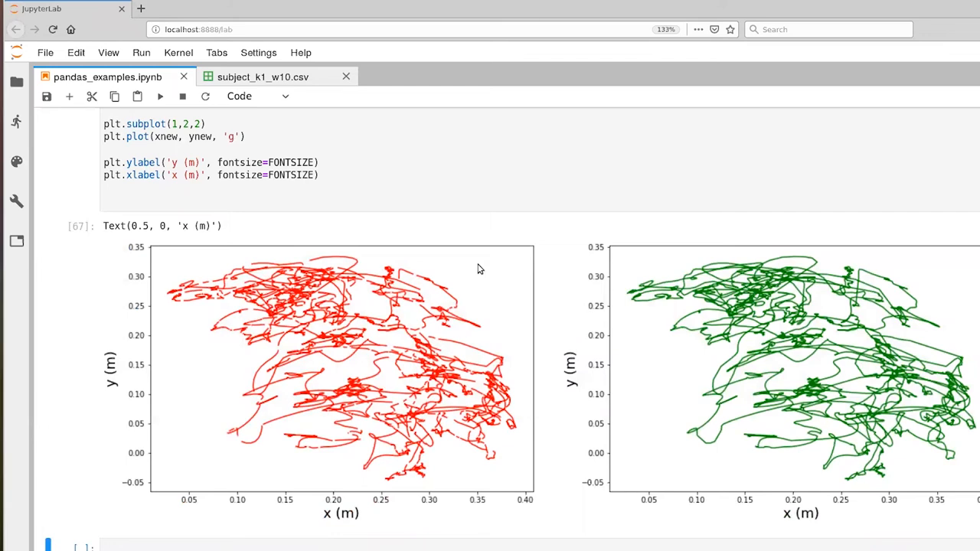
mouse_move(482, 270)
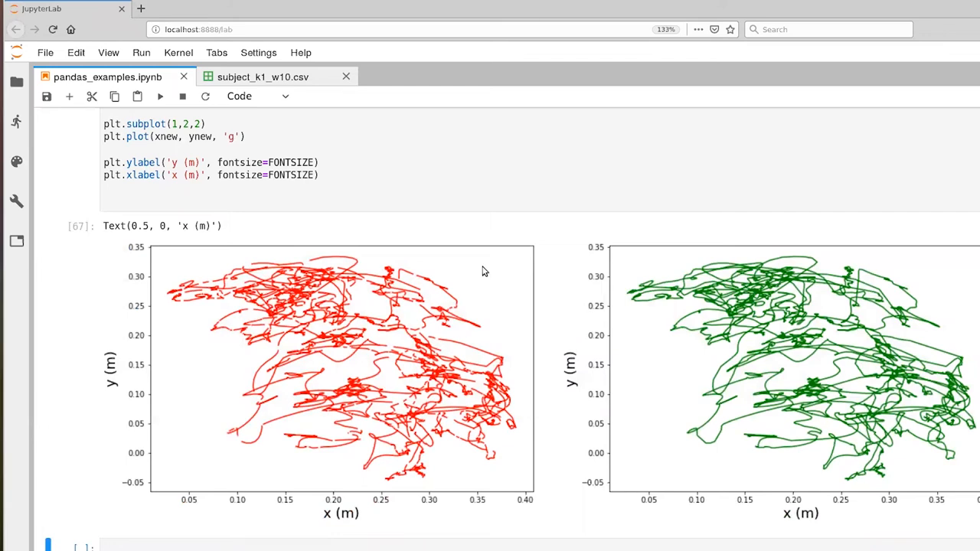
mouse_move(666, 367)
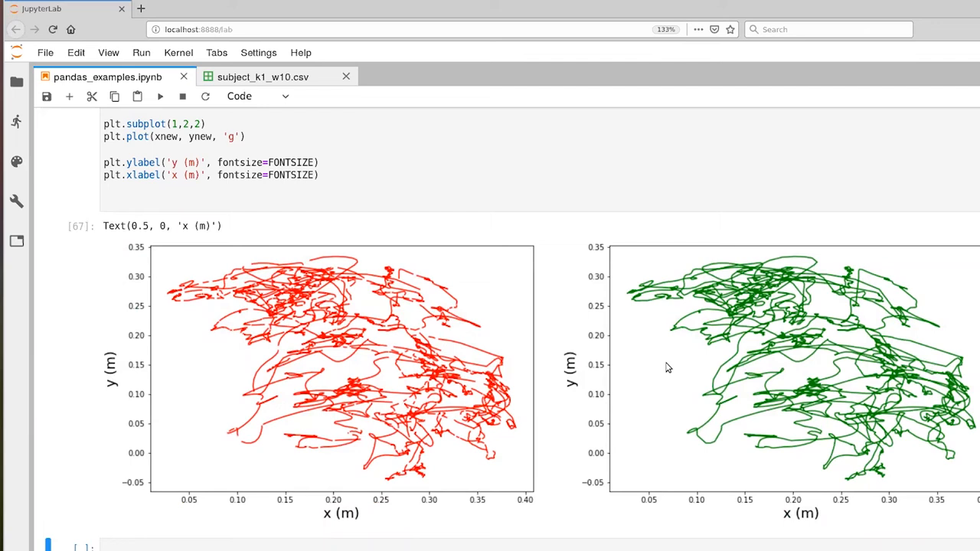
mouse_move(704, 465)
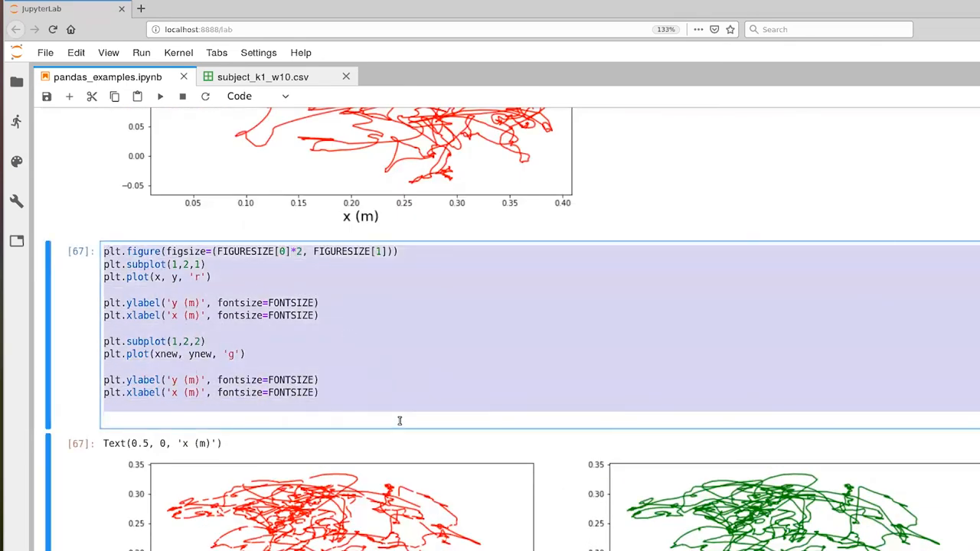
In a new cell stack the plots with subplot(2,1,1) and (2,1,2), height FIGURESIZE[1]*2, and run it.
scroll(down, 3)
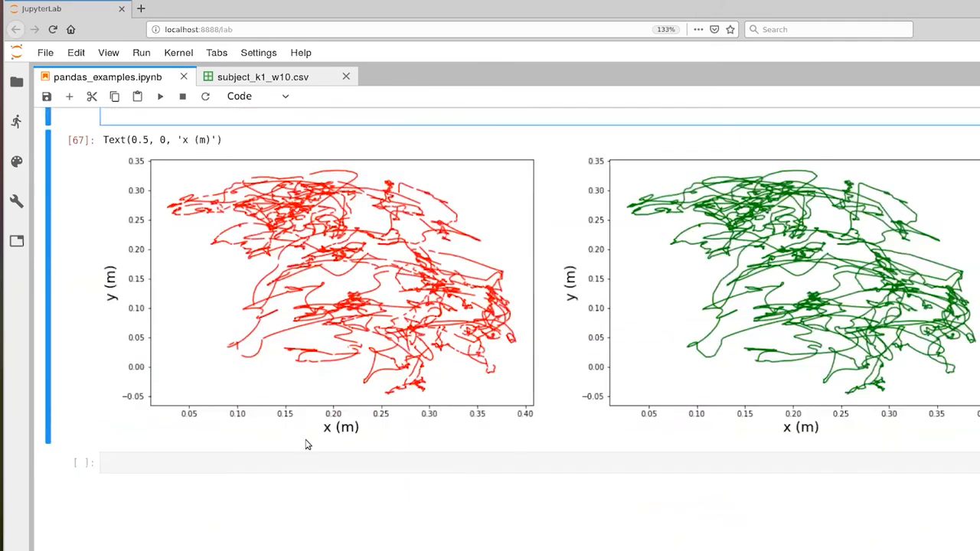
scroll(down, 3)
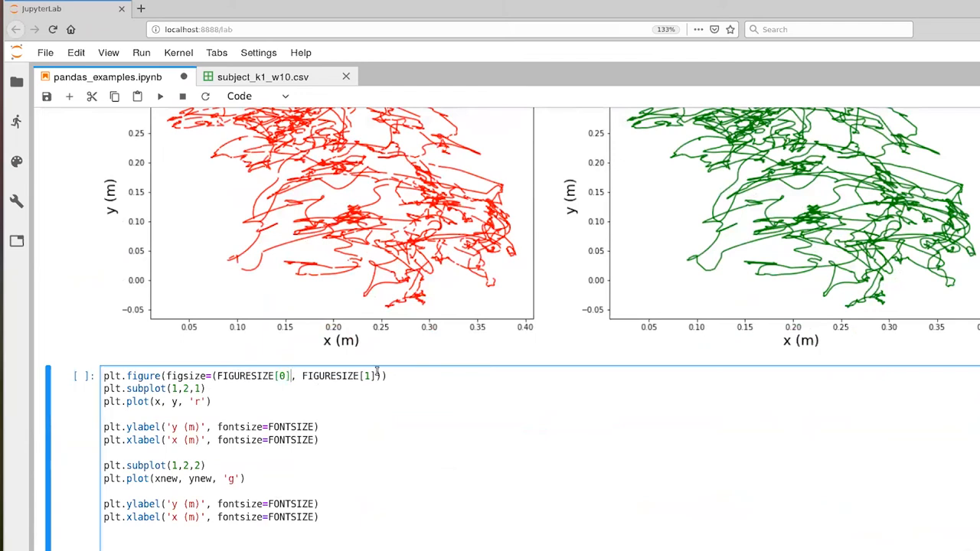
text(*2)
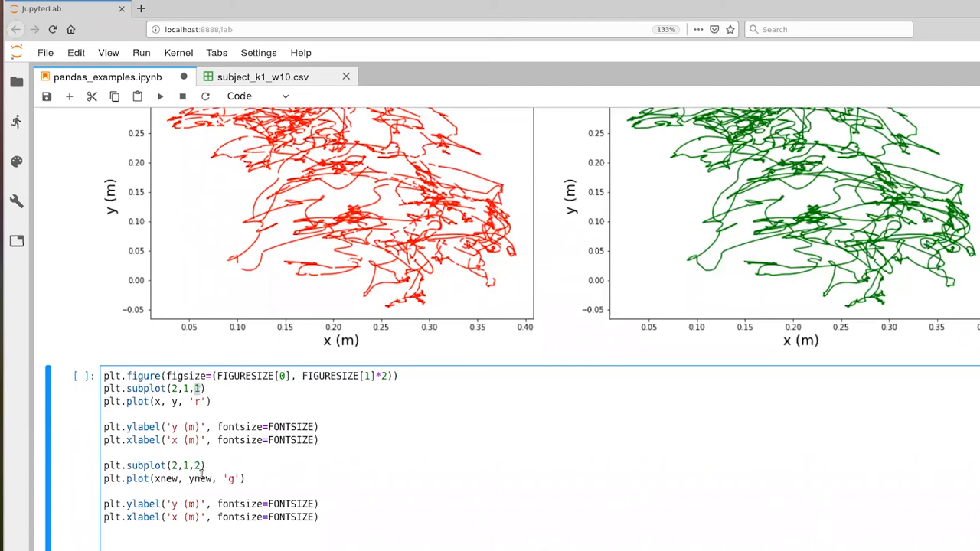
mouse_move(361, 433)
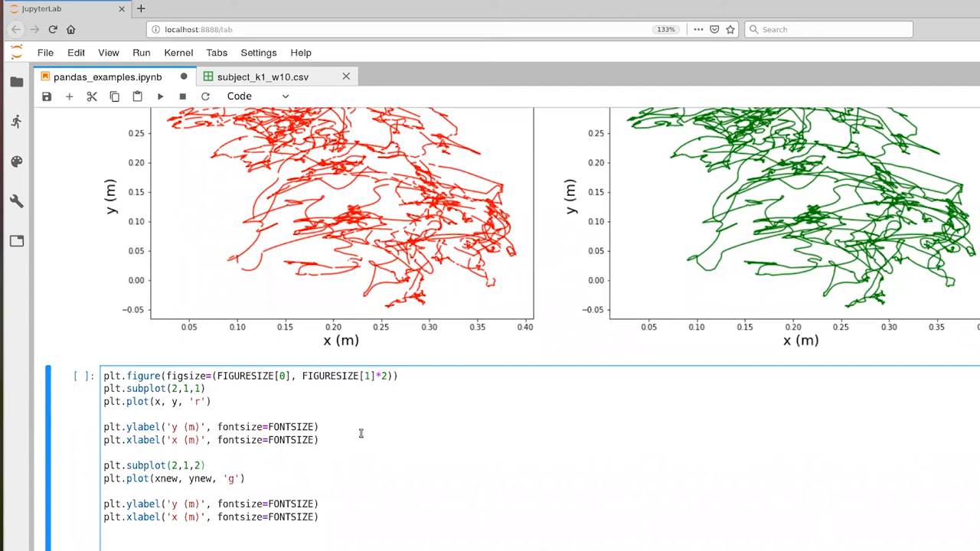
mouse_move(376, 407)
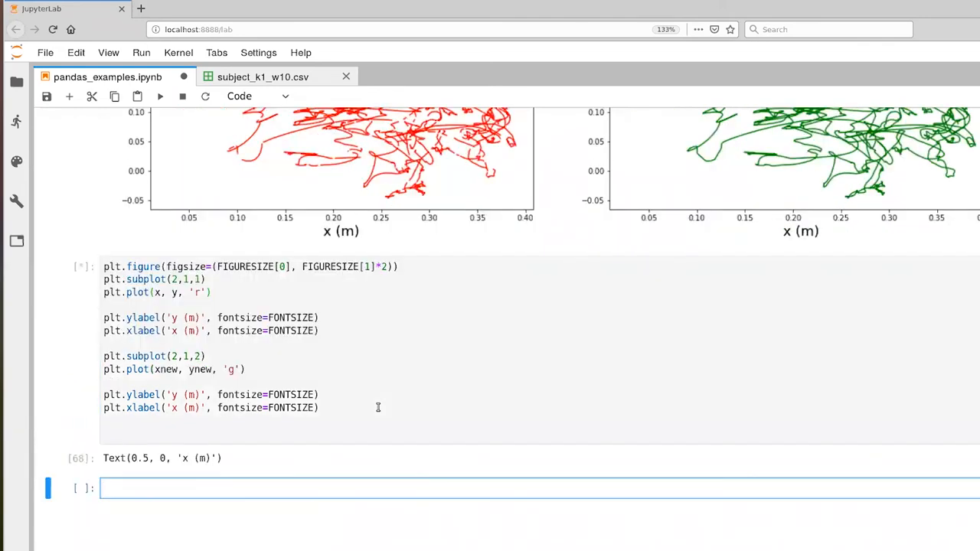
Move past the stacked plots and start an empty cell with the comment ## Replacing NaNs.
scroll(down, 3)
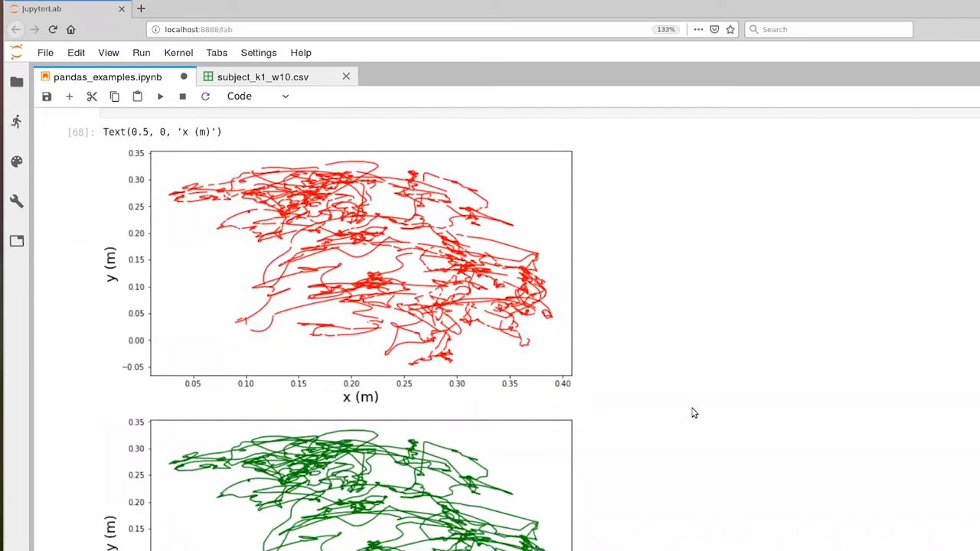
scroll(down, 3)
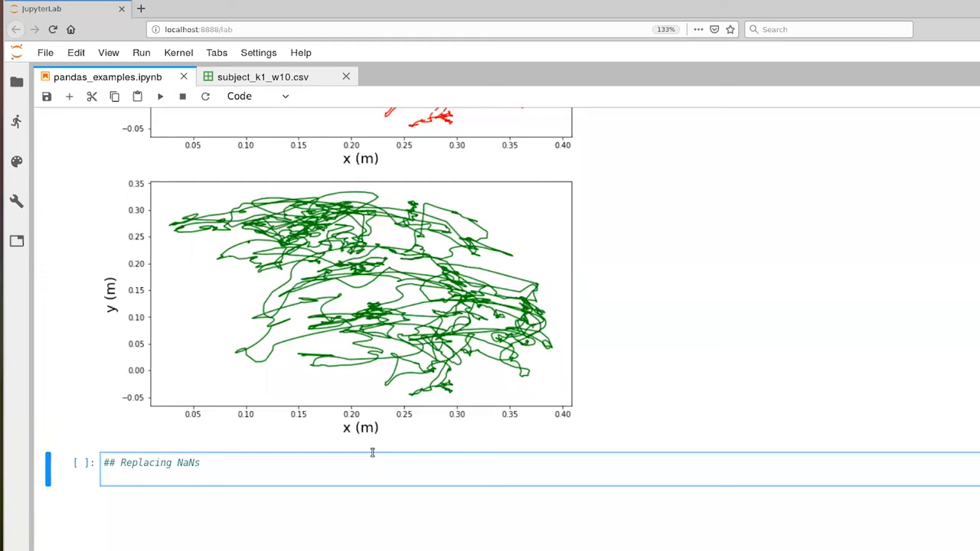
Define infant_data_new2 = infant_data.fillna(0) below the comment, fix the typo, and run the cell.
key(Enter)
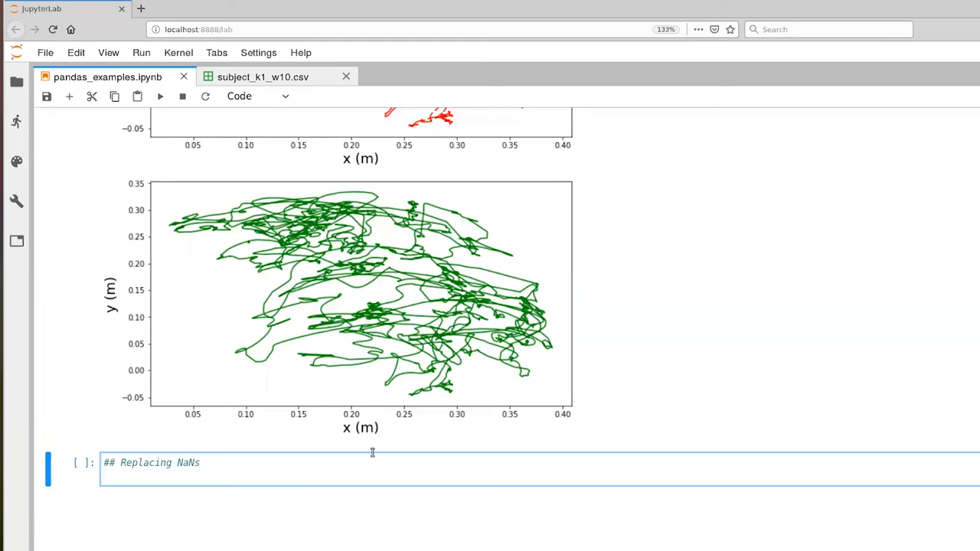
text(in)
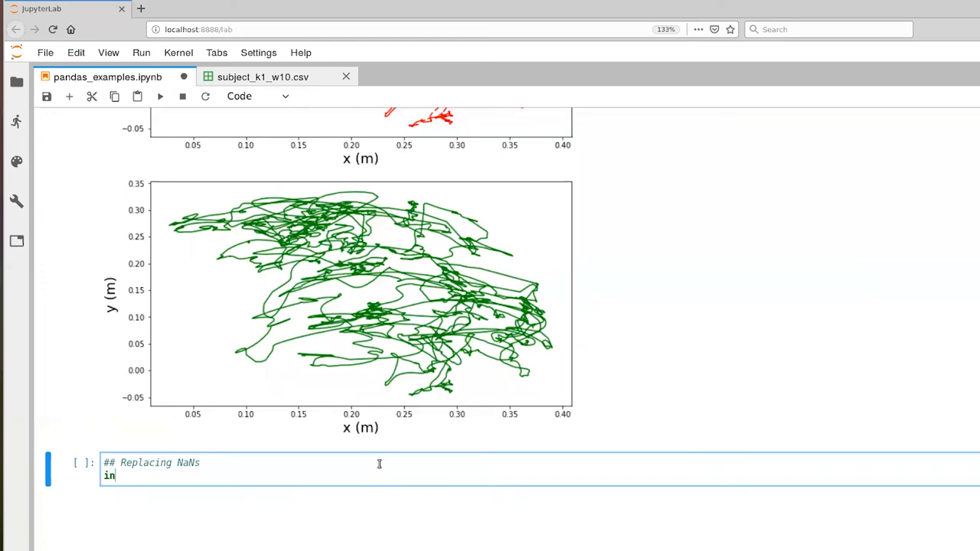
text(fant_d)
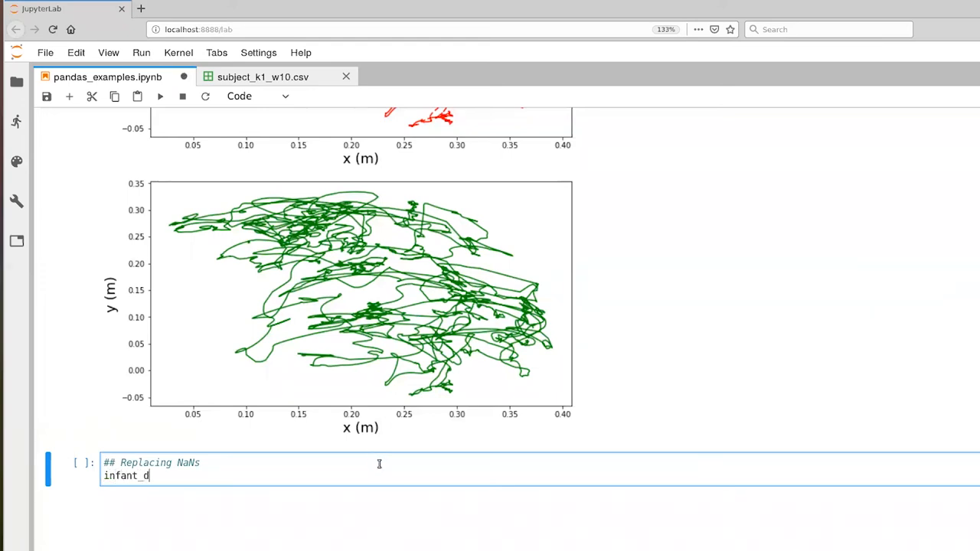
text(ata_new2)
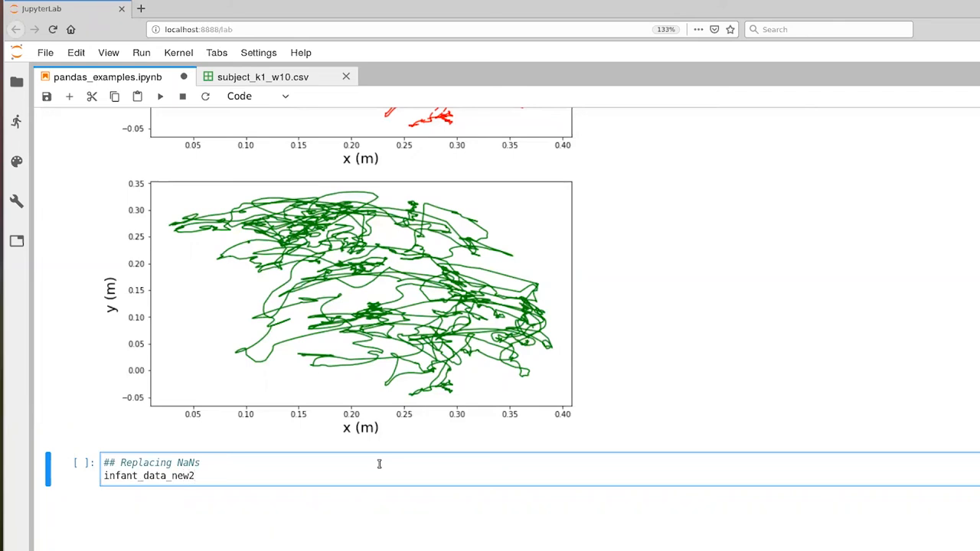
text(= infant)
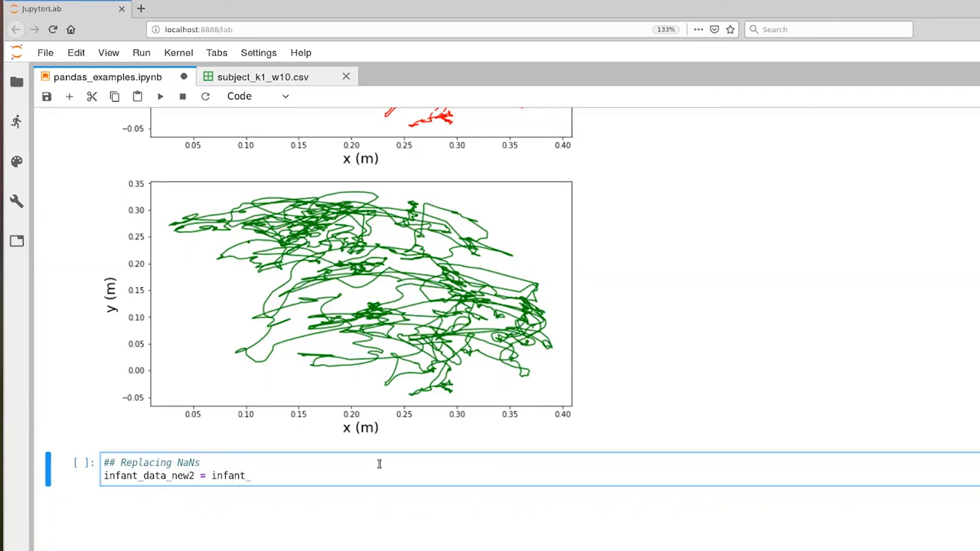
text(_inf)
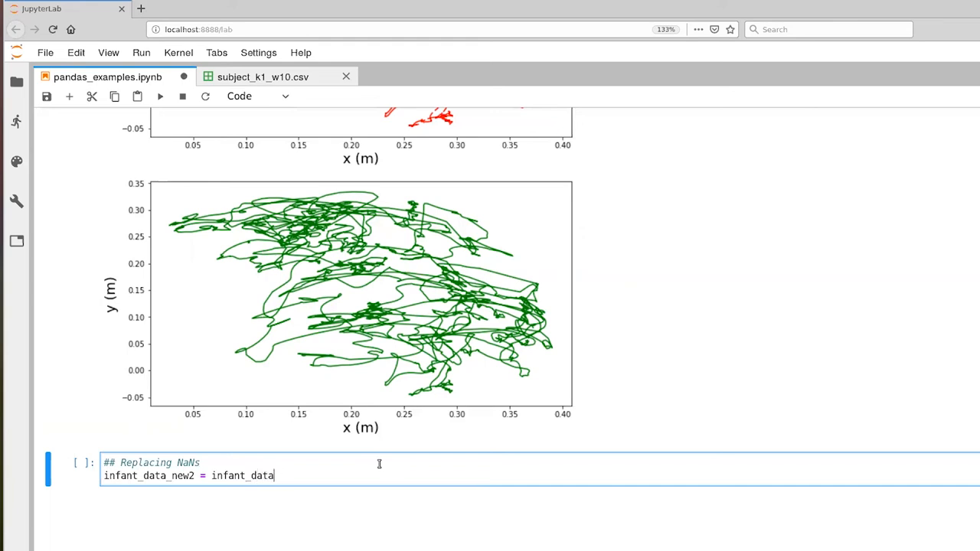
text(_fi)
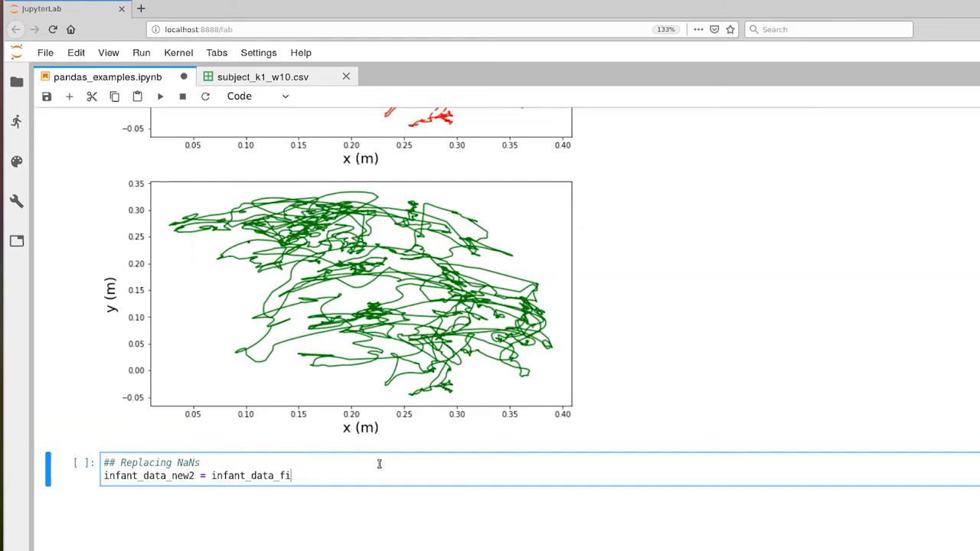
text(llna(0))
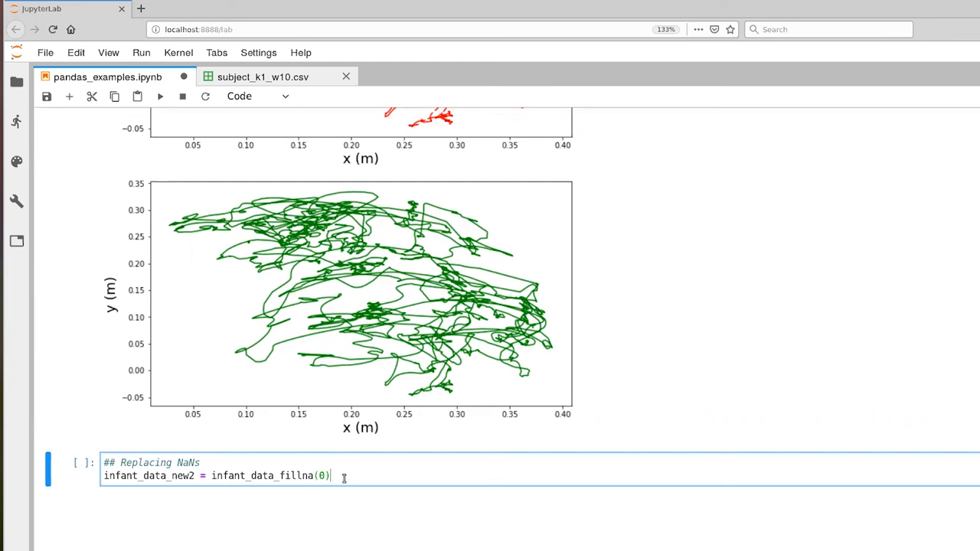
click(159, 95)
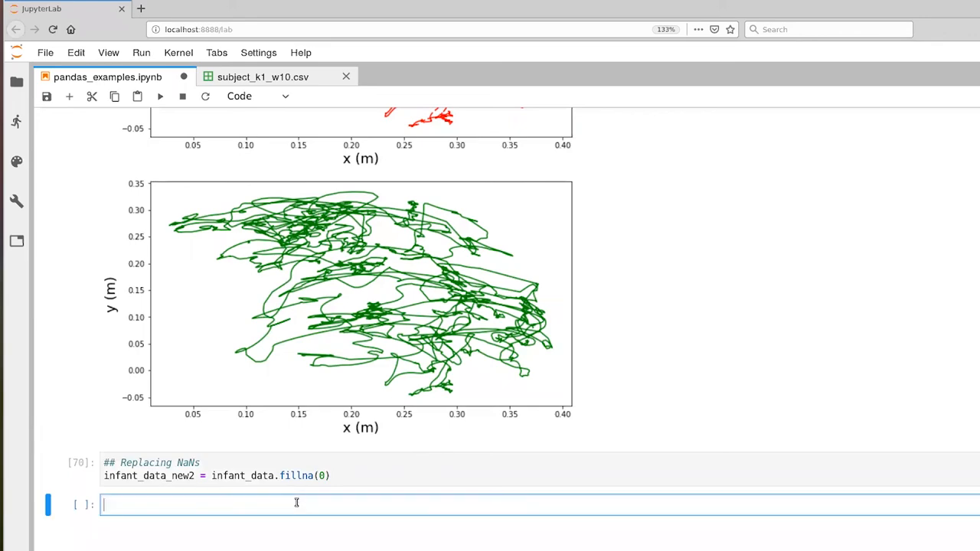
Review earlier cells, then extract tnew2, xnew2, ynew2, znew2 .values from infant_data_new2 and run.
scroll(down, 3)
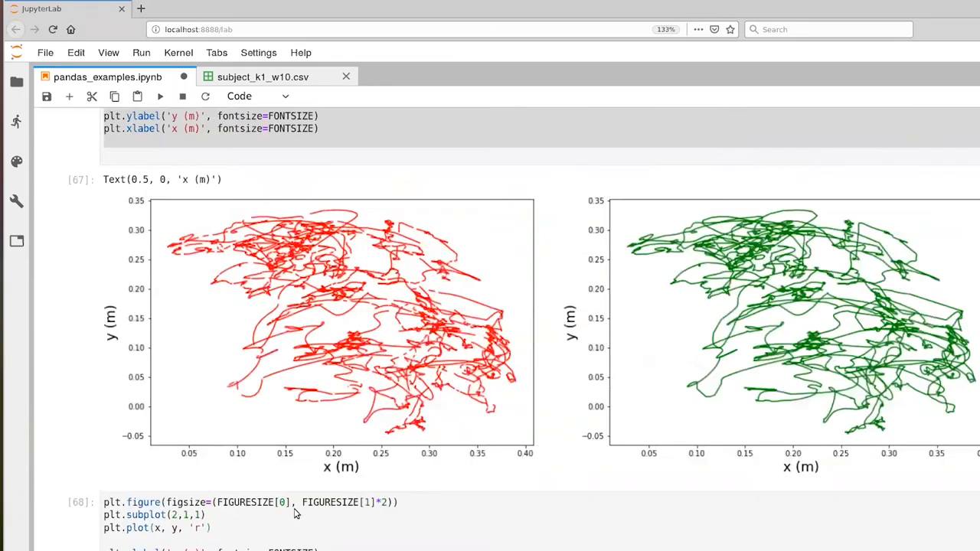
scroll(down, 3)
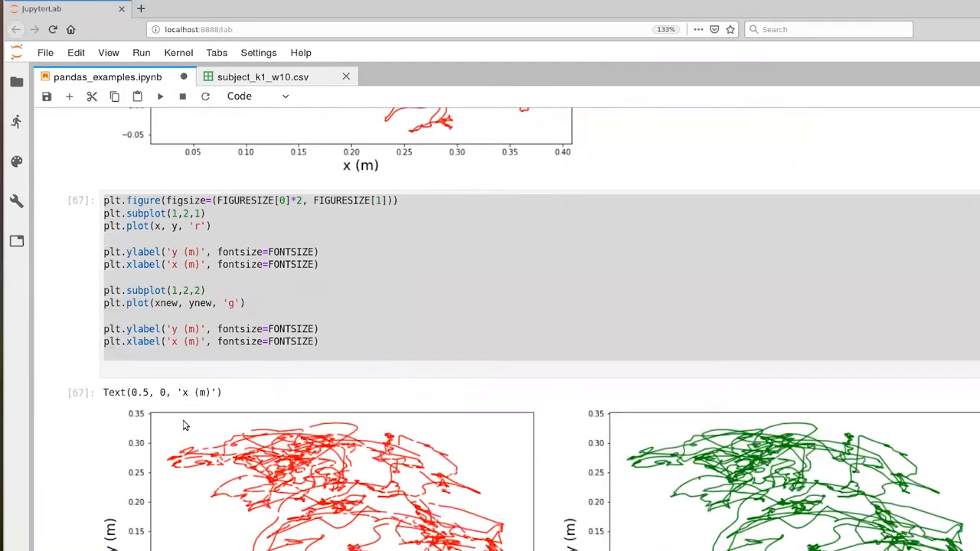
scroll(down, 3)
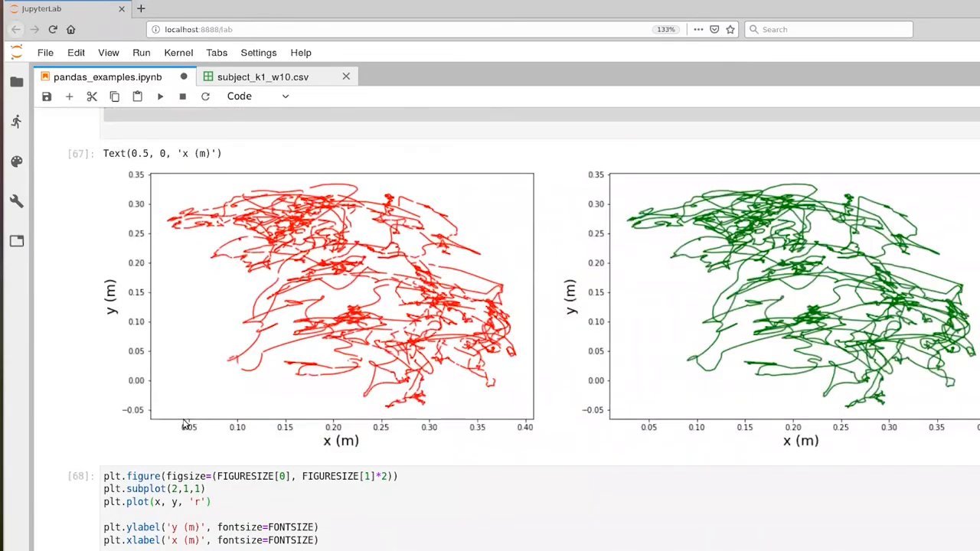
scroll(down, 3)
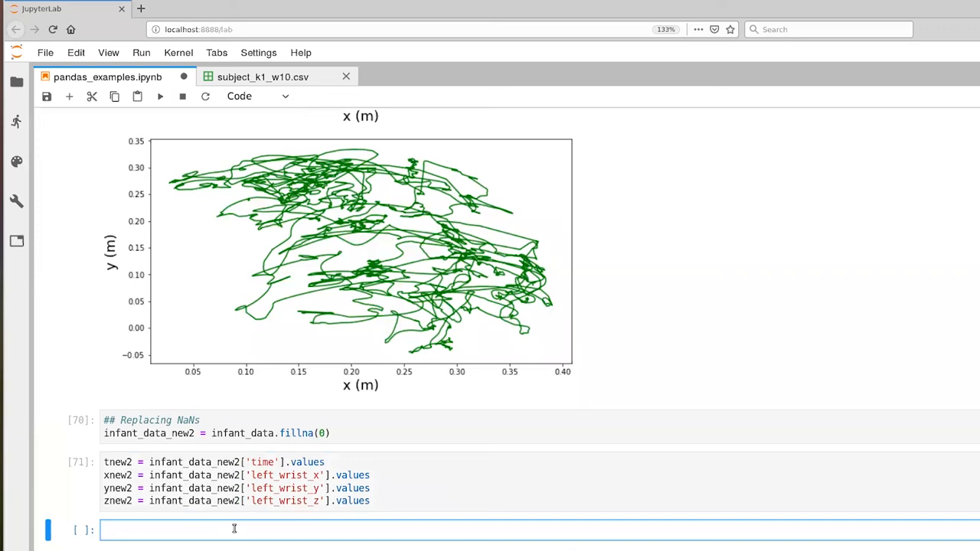
Start a new cell with plt.figure using a figsize of double height, FIGURESIZE[1]*2.
text(plt.f)
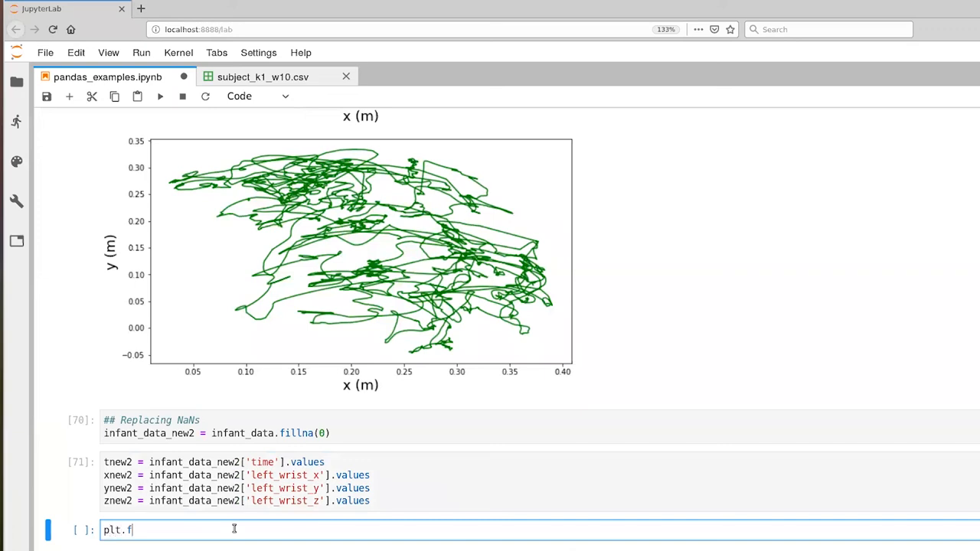
text(igure())
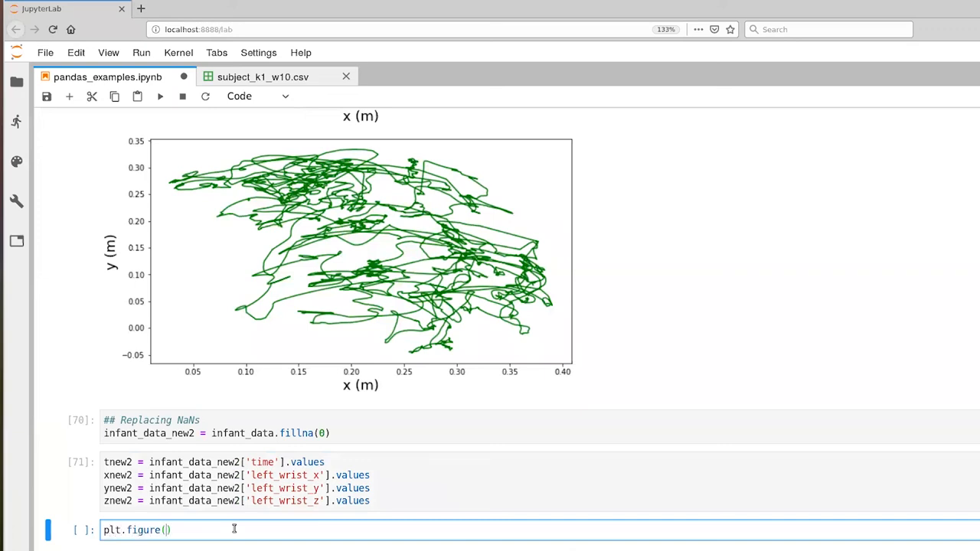
text(figsize=)
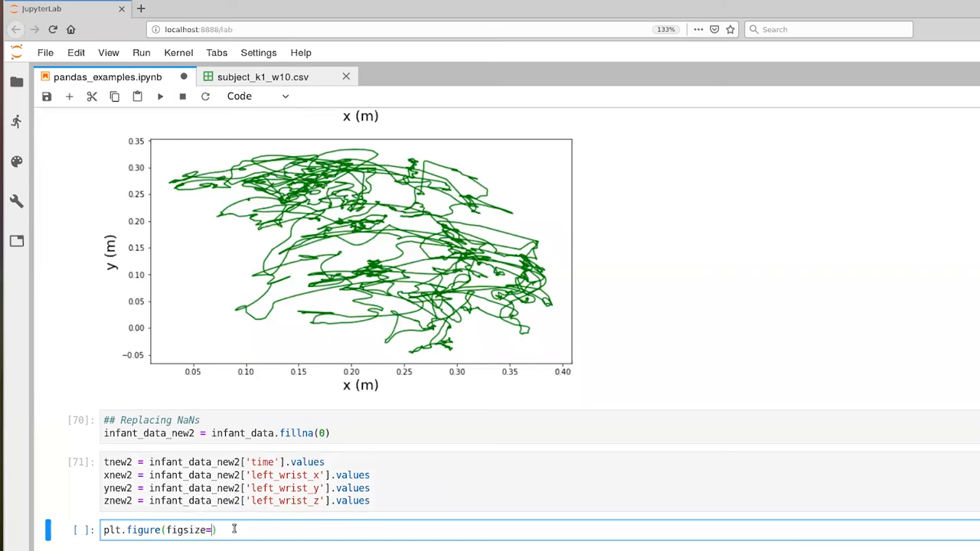
text(())
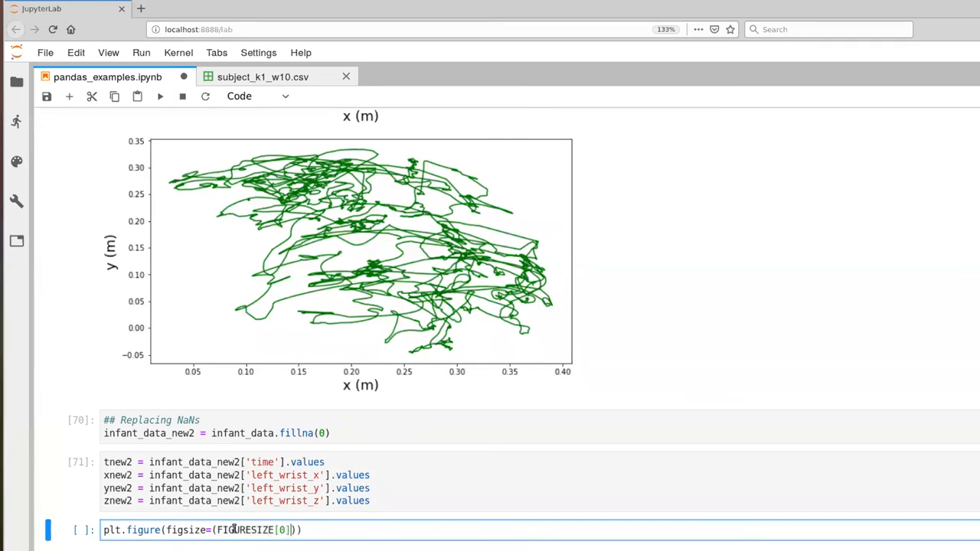
text(, FIGURESIZE[1])
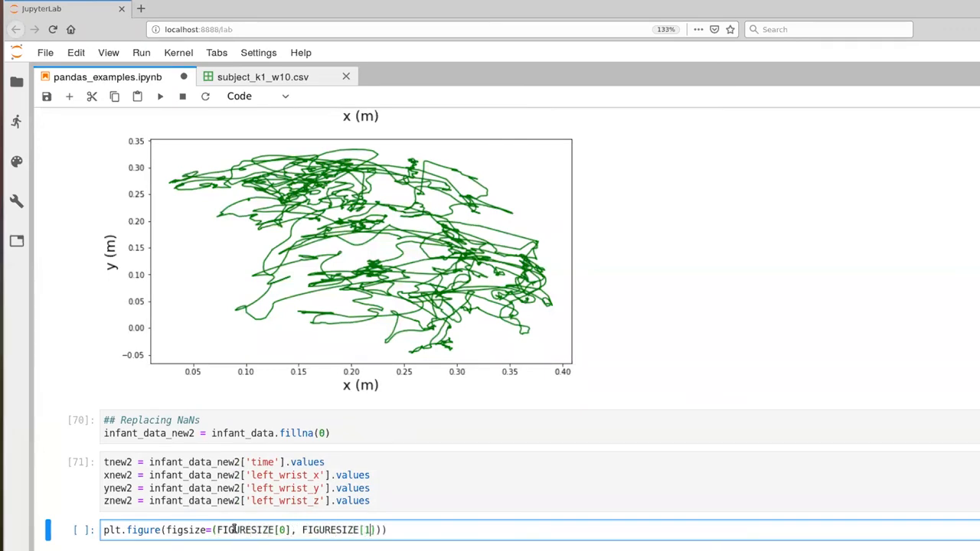
text(*2)
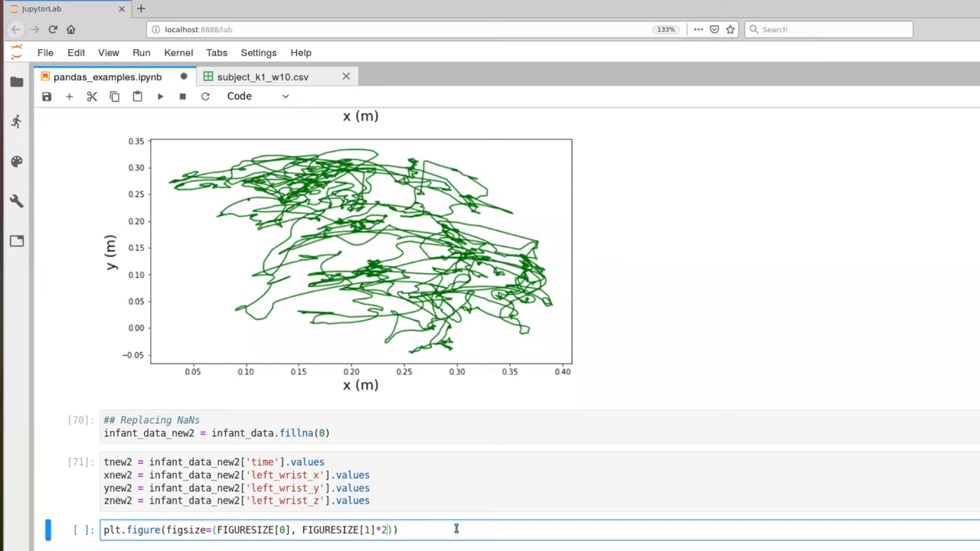
Plot x against t in 'r' and the dropna xnew shifted by -.1 against tnew in 'g'.
text(plt.plot())
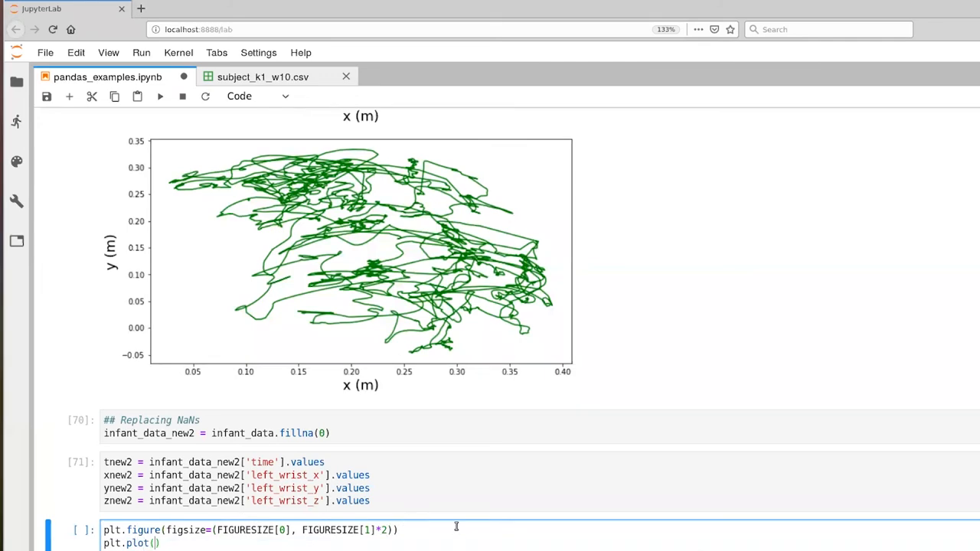
text(t, x,)
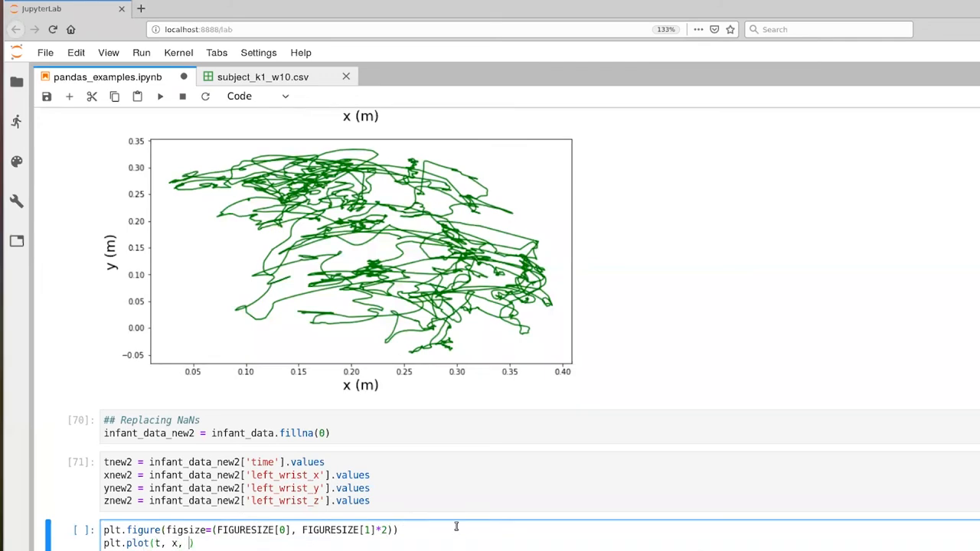
text('r')
text(plt.plot()
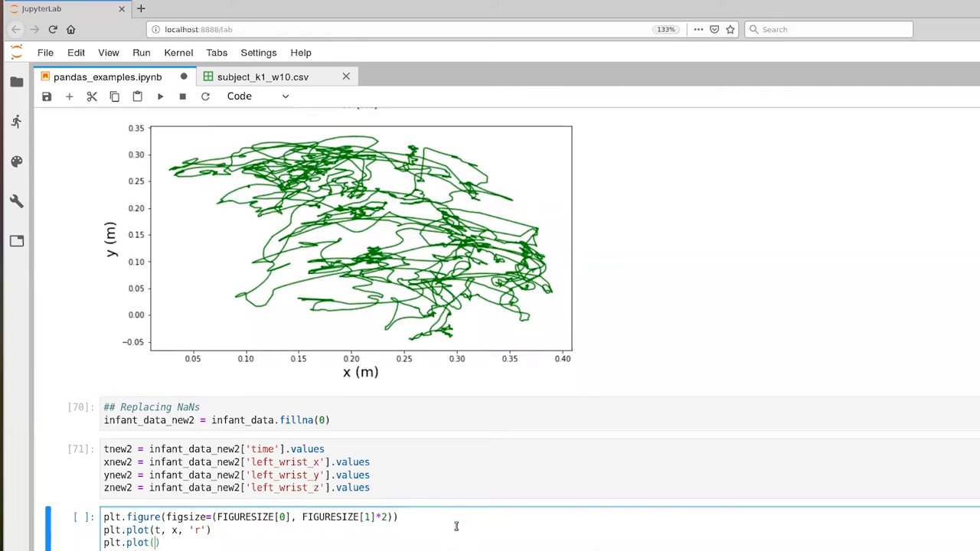
text(tnew,)
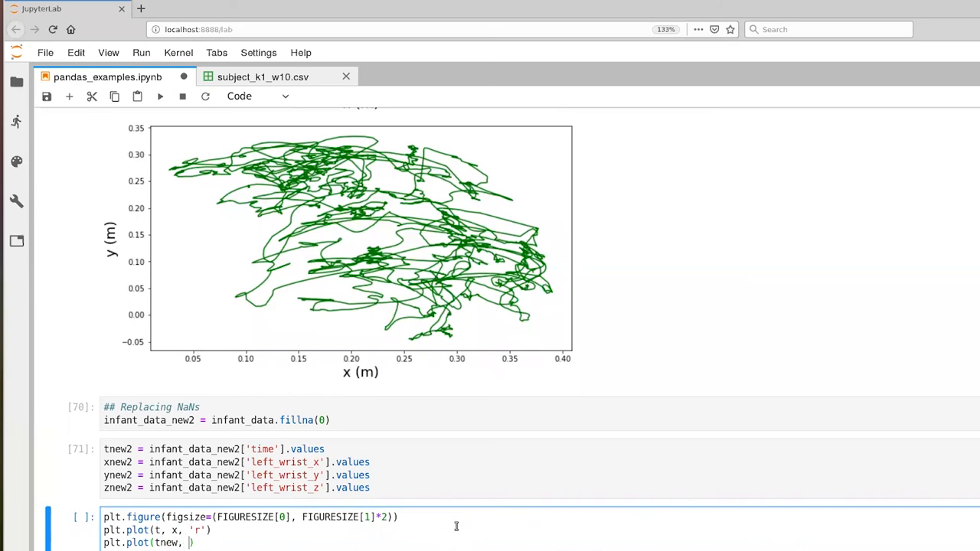
text(tnew,)
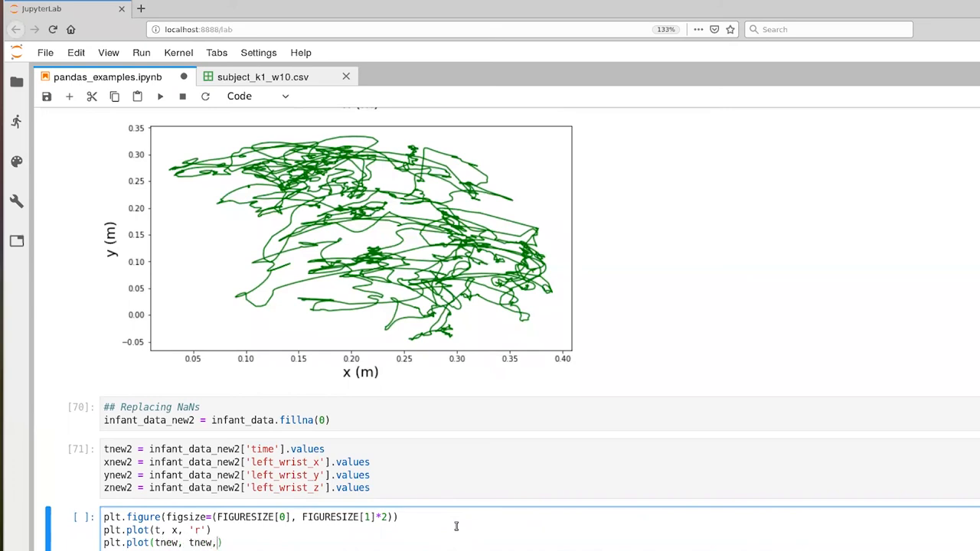
text(g')
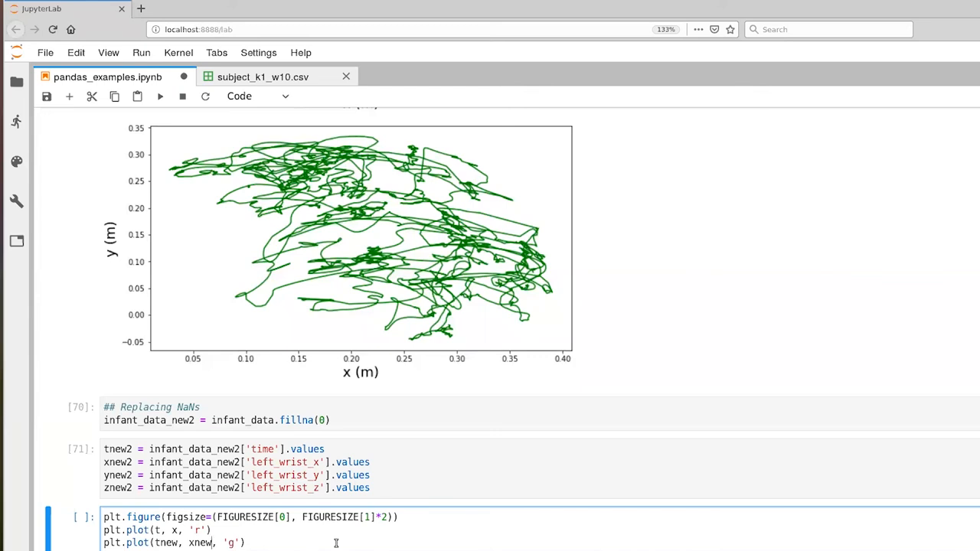
scroll(down, 3)
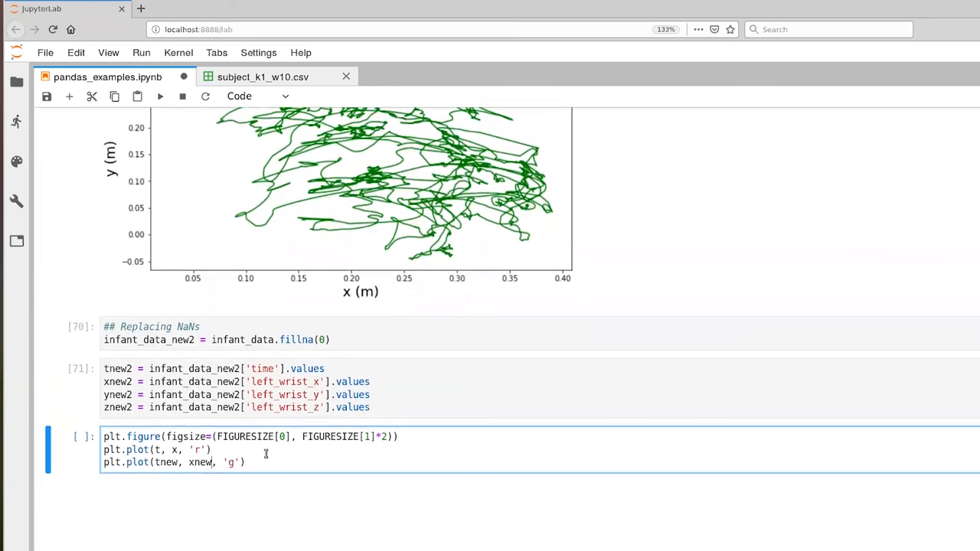
text(-)
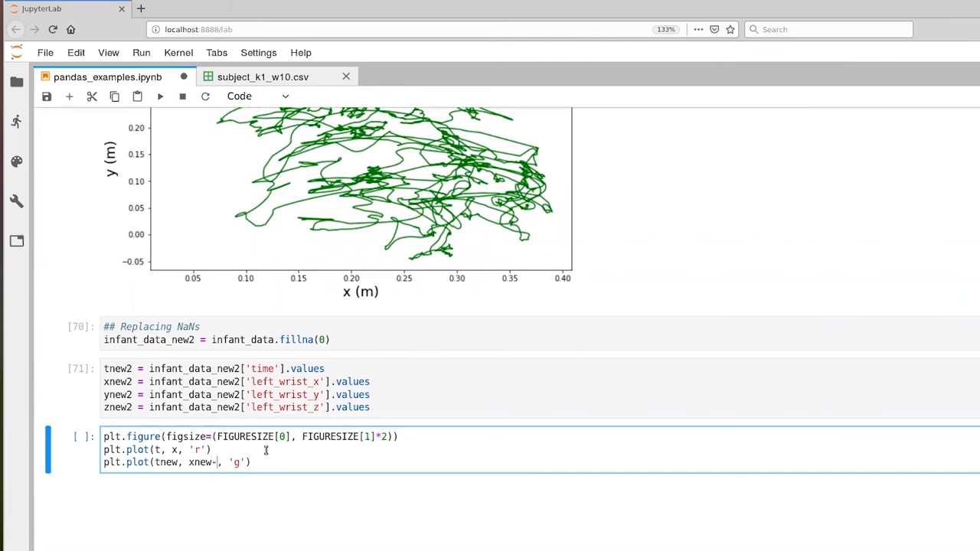
text(.1)
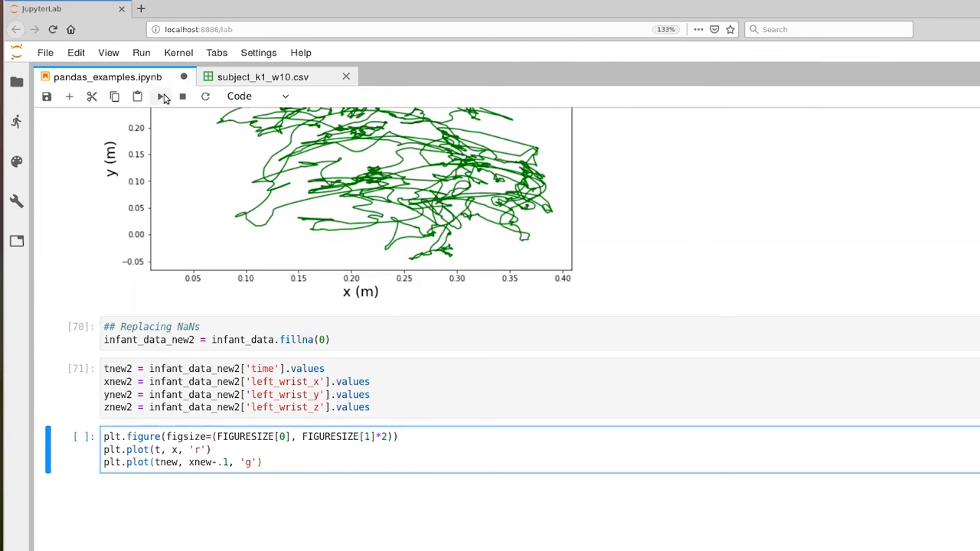
Run the overlay cell and inspect the red original and green dropna x curves.
click(159, 94)
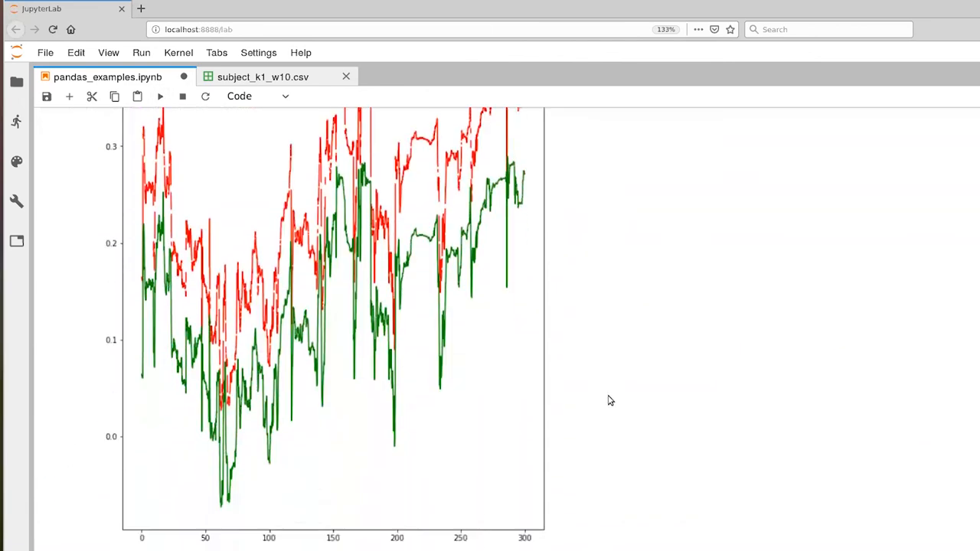
scroll(down, 3)
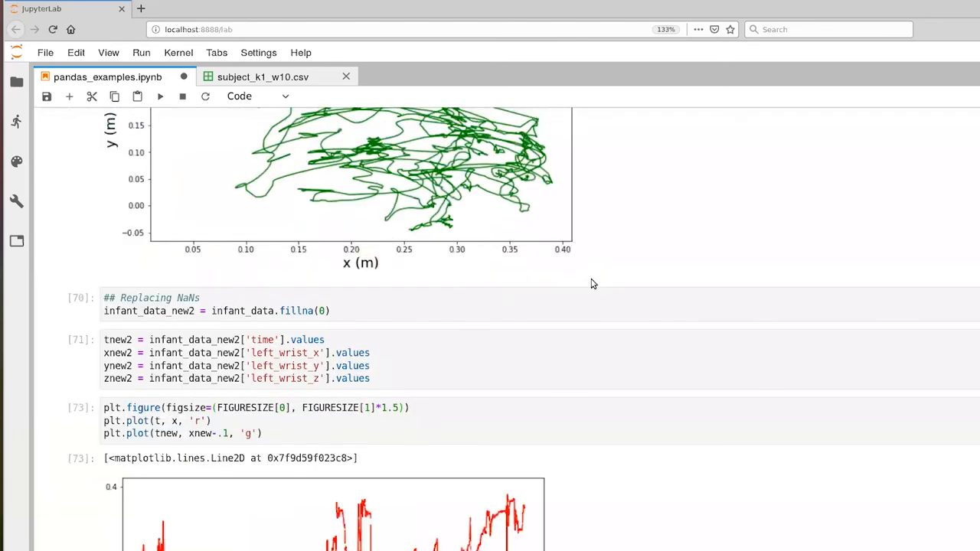
scroll(down, 3)
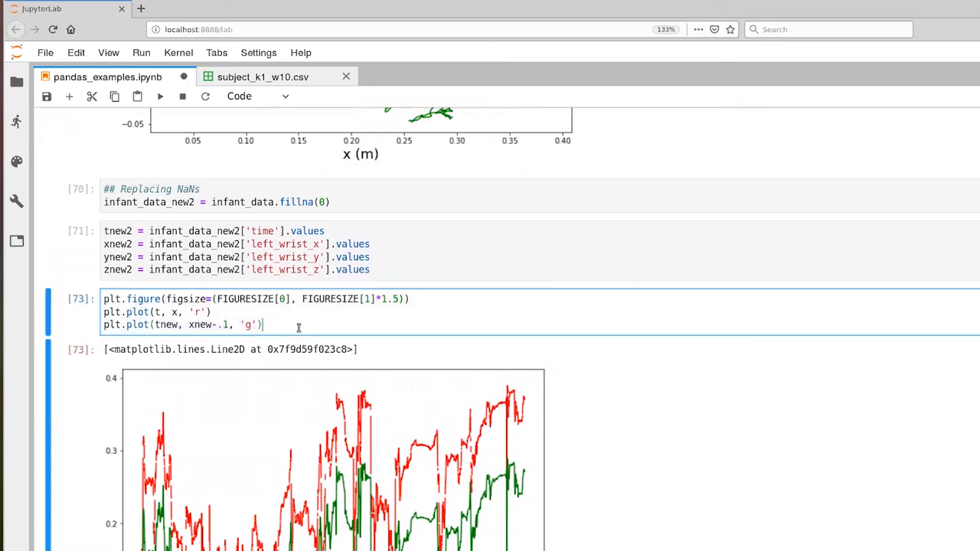
Add plt.plot(tnew2, xnew2-.2, 'b') for the zero-filled curve and re-run the cell.
text(plt.plot(tnew, xnew-.1, 'g'))
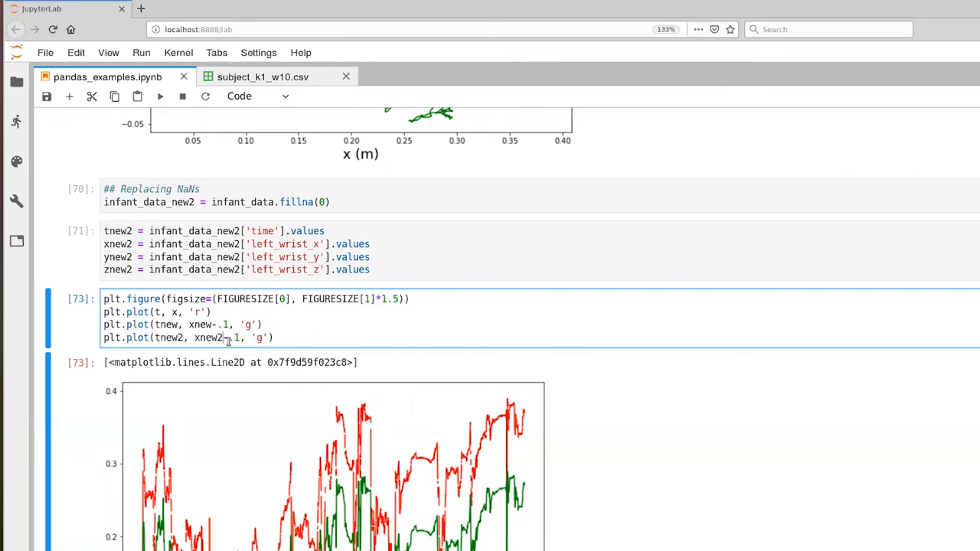
text(2)
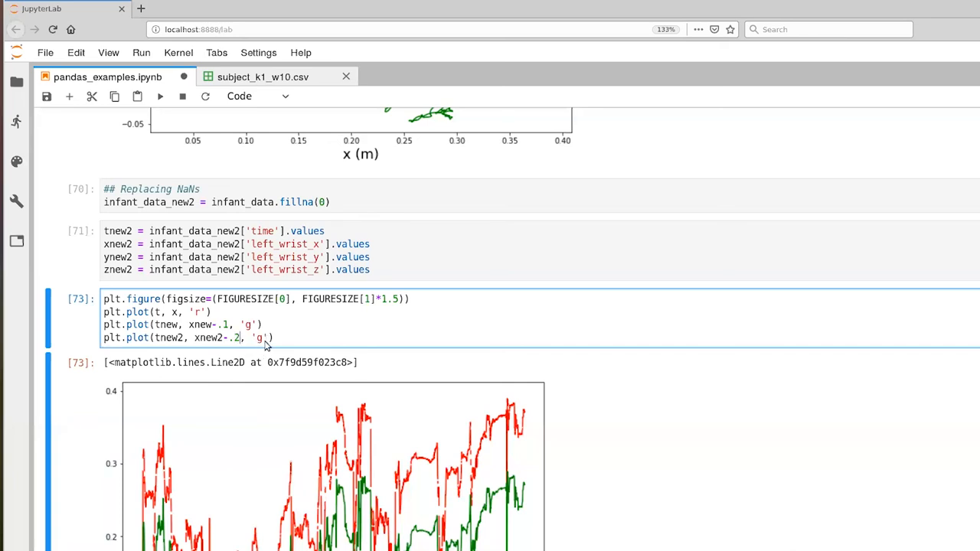
click(259, 338)
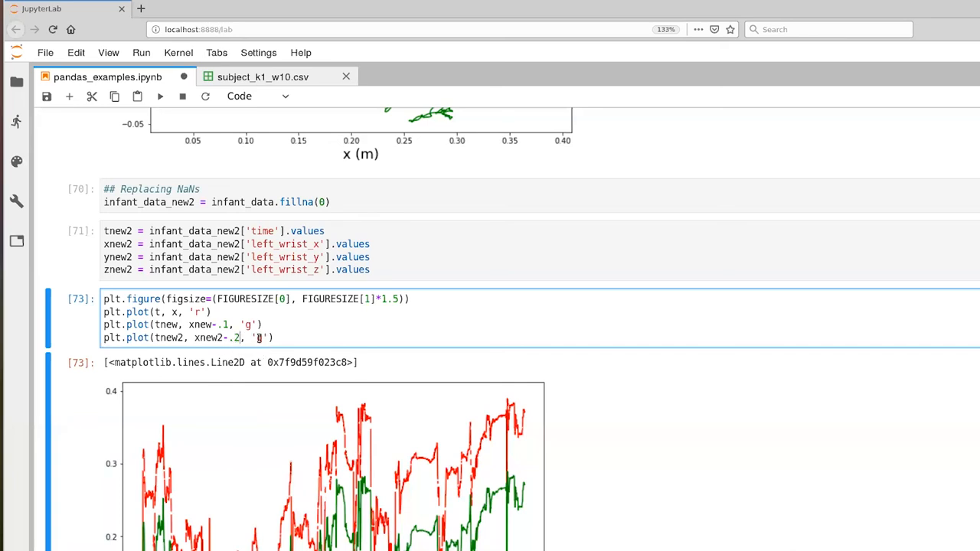
text(b)
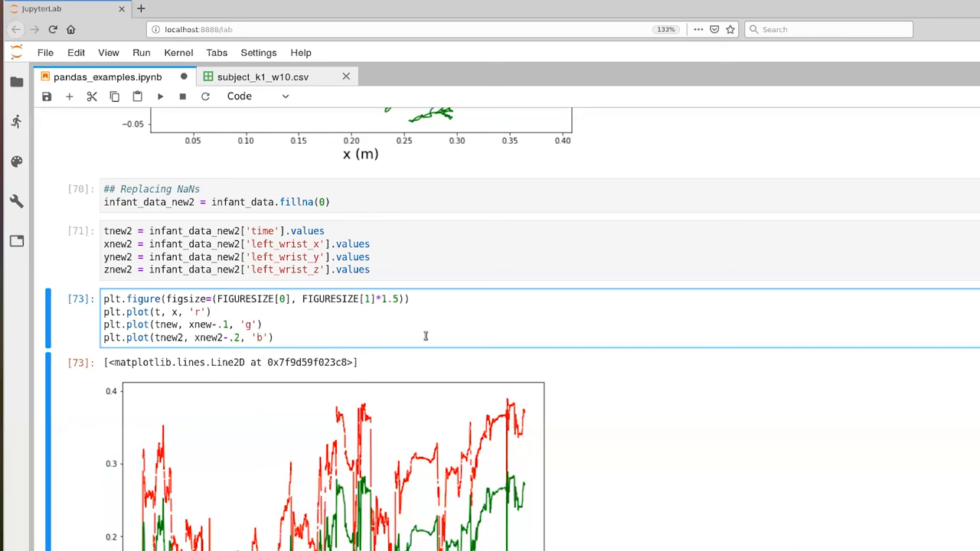
scroll(down, 3)
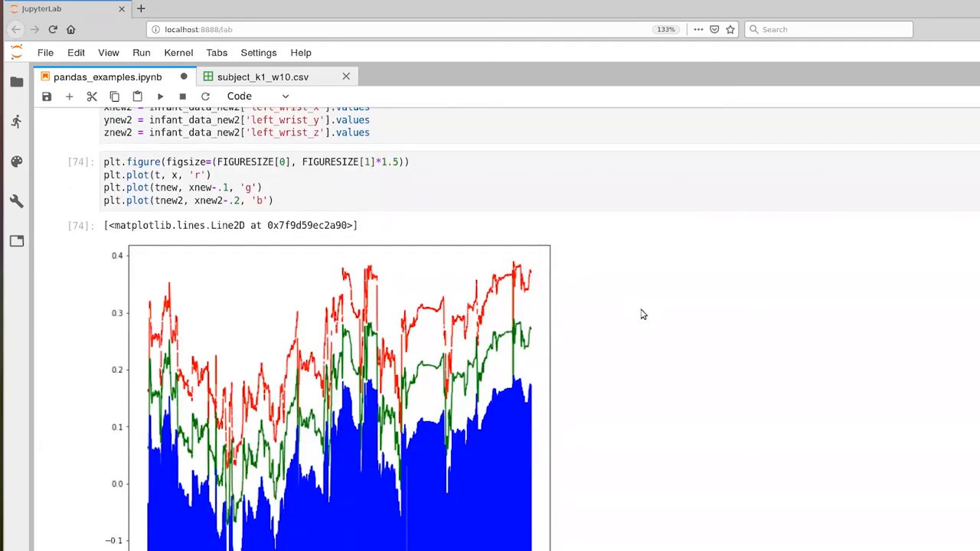
scroll(down, 3)
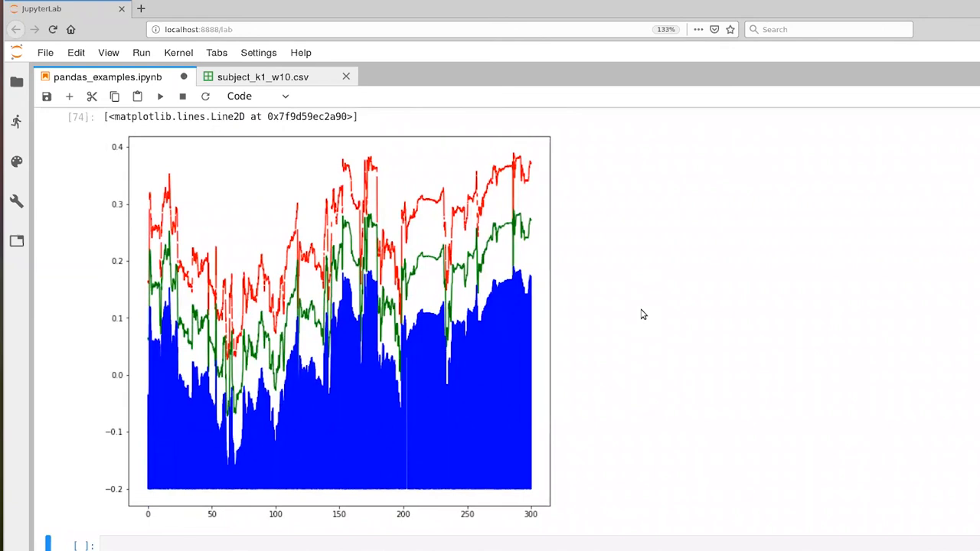
mouse_move(168, 486)
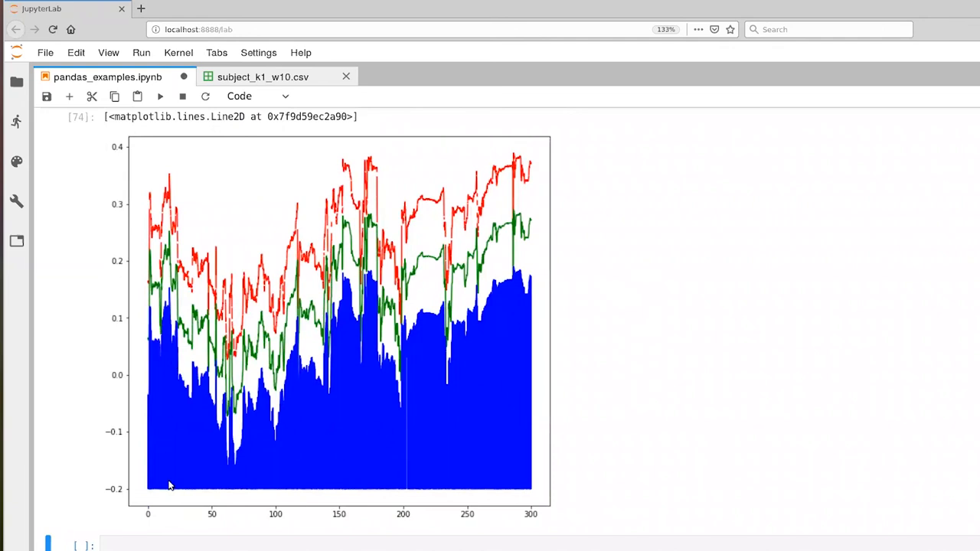
mouse_move(156, 493)
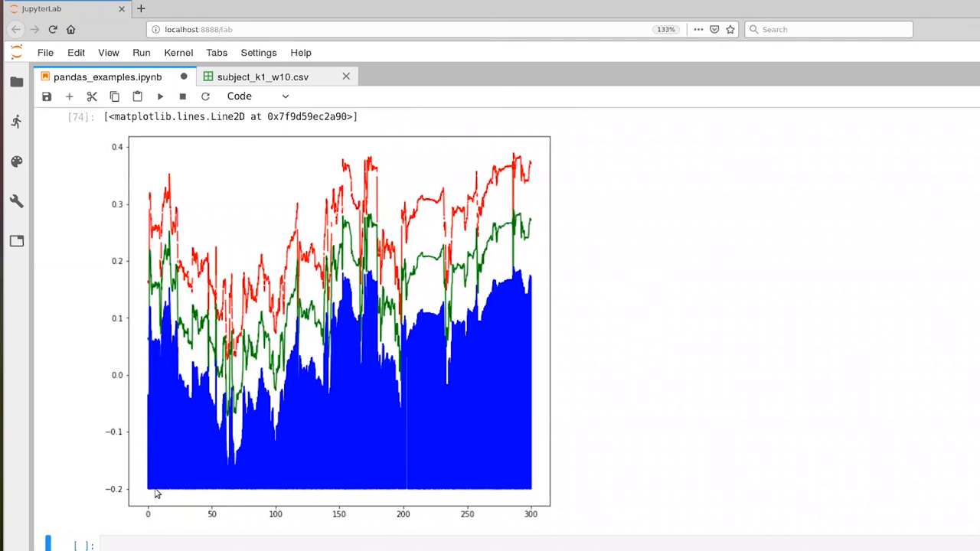
mouse_move(150, 309)
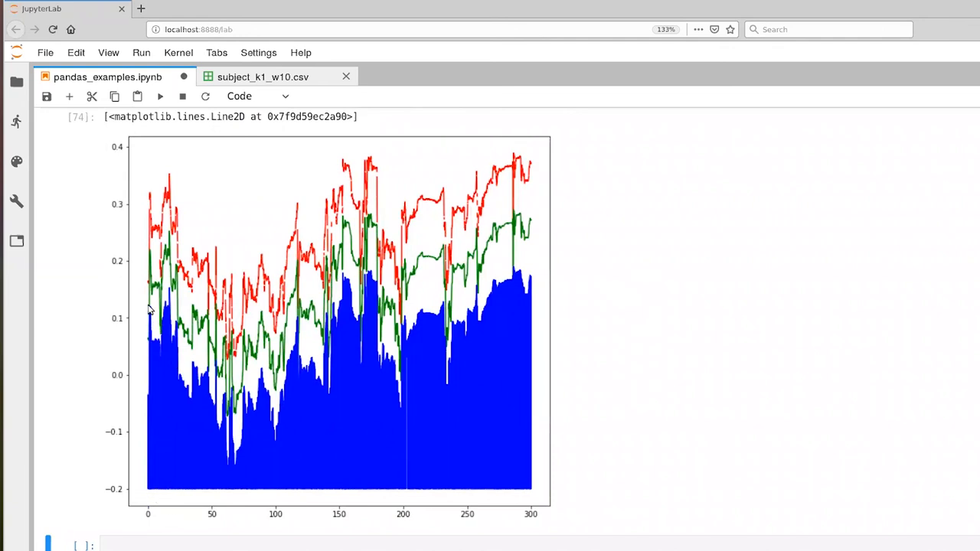
mouse_move(156, 489)
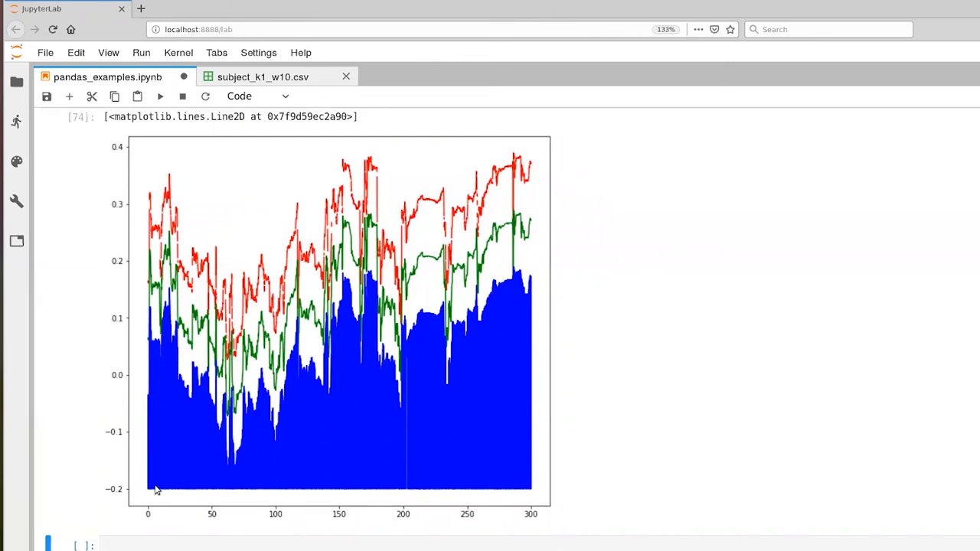
mouse_move(153, 496)
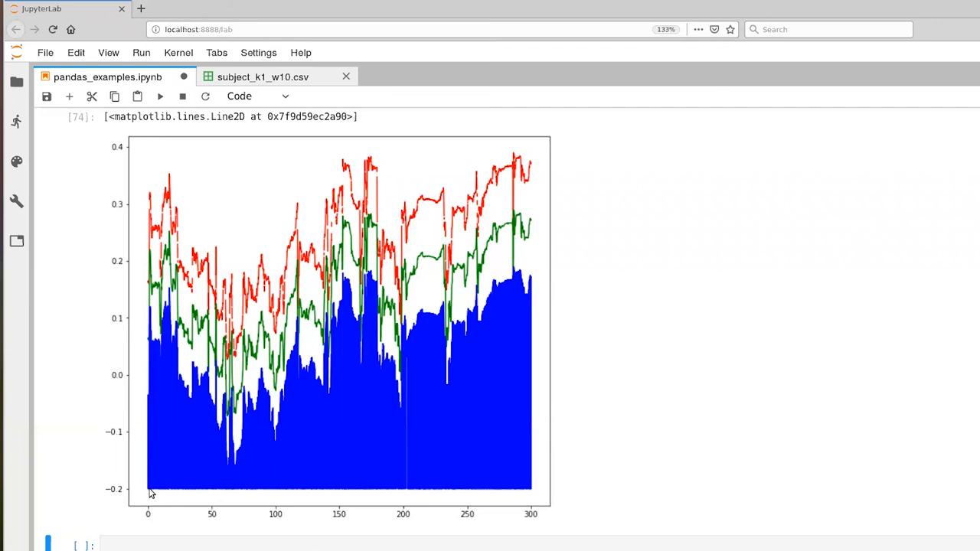
mouse_move(150, 325)
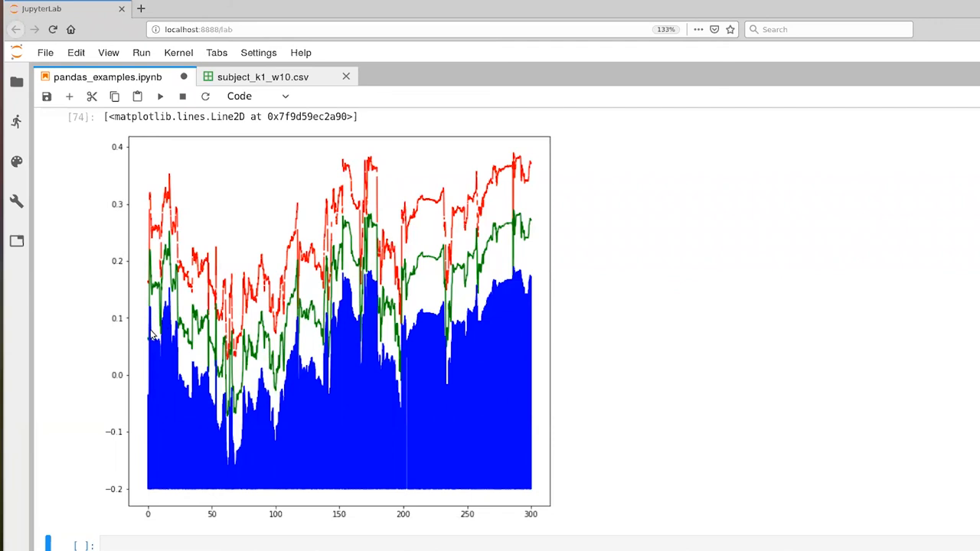
mouse_move(147, 496)
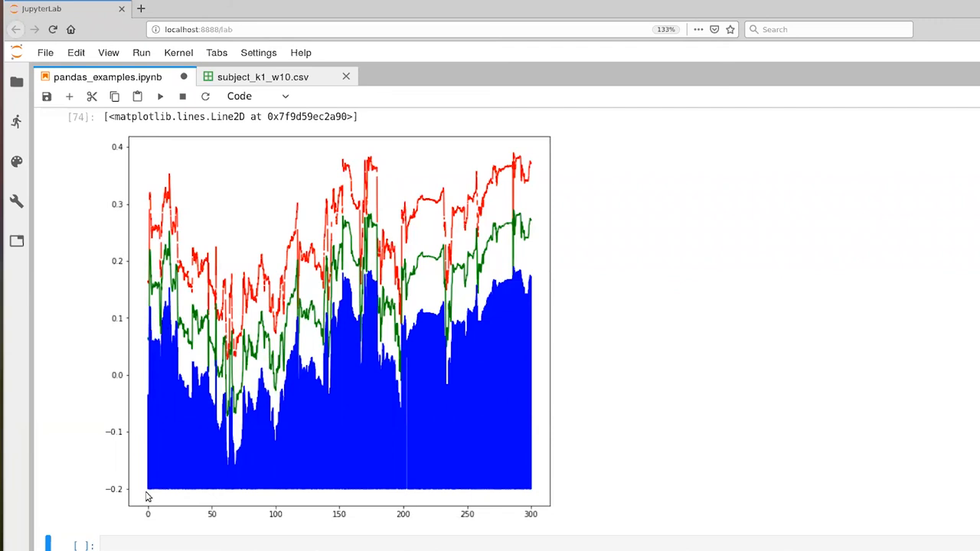
mouse_move(156, 482)
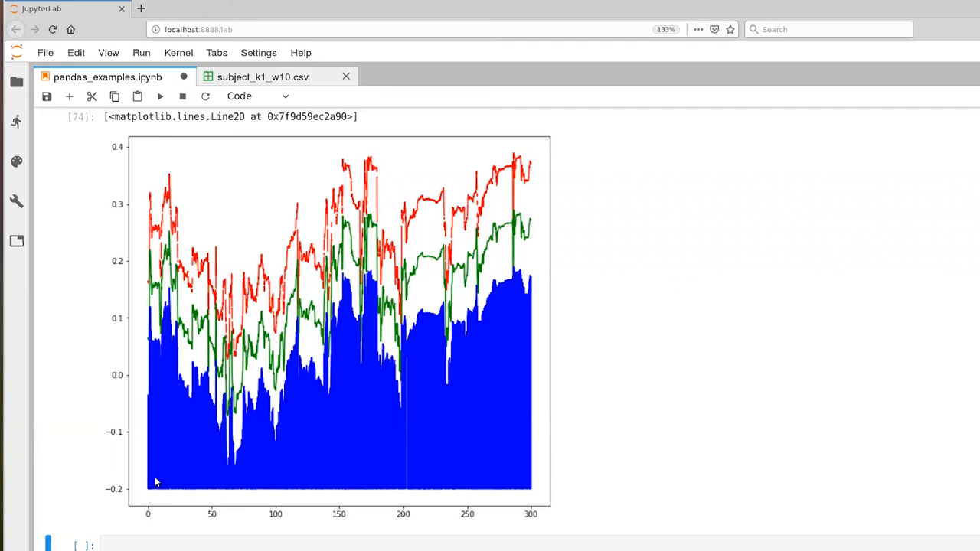
mouse_move(144, 447)
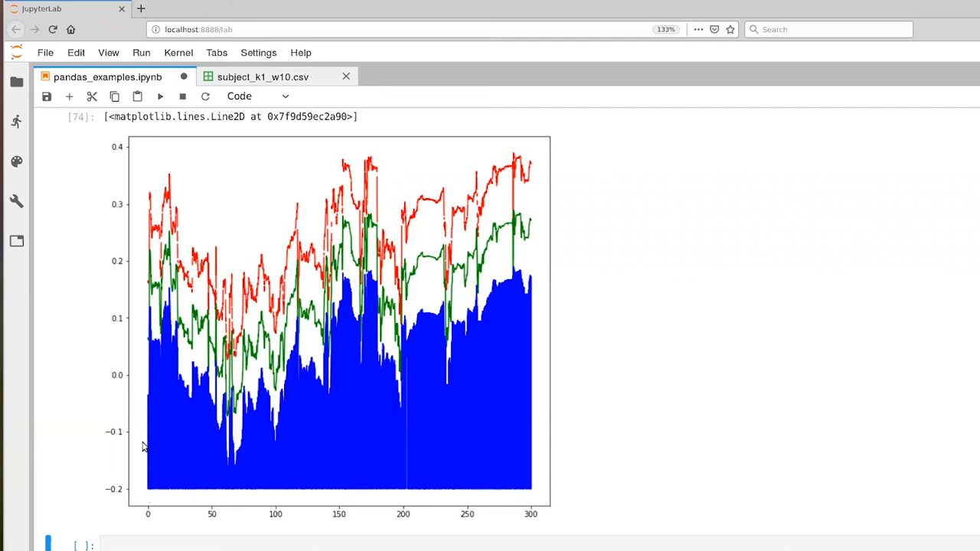